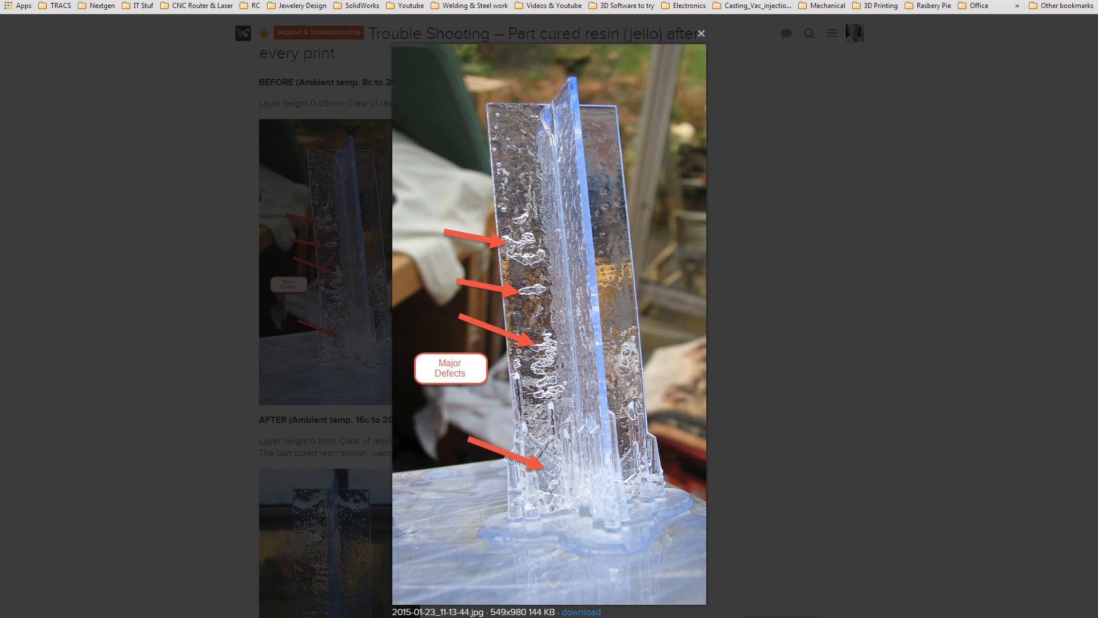
mouse_move(619, 424)
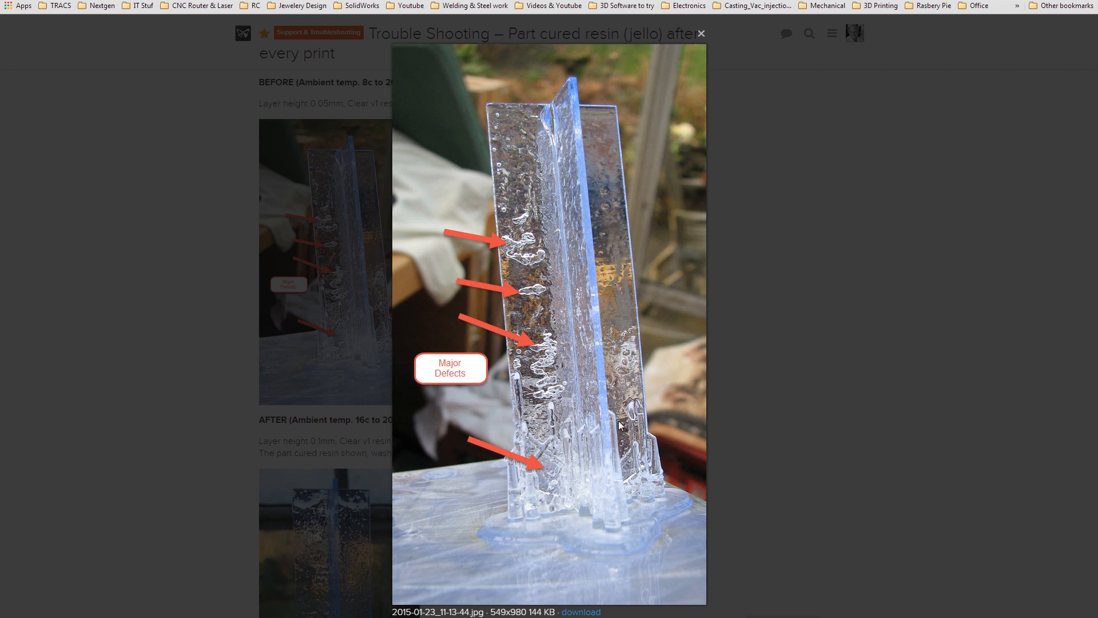
mouse_move(788, 386)
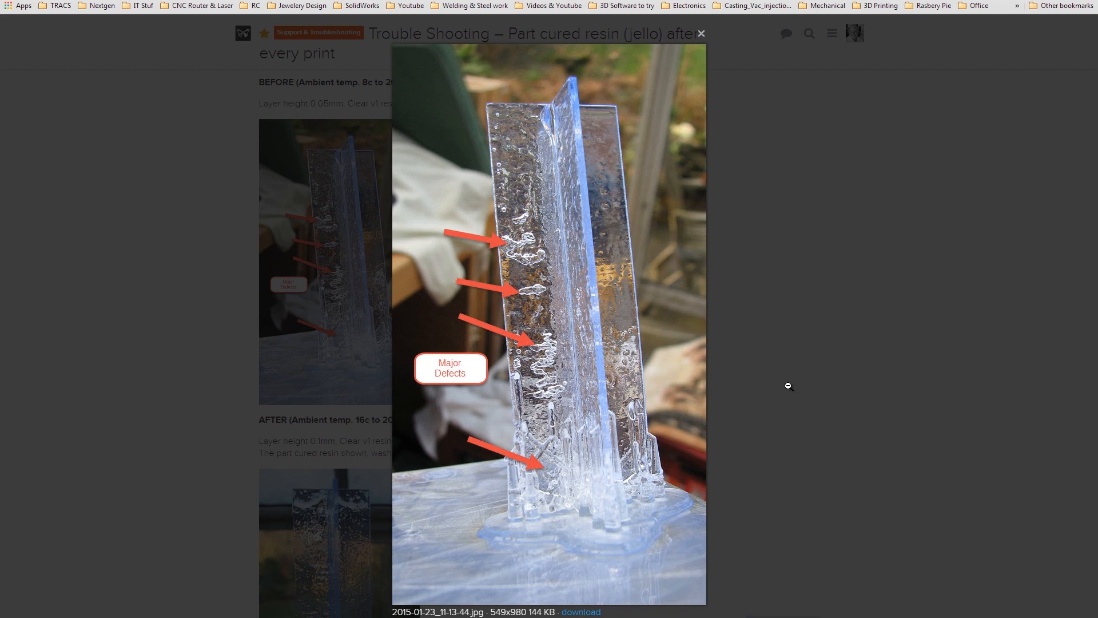
mouse_move(799, 196)
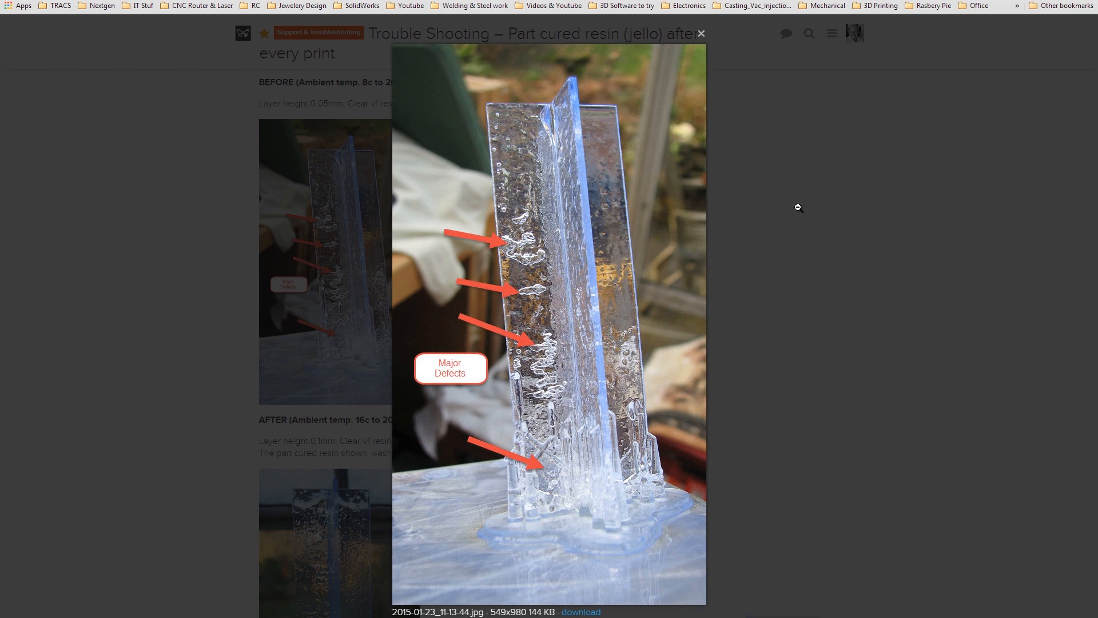
mouse_move(792, 392)
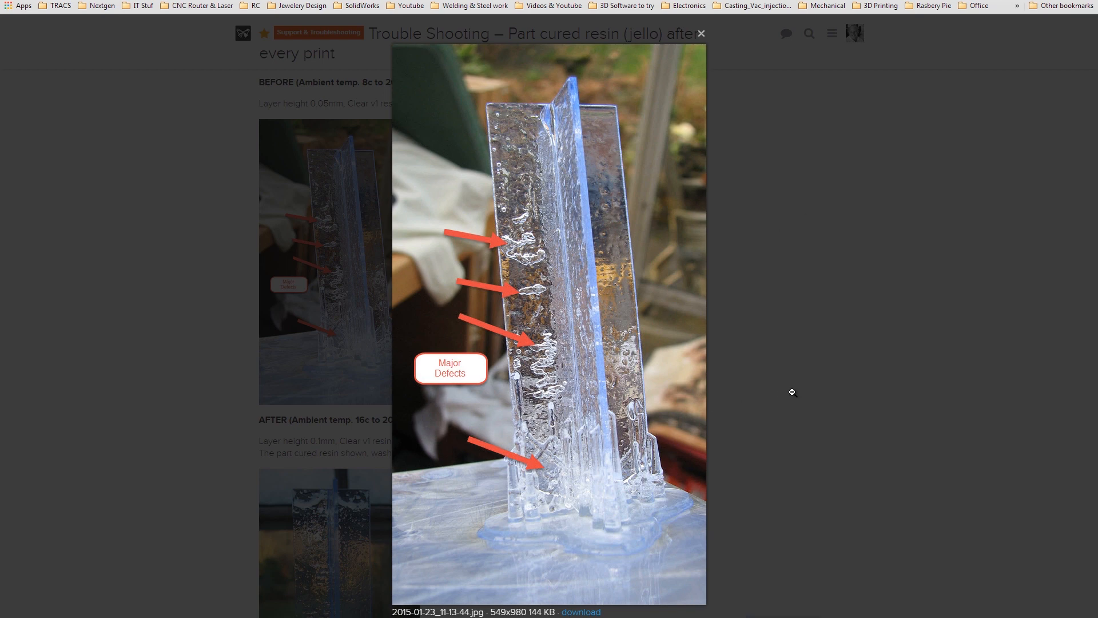
mouse_move(808, 390)
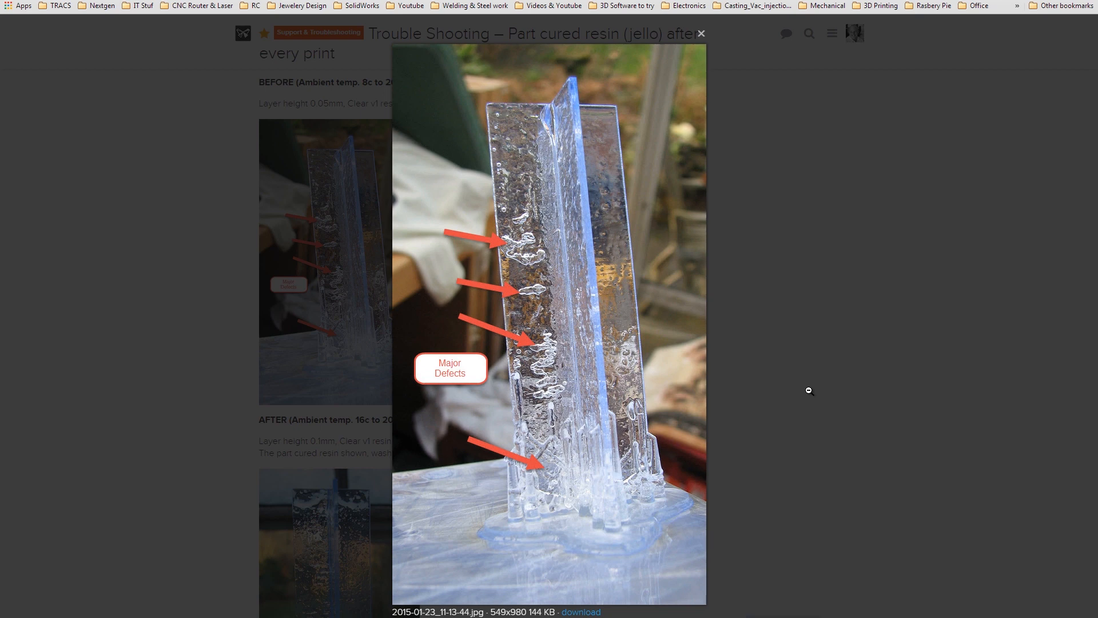
mouse_move(840, 310)
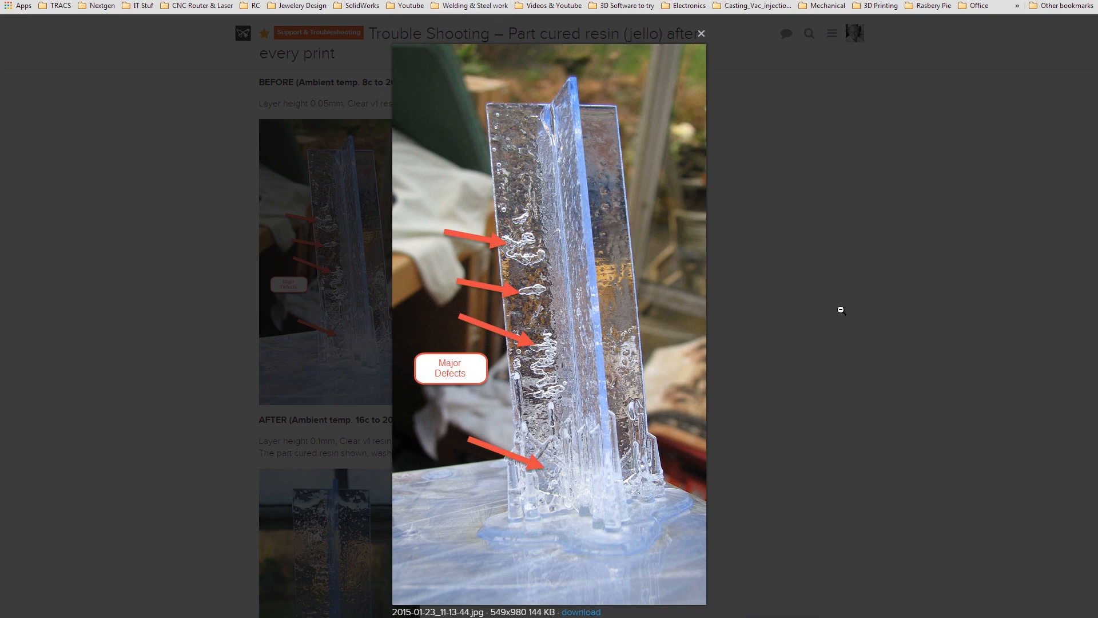
mouse_move(709, 196)
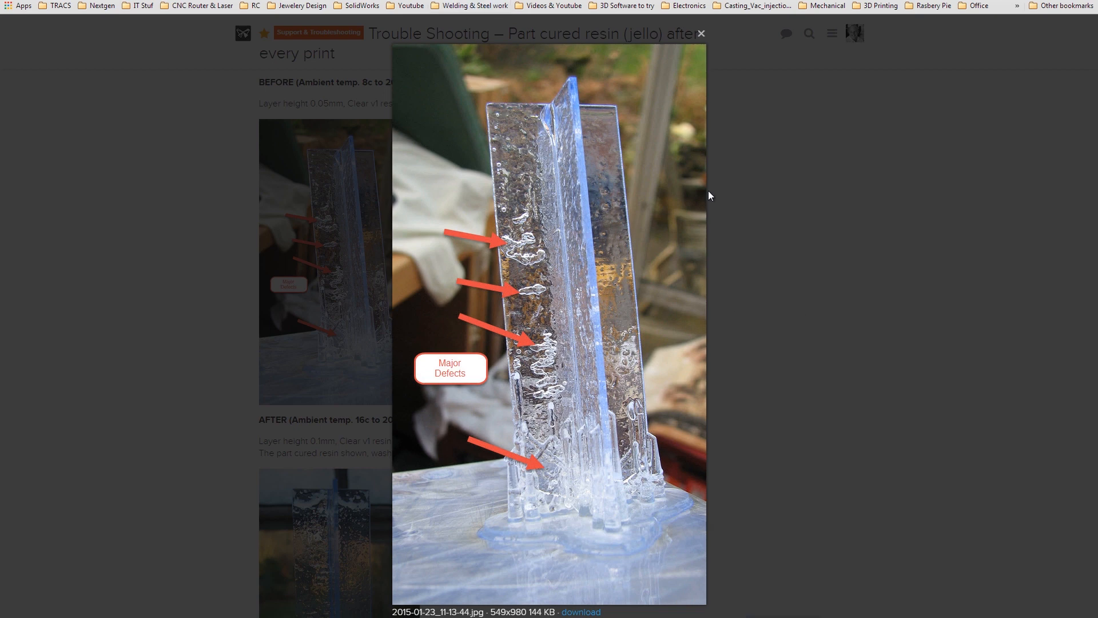
mouse_move(550, 406)
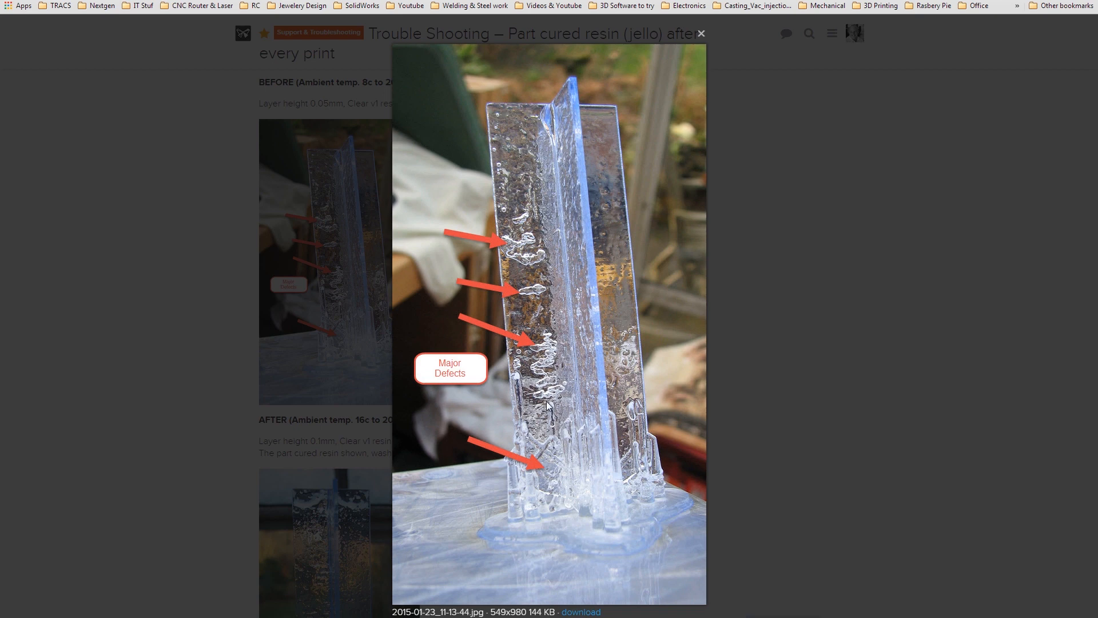
mouse_move(553, 337)
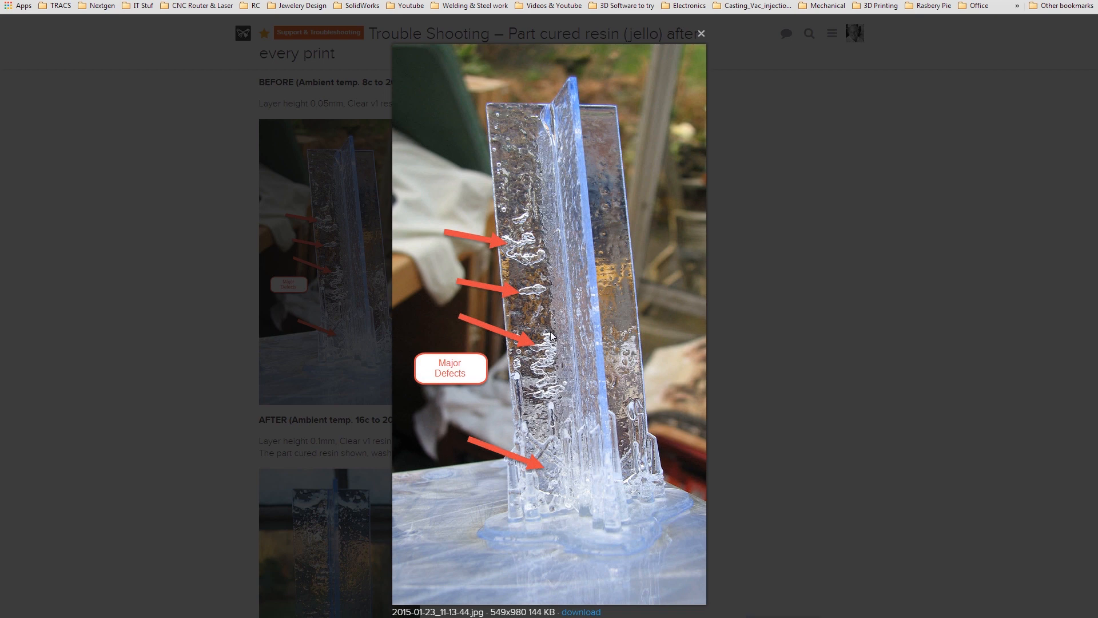
mouse_move(518, 242)
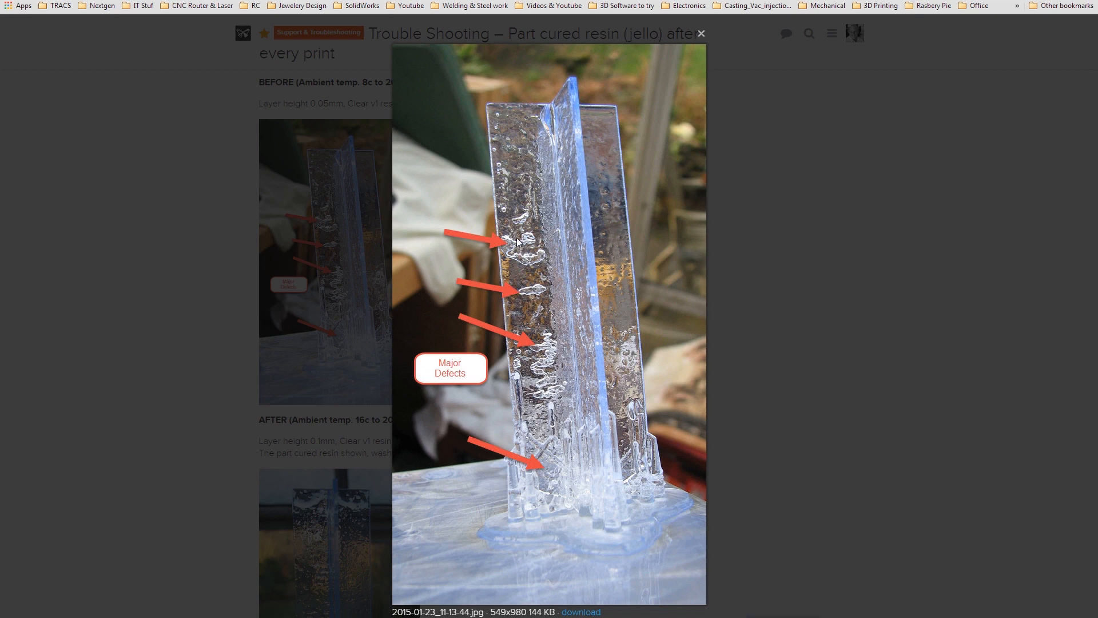
mouse_move(756, 312)
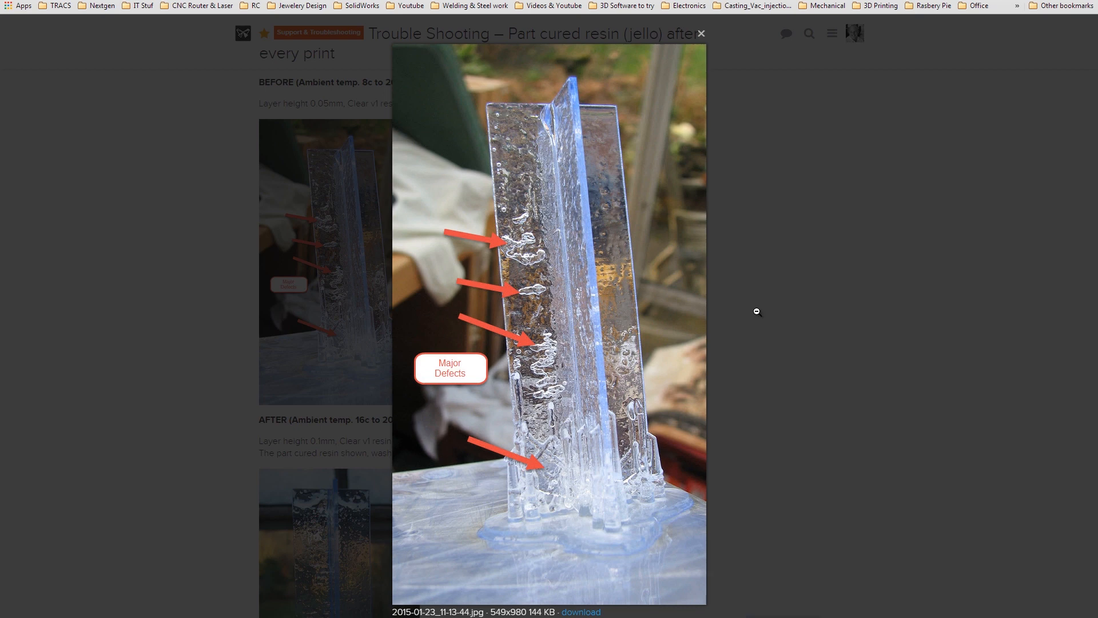
mouse_move(699, 34)
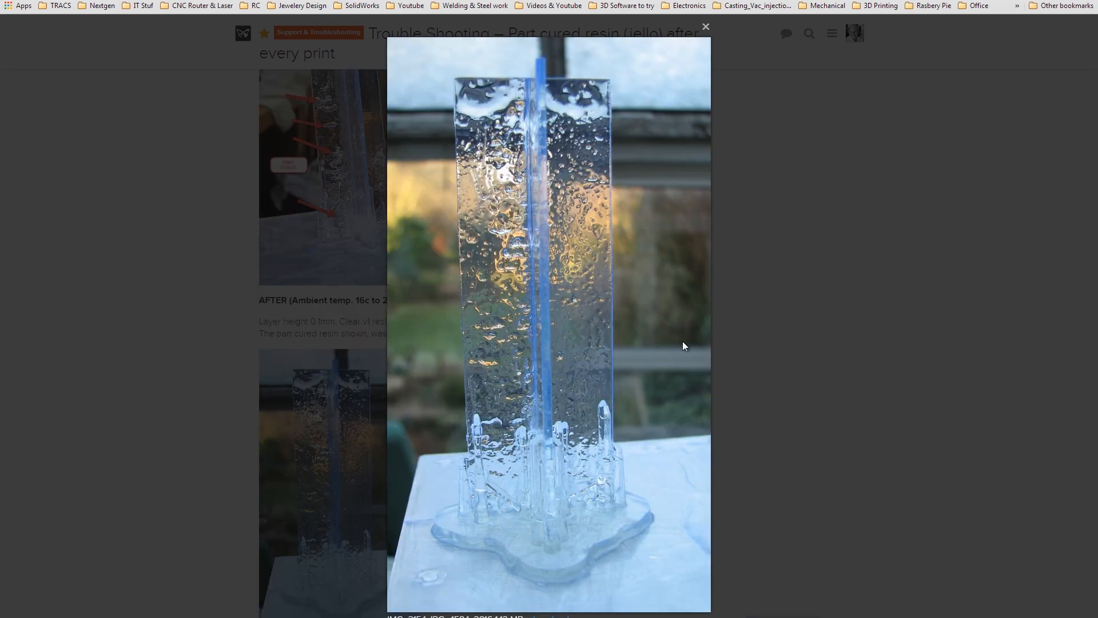
mouse_move(434, 121)
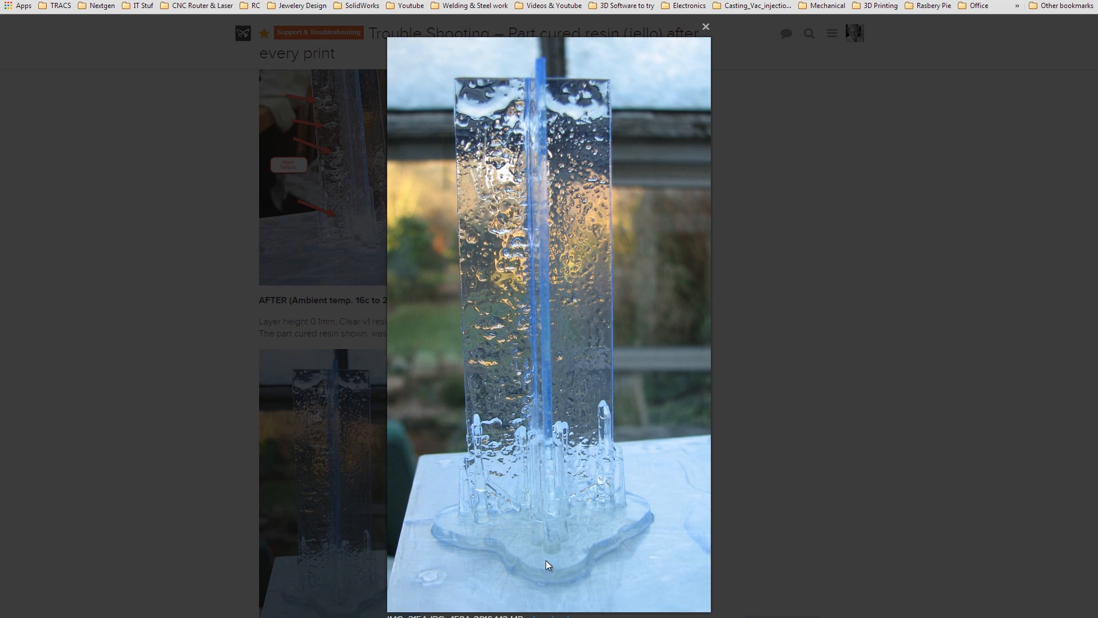
mouse_move(507, 218)
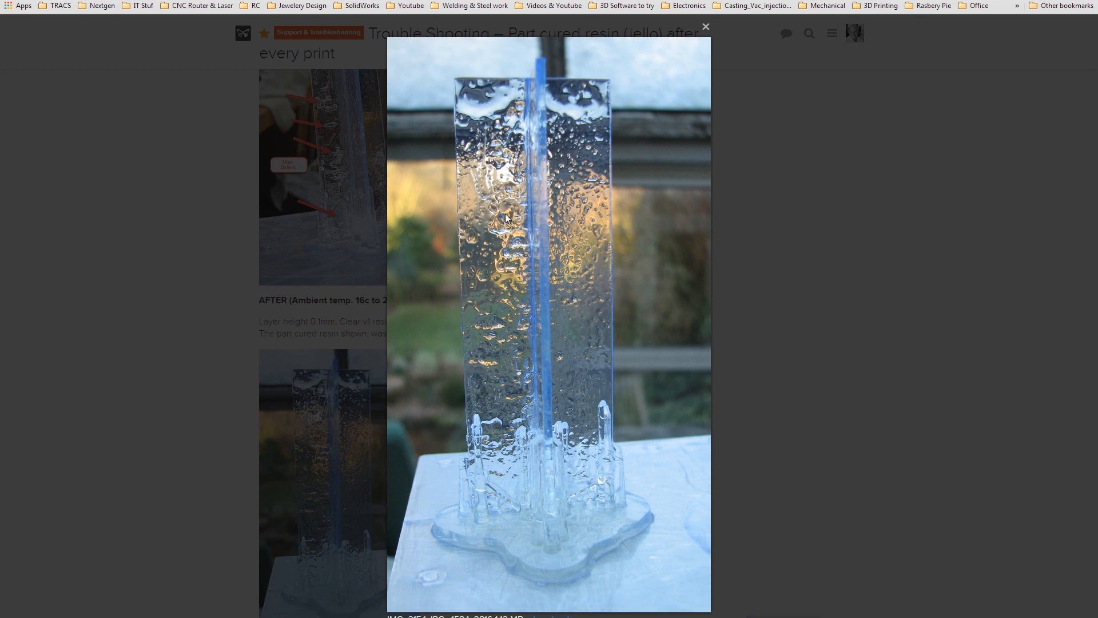
mouse_move(523, 262)
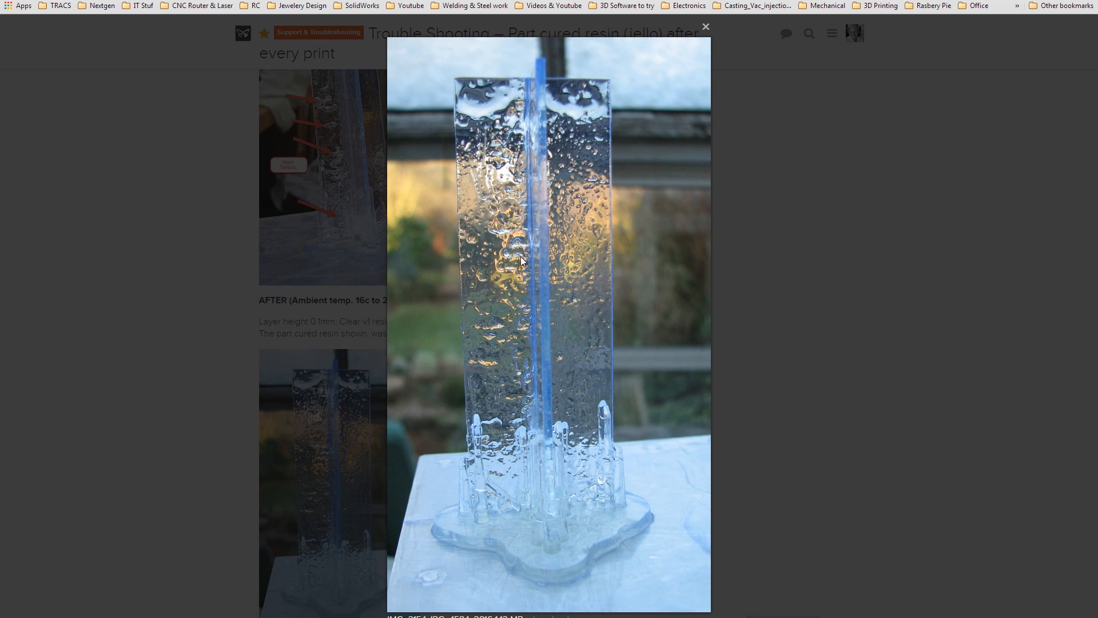
mouse_move(515, 338)
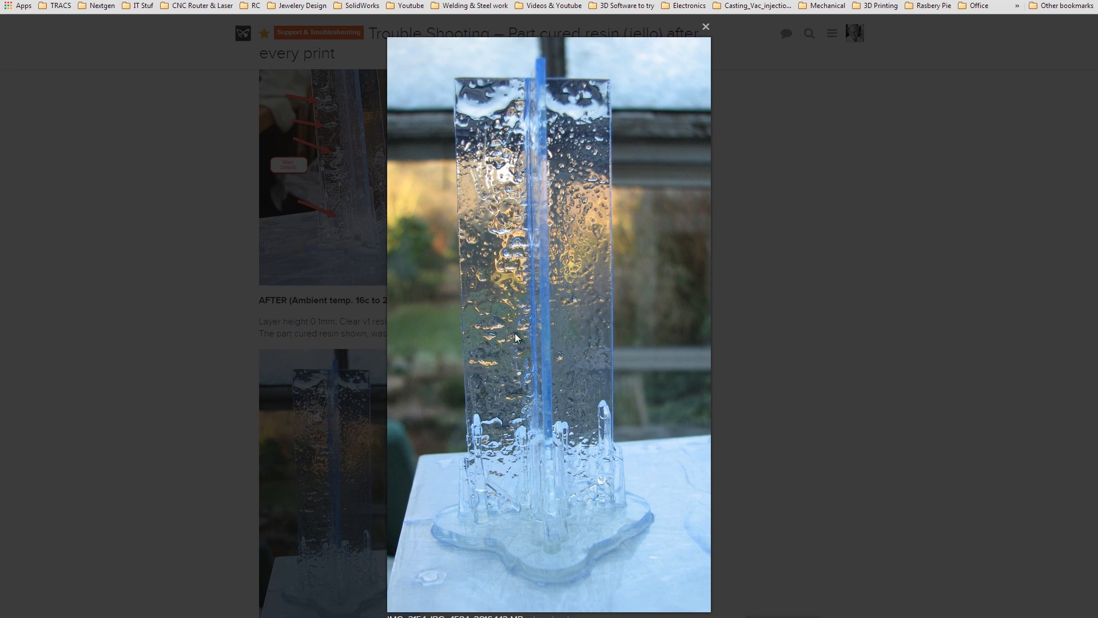
mouse_move(497, 236)
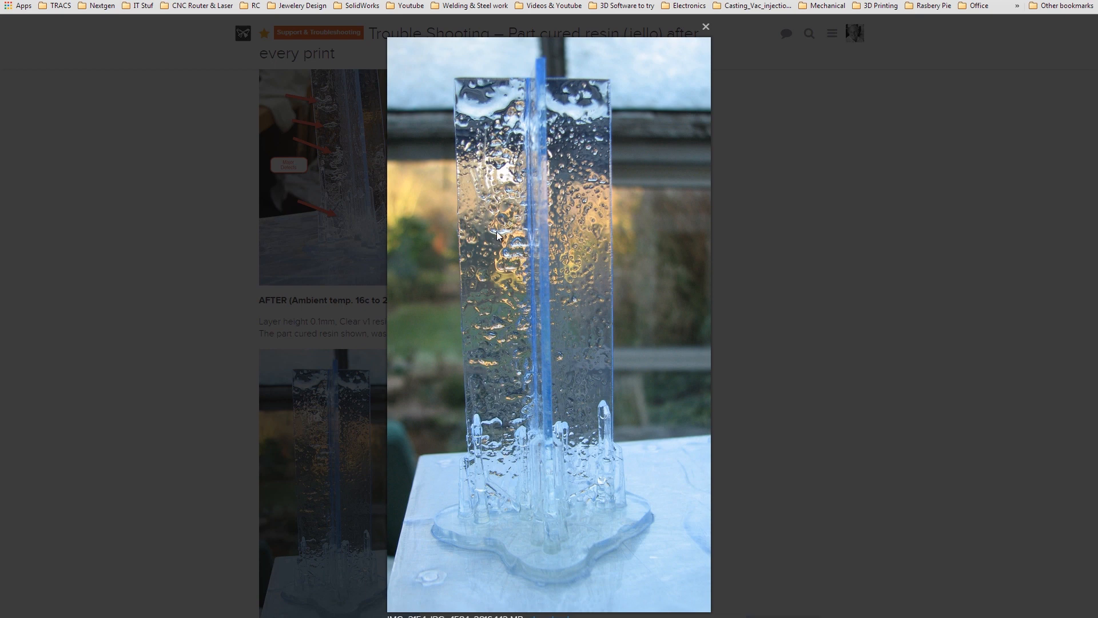
mouse_move(481, 292)
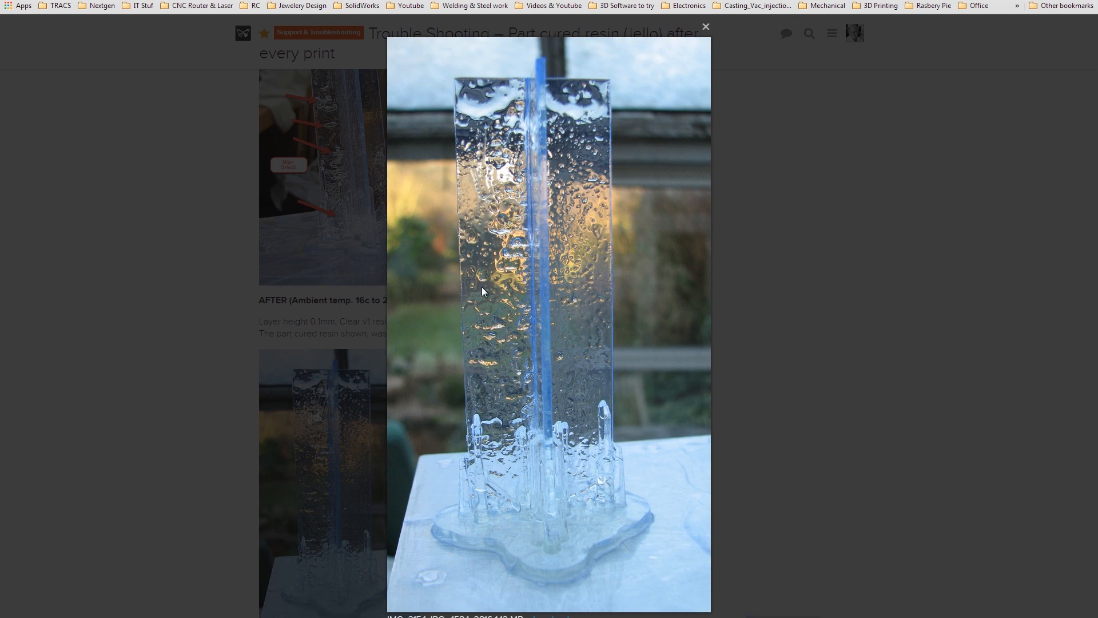
mouse_move(625, 167)
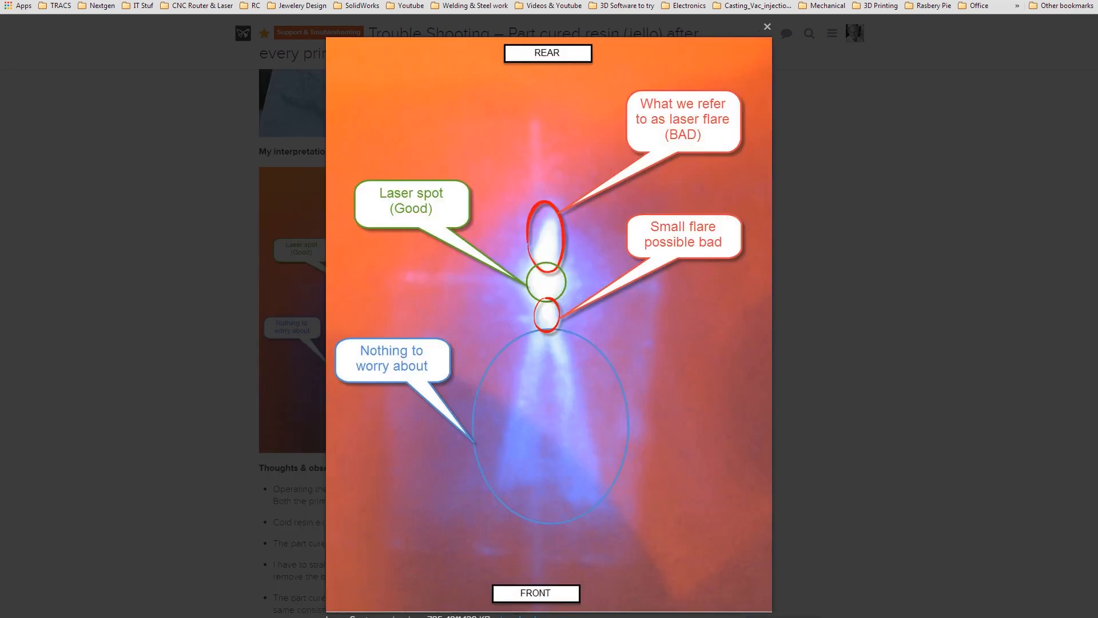
mouse_move(253, 525)
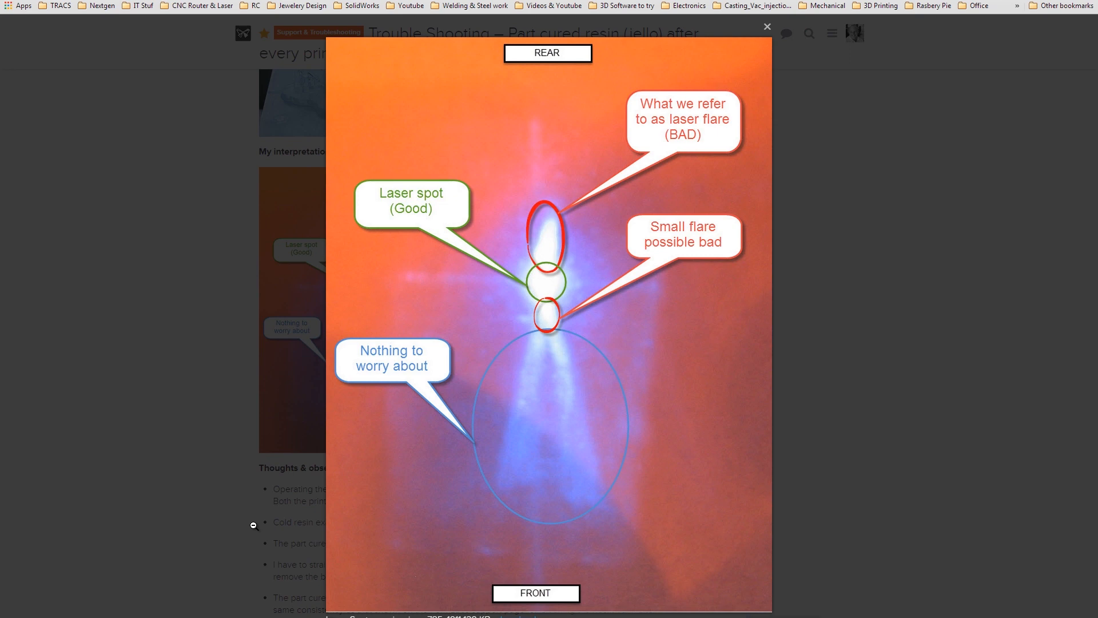
mouse_move(651, 493)
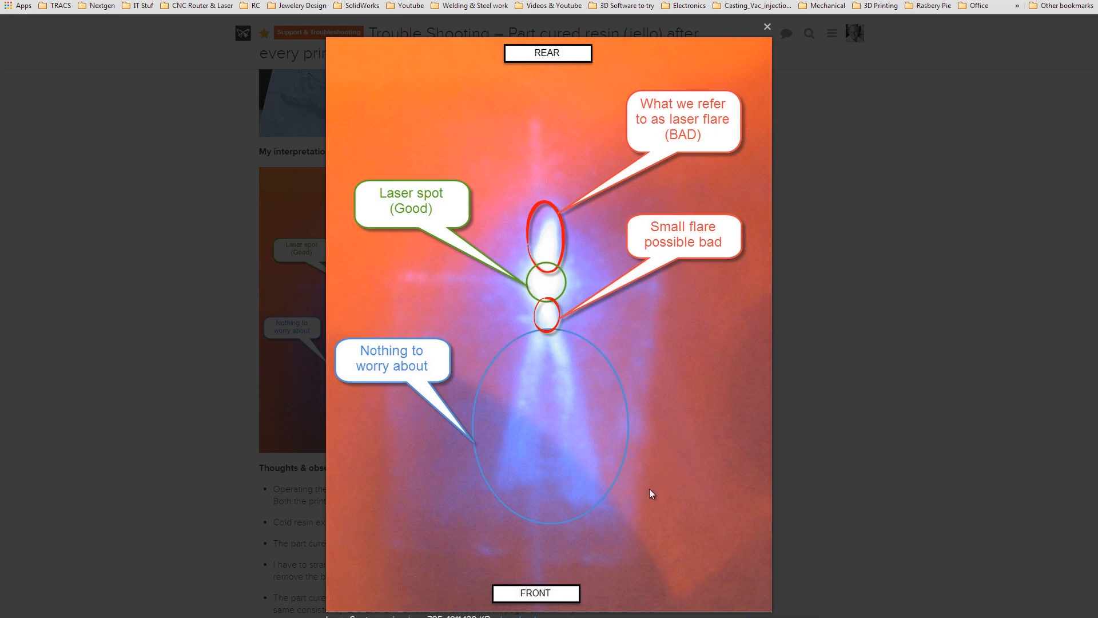
mouse_move(660, 424)
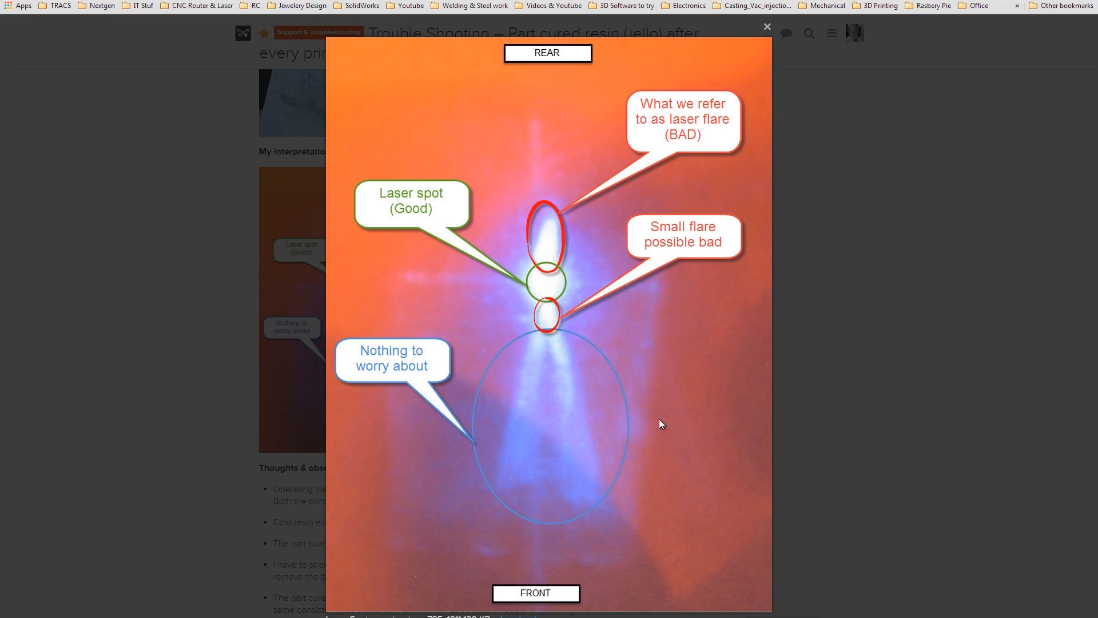
mouse_move(716, 358)
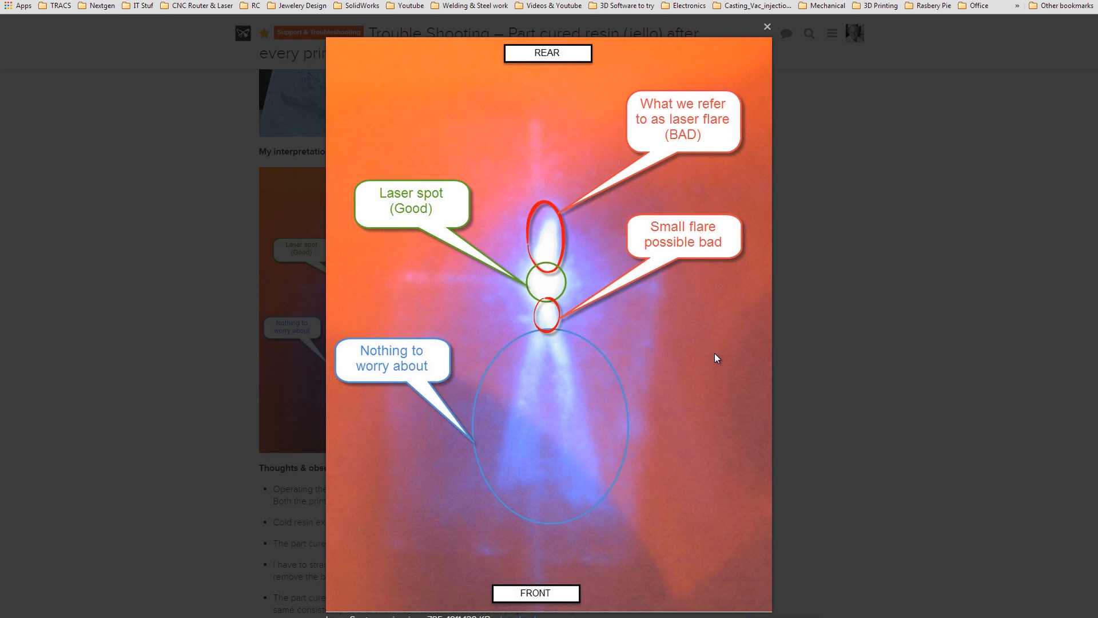
mouse_move(414, 216)
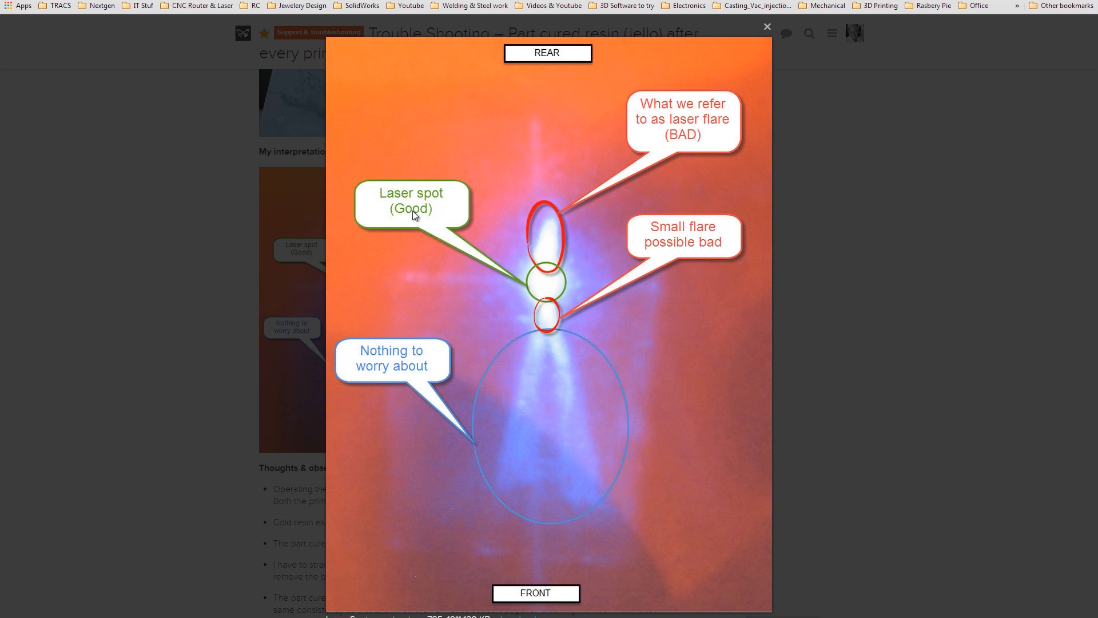
mouse_move(548, 300)
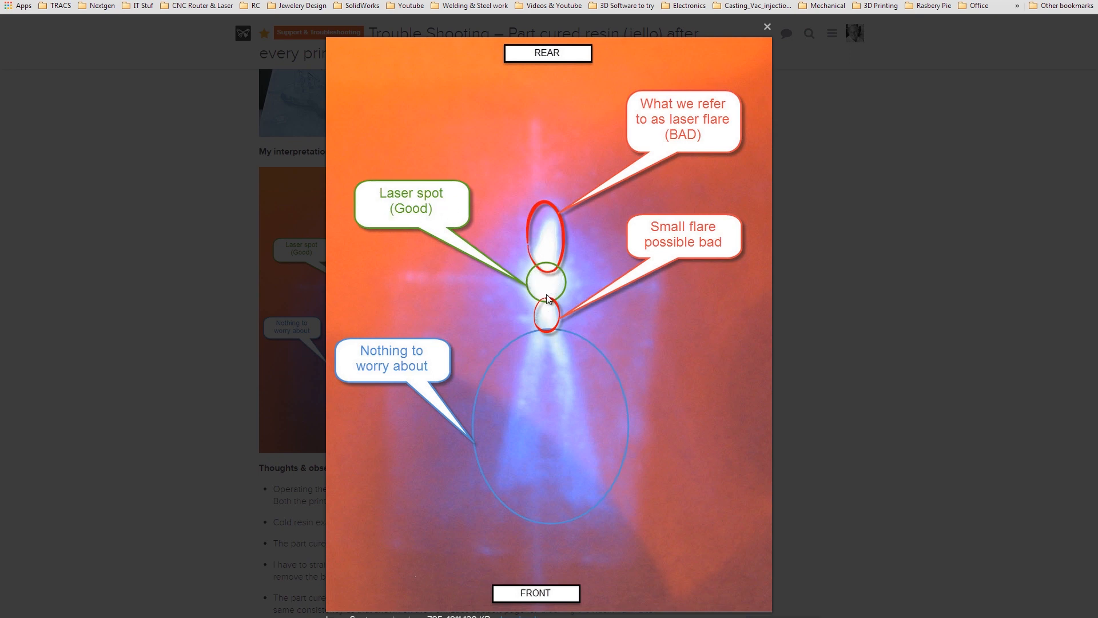
mouse_move(556, 281)
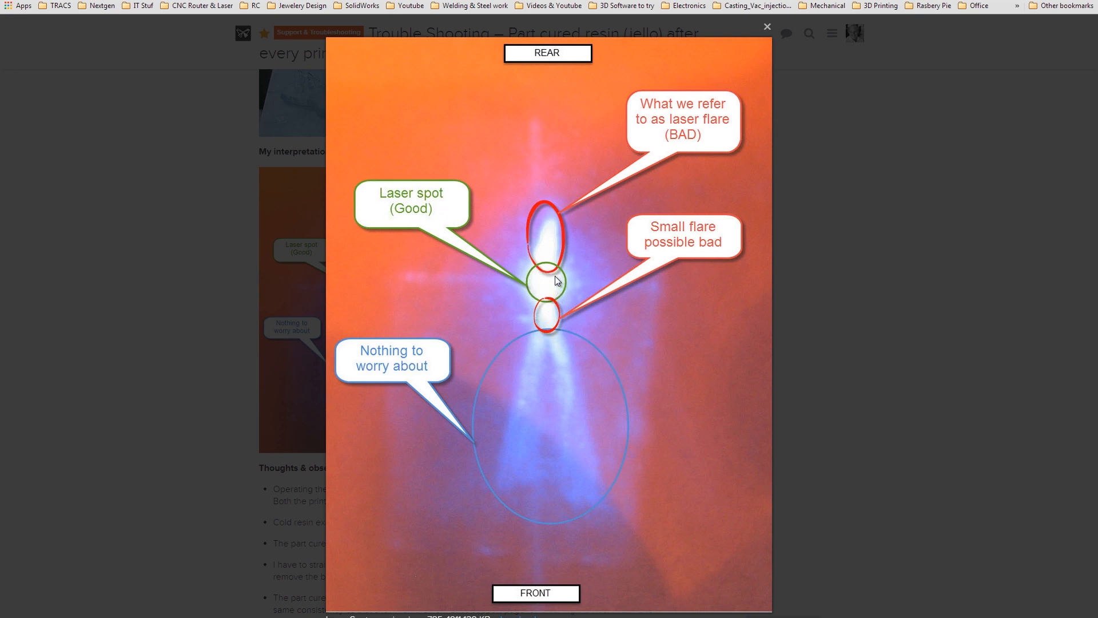
mouse_move(568, 243)
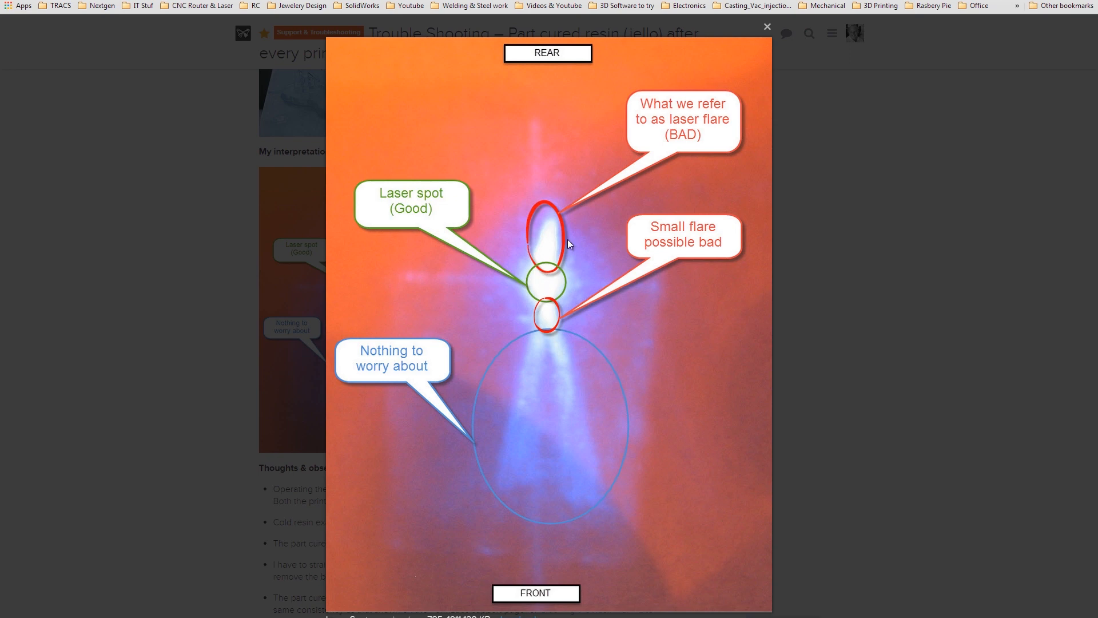
mouse_move(536, 227)
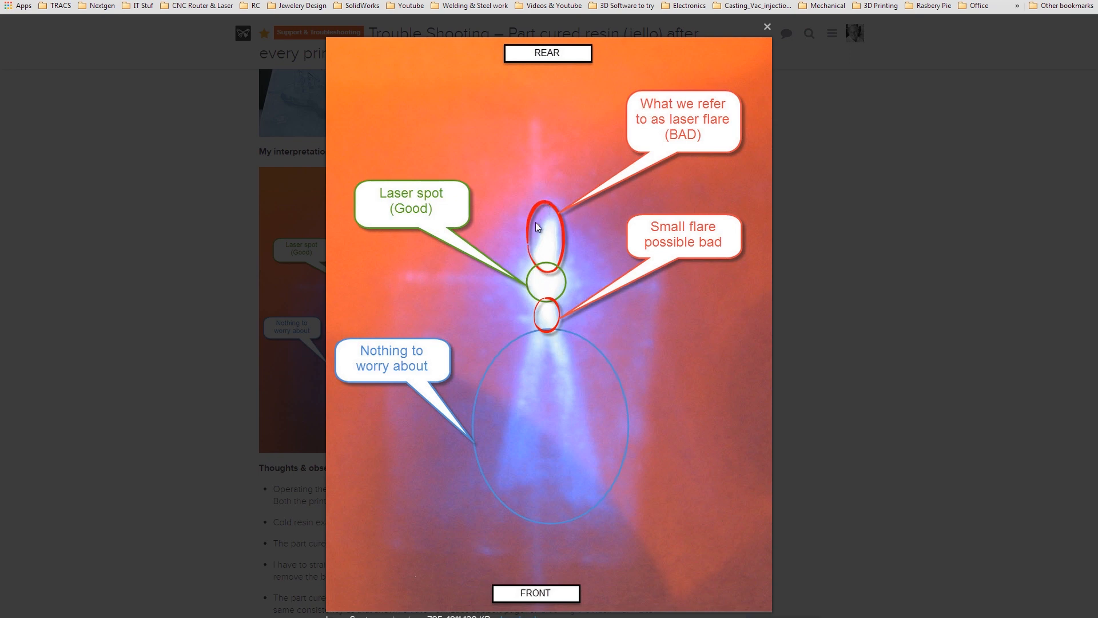
mouse_move(552, 272)
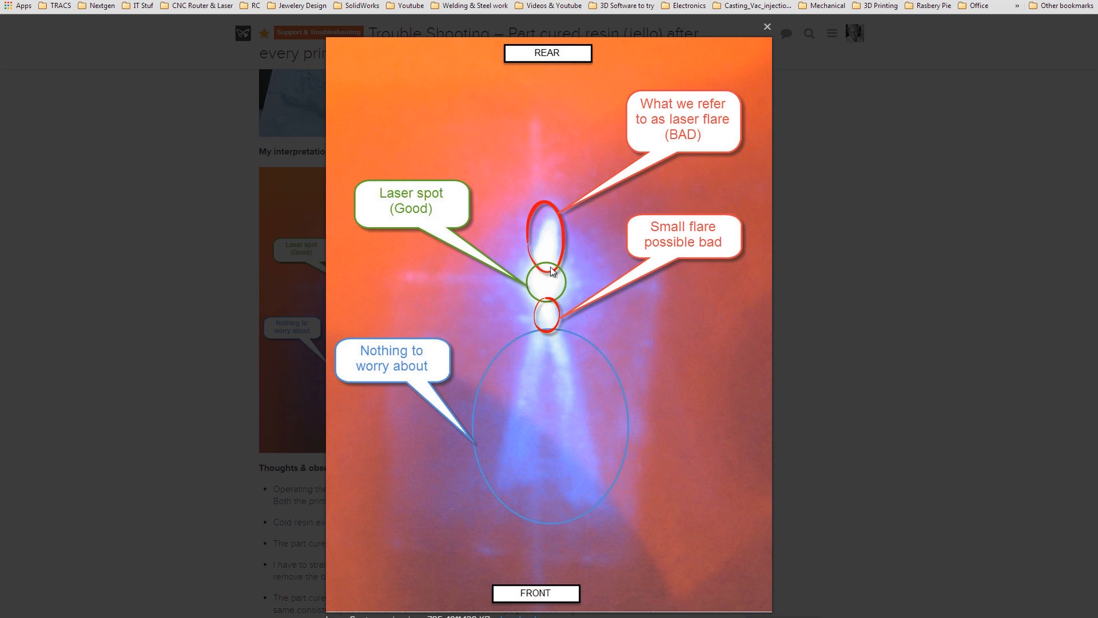
mouse_move(540, 263)
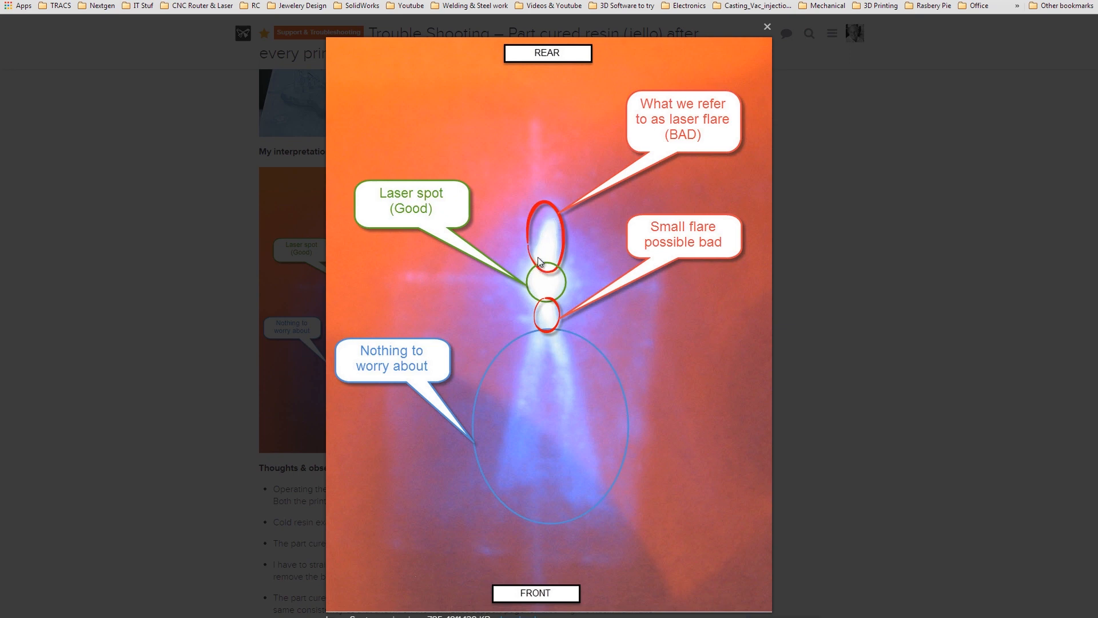
mouse_move(550, 278)
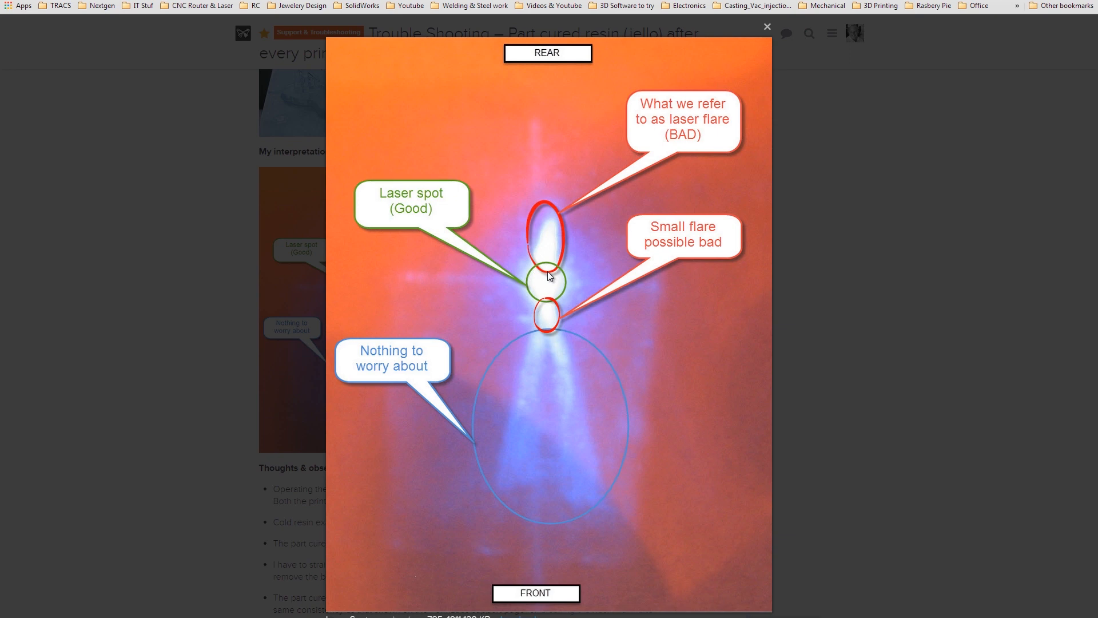
mouse_move(549, 263)
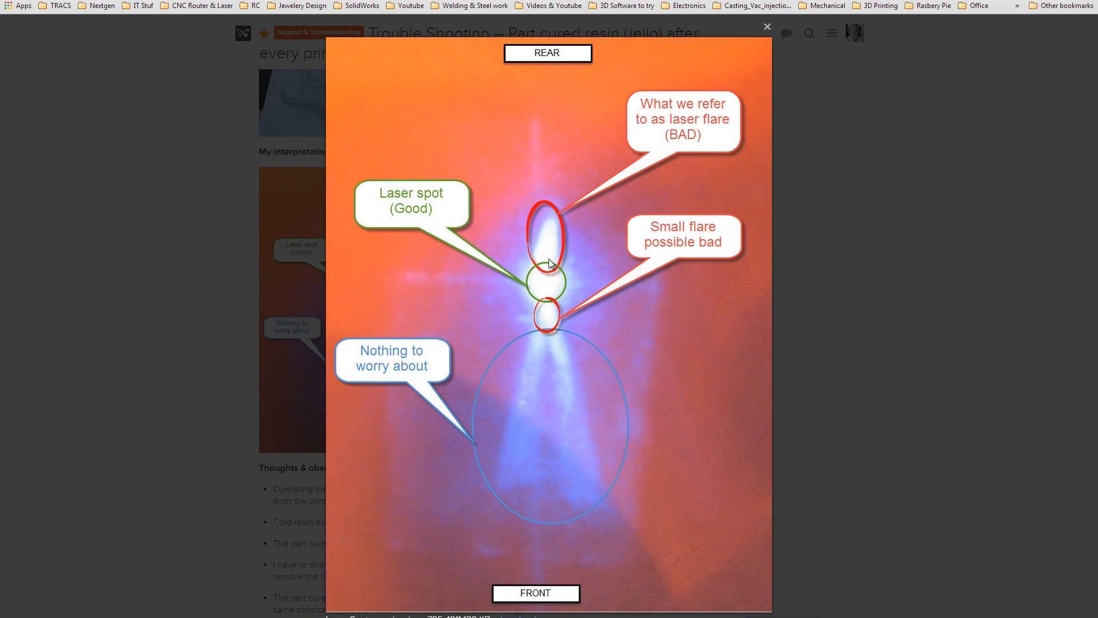
mouse_move(555, 243)
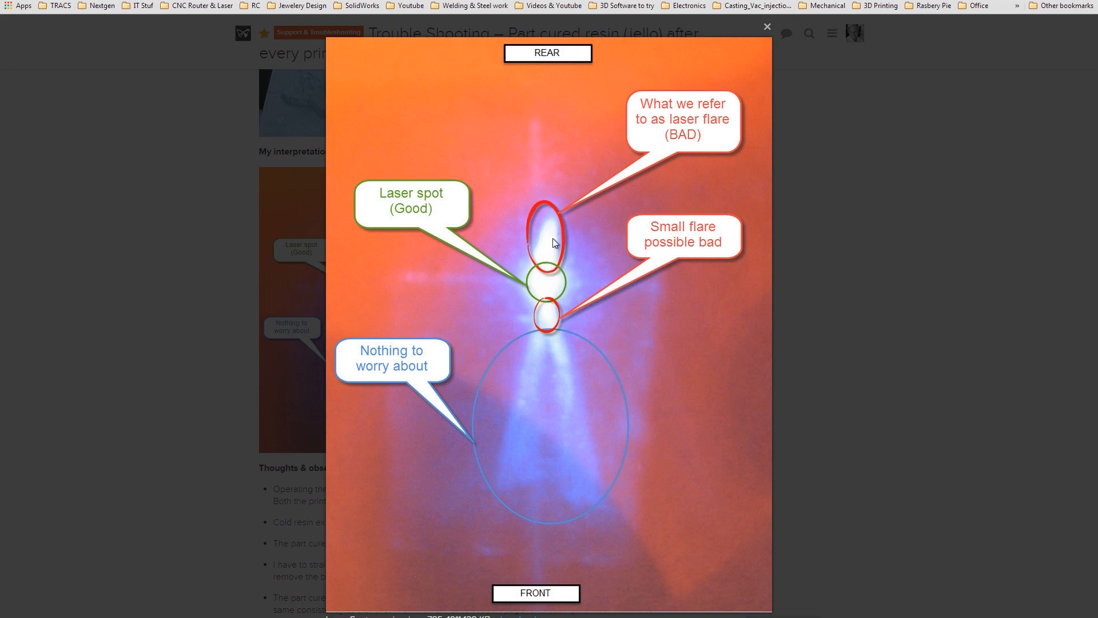
mouse_move(551, 261)
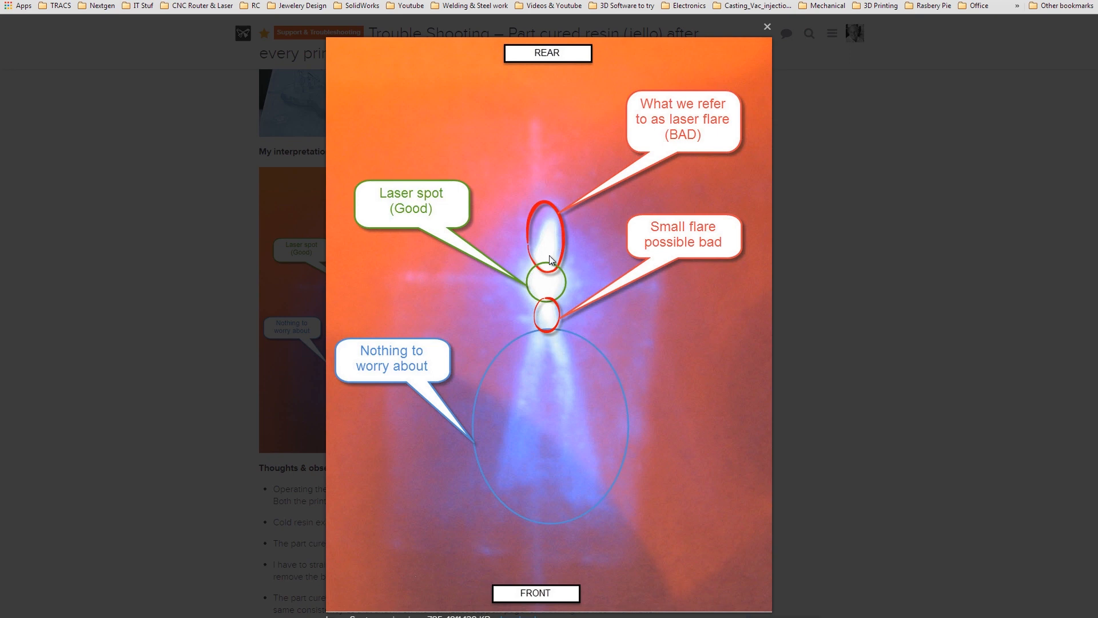
mouse_move(553, 263)
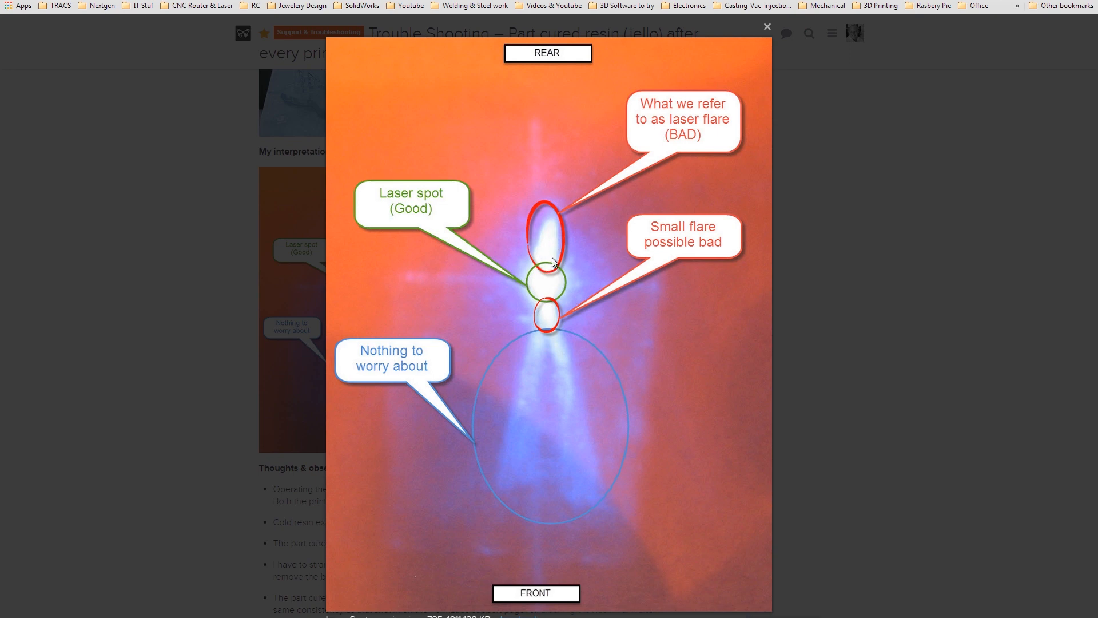
mouse_move(554, 206)
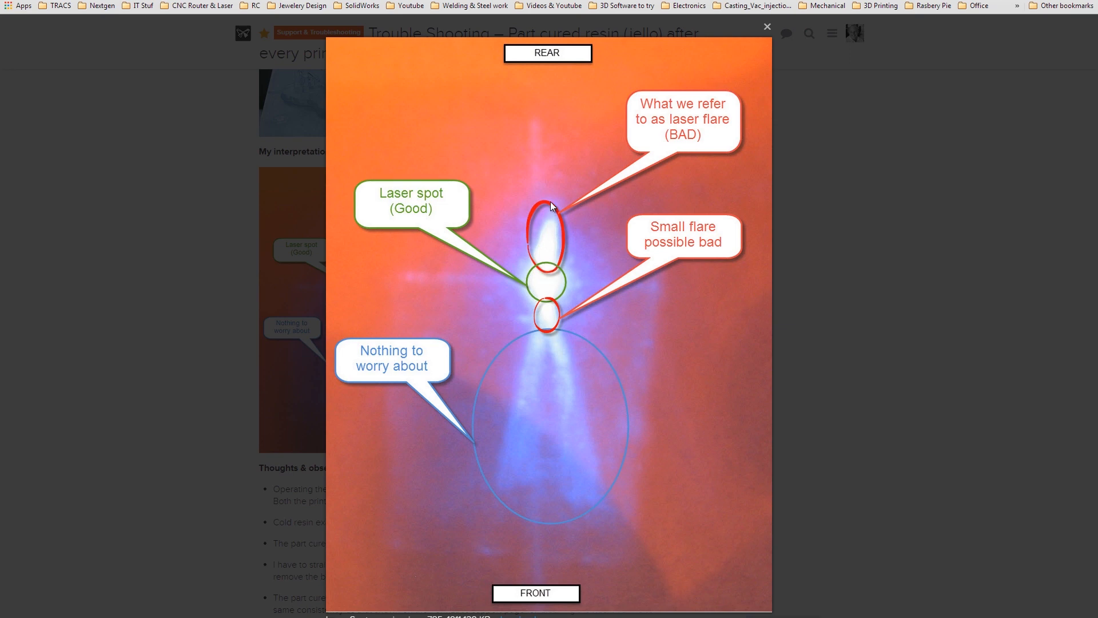
mouse_move(550, 261)
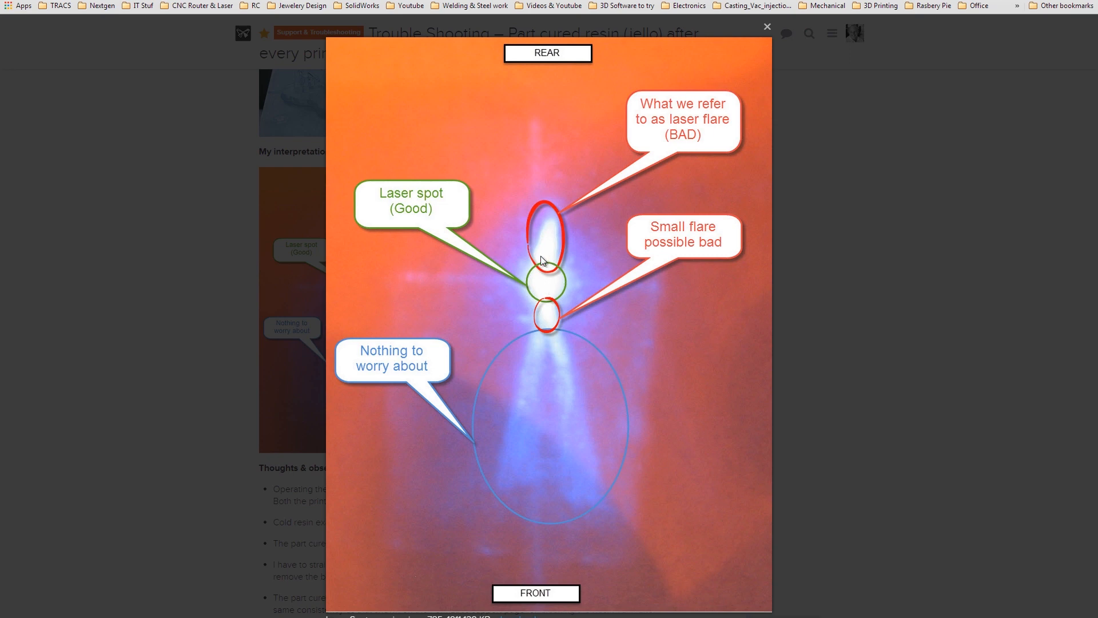
mouse_move(549, 253)
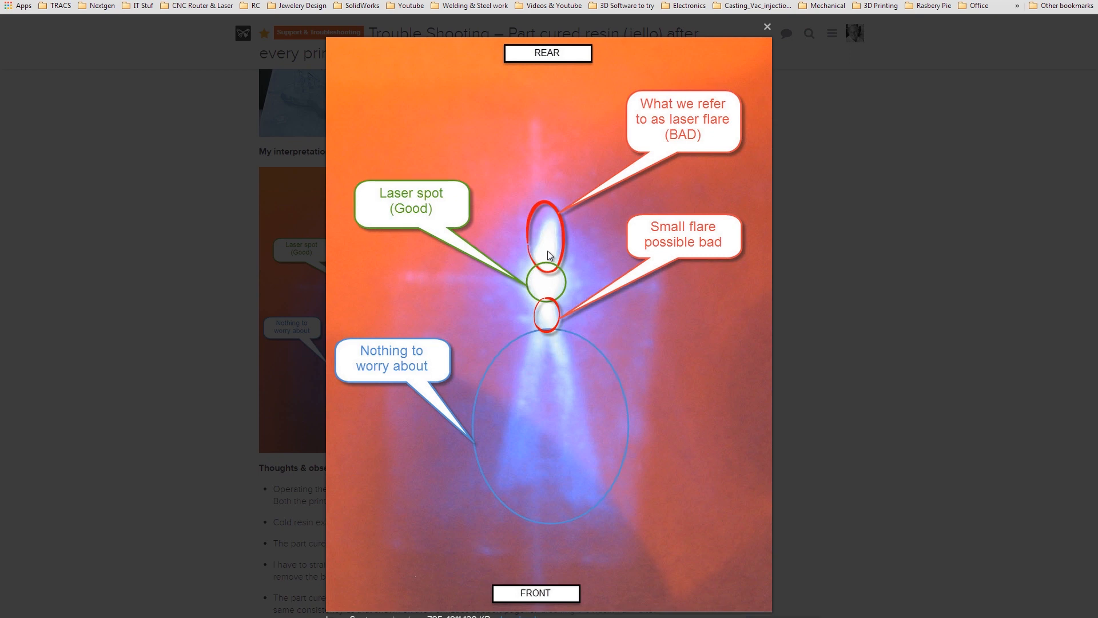
mouse_move(604, 157)
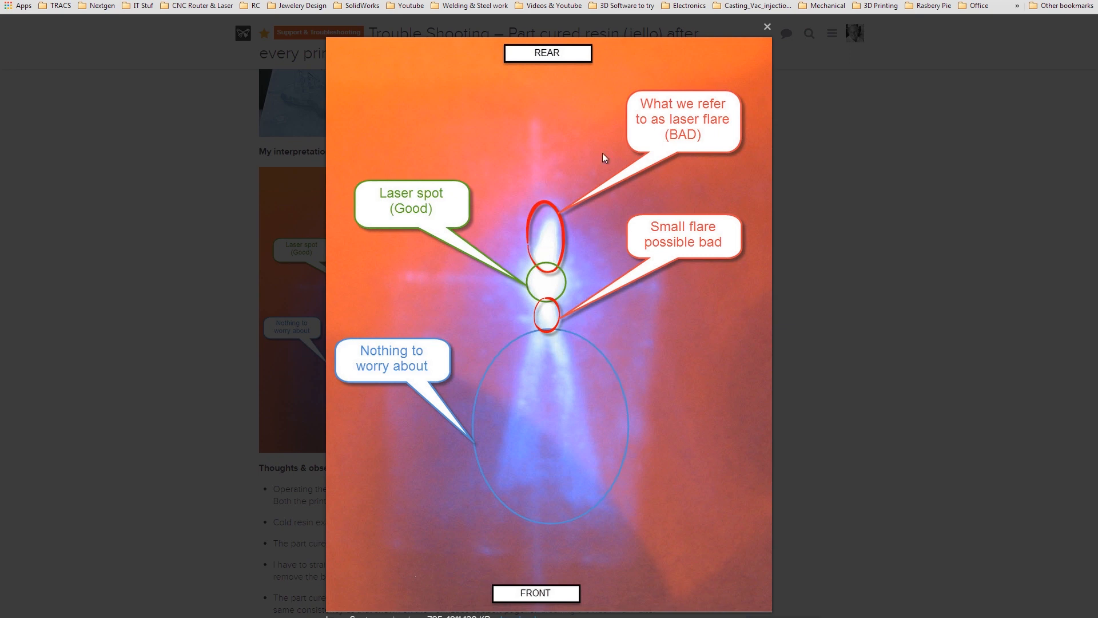
mouse_move(537, 227)
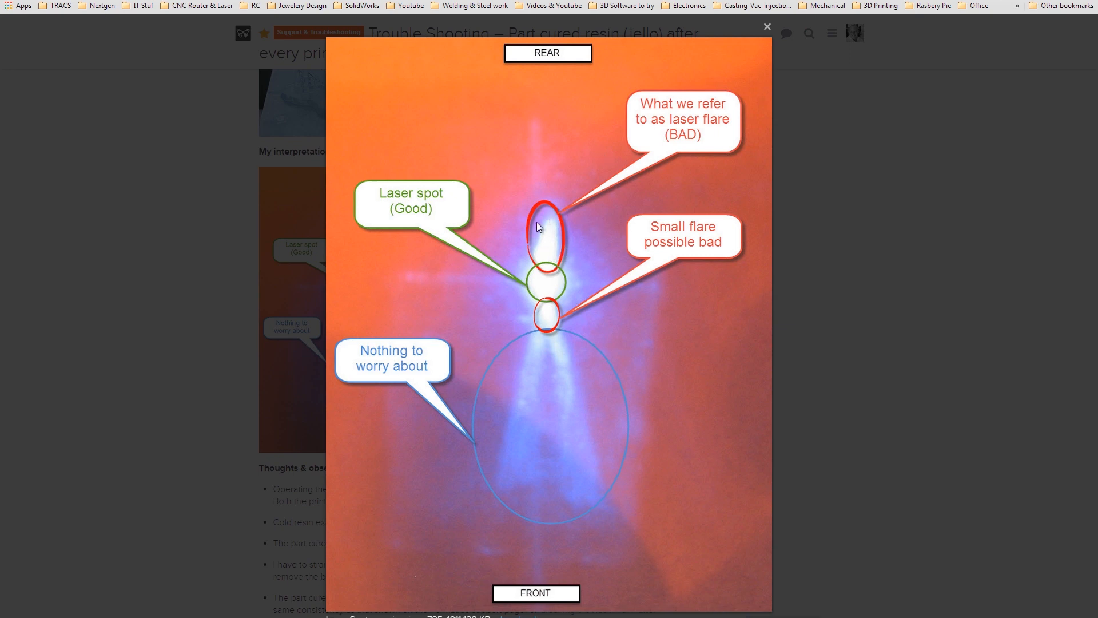
mouse_move(552, 221)
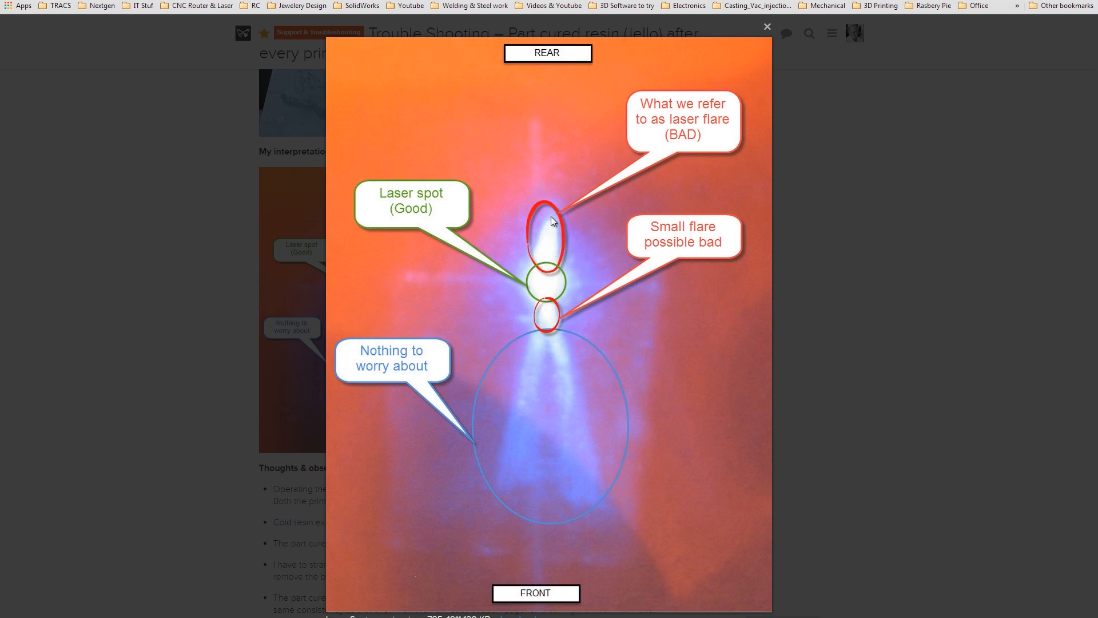
mouse_move(575, 84)
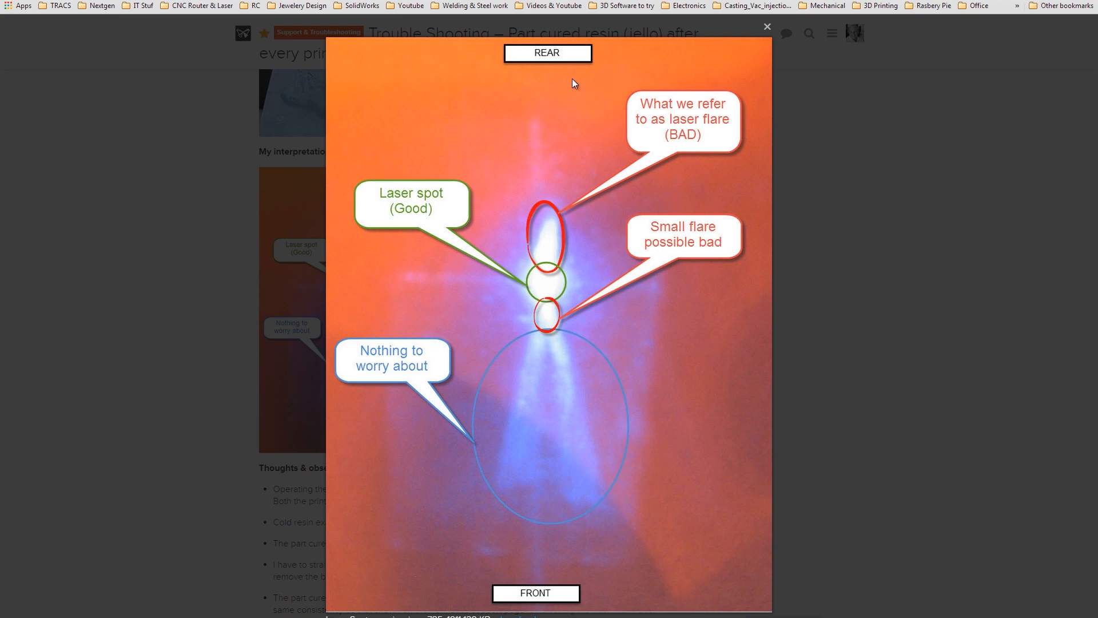
mouse_move(553, 58)
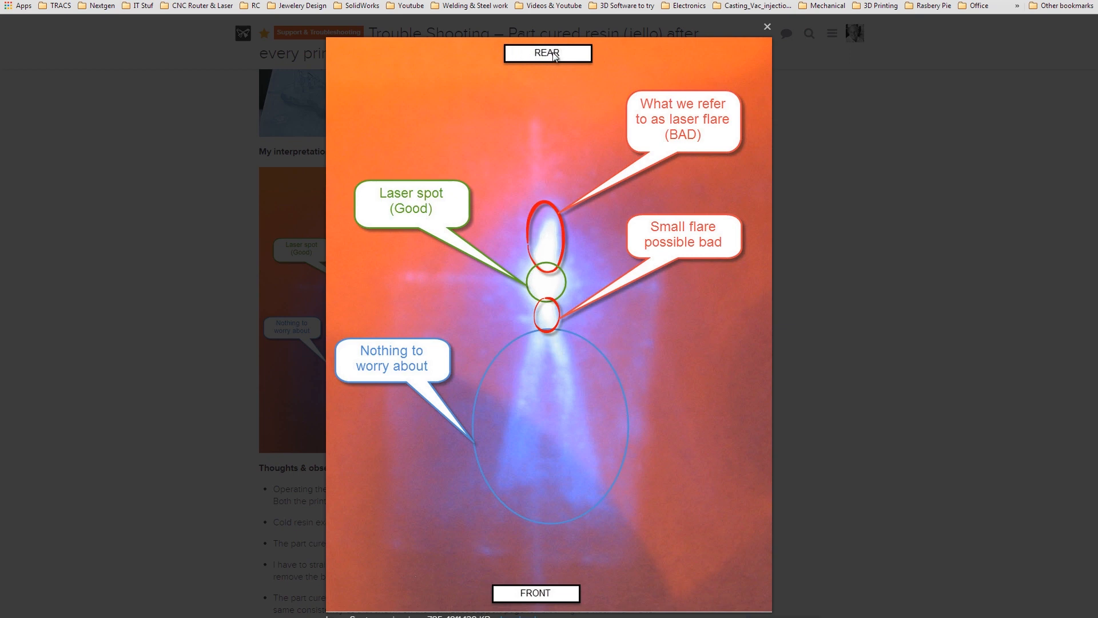
mouse_move(500, 262)
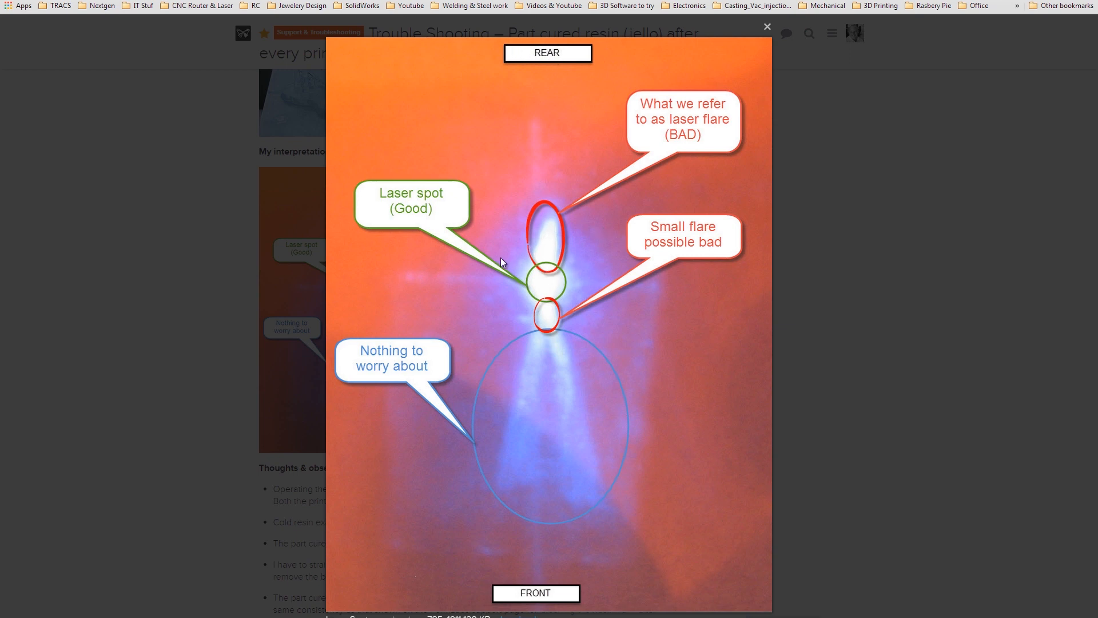
mouse_move(548, 272)
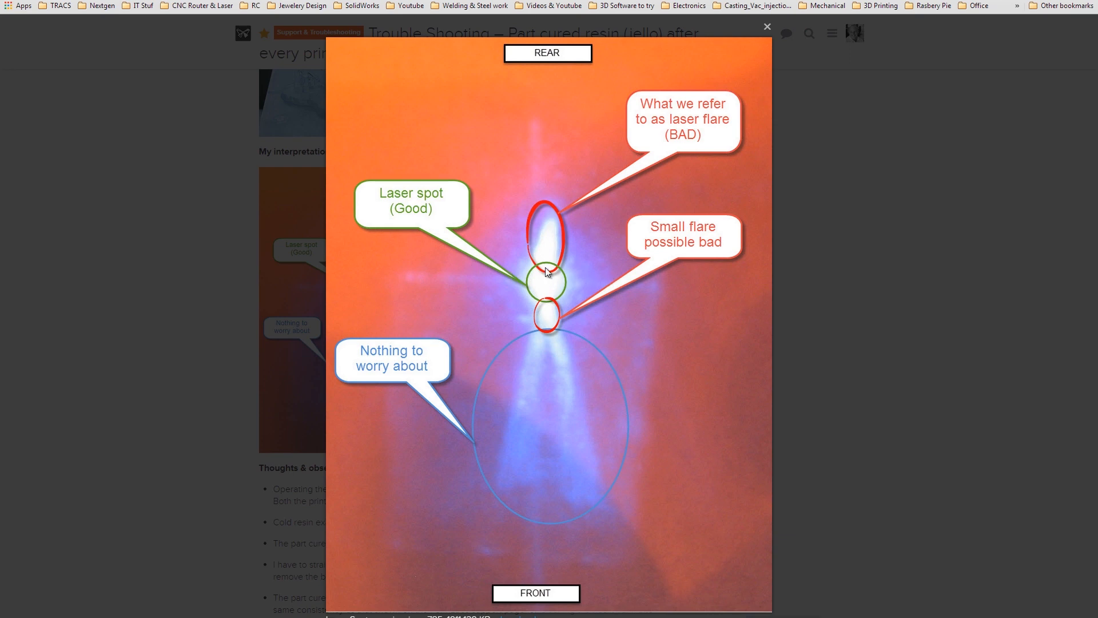
mouse_move(560, 233)
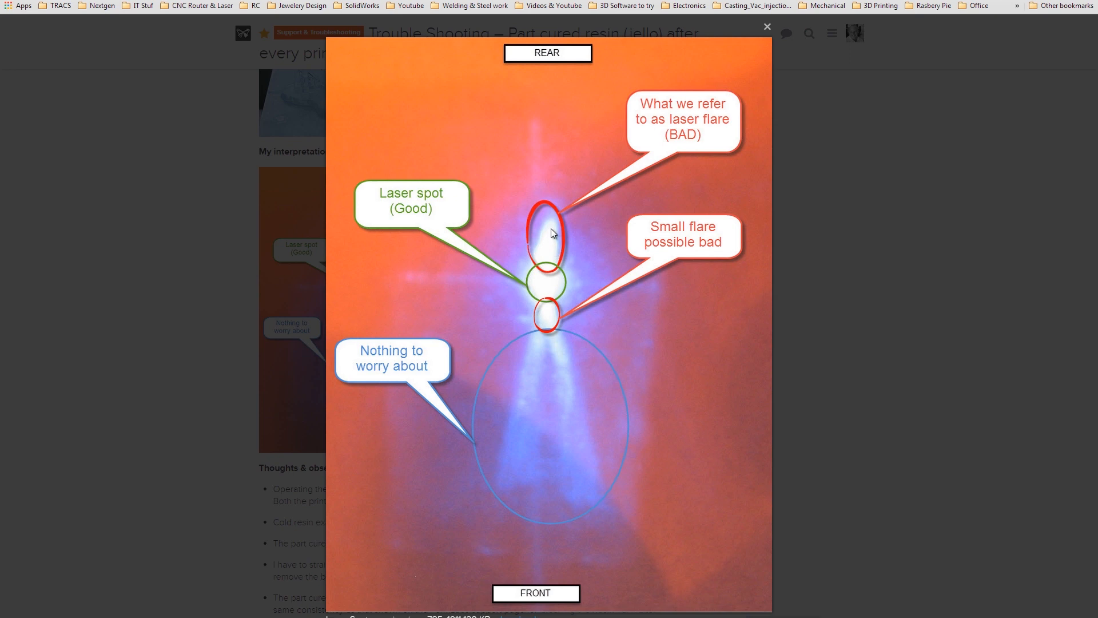
mouse_move(553, 230)
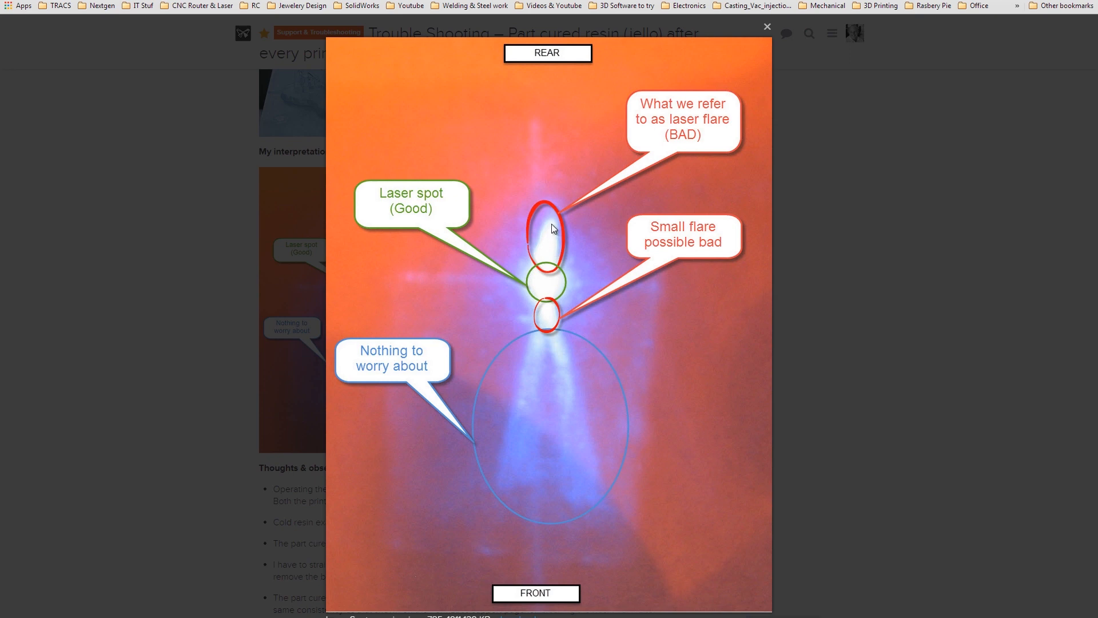
mouse_move(553, 306)
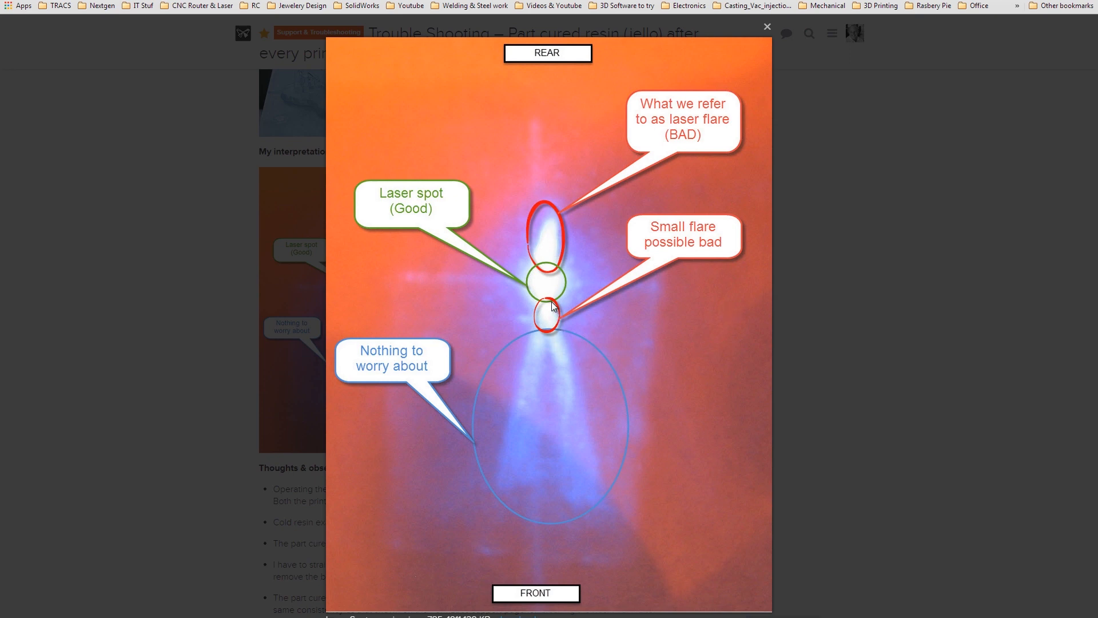
mouse_move(558, 318)
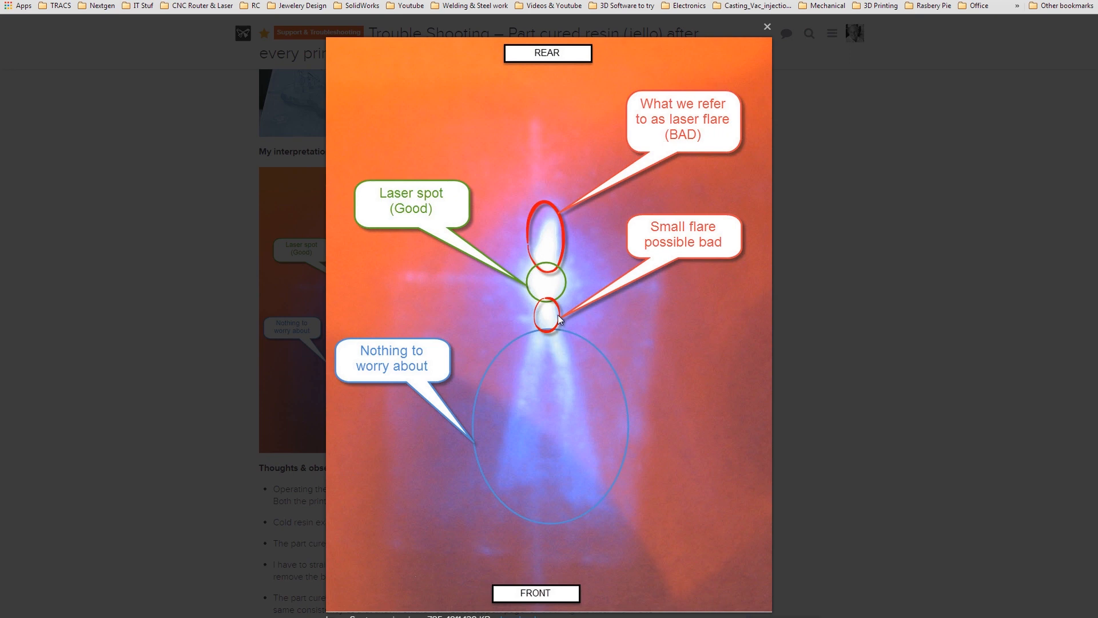
mouse_move(550, 331)
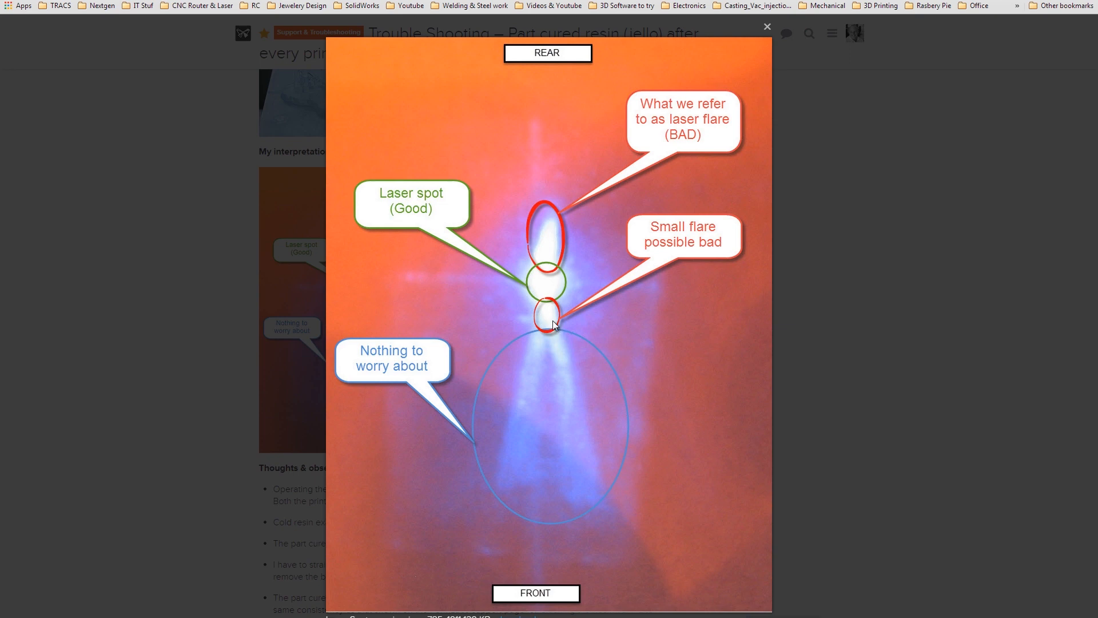
mouse_move(545, 321)
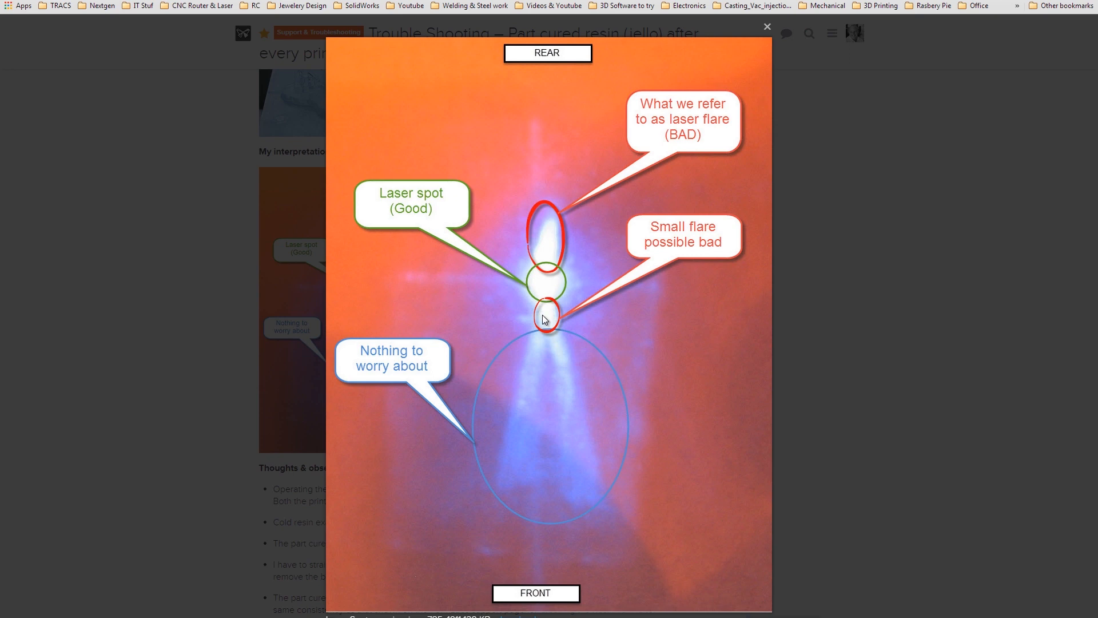
mouse_move(553, 312)
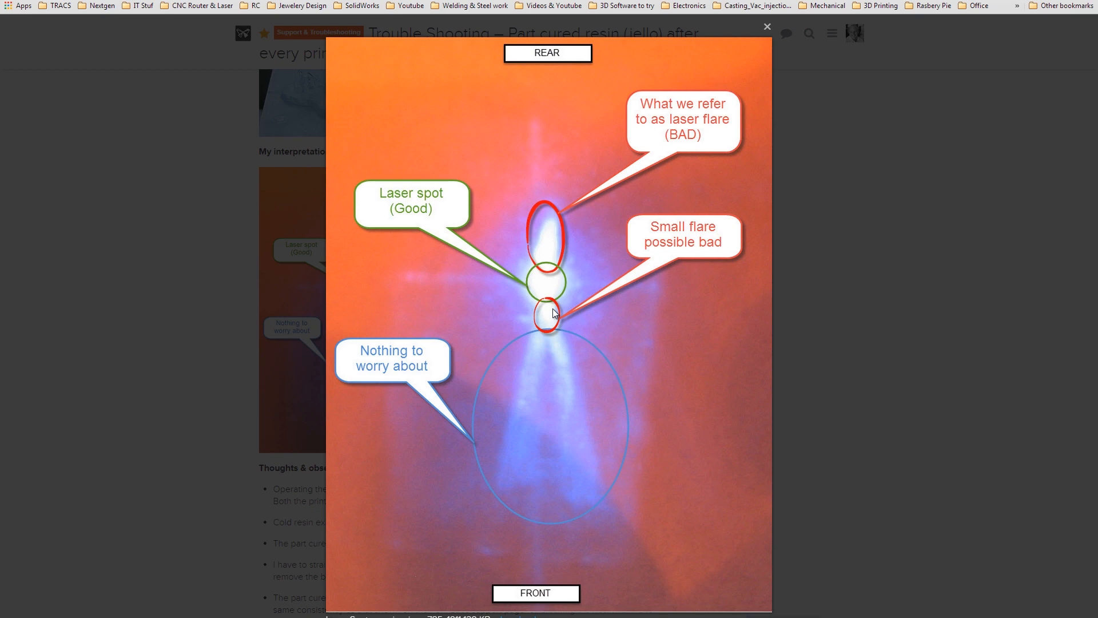
mouse_move(551, 314)
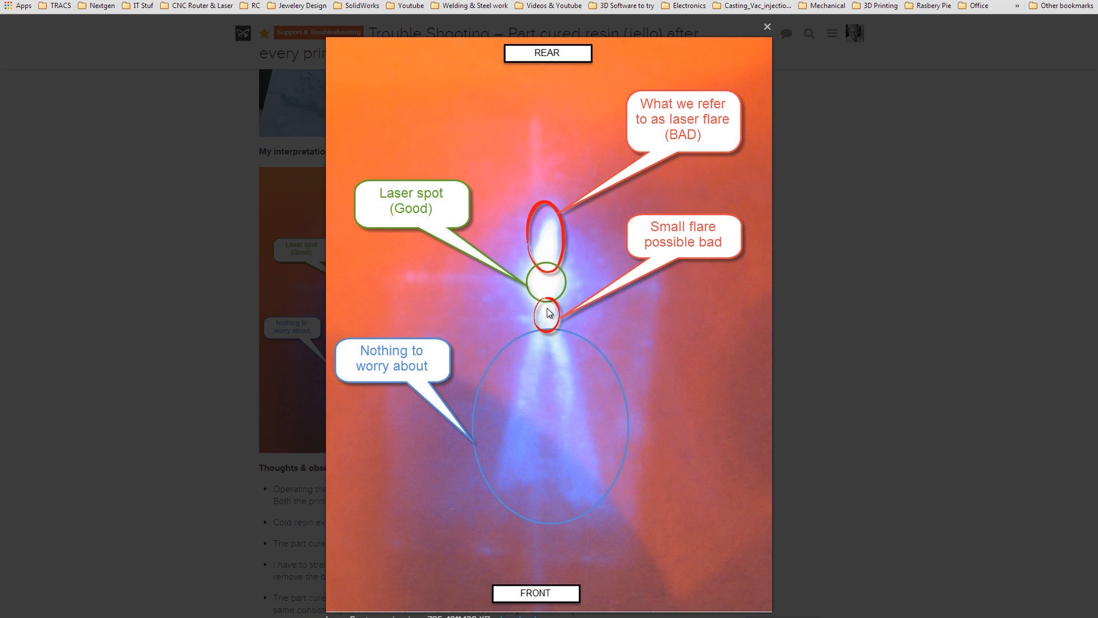
mouse_move(630, 302)
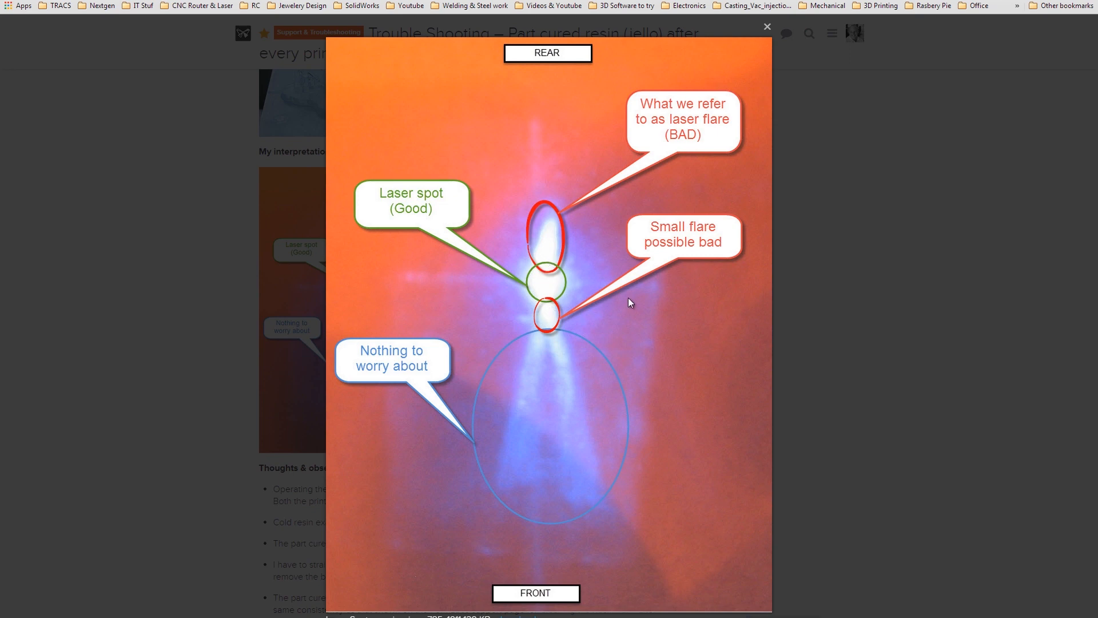
mouse_move(553, 252)
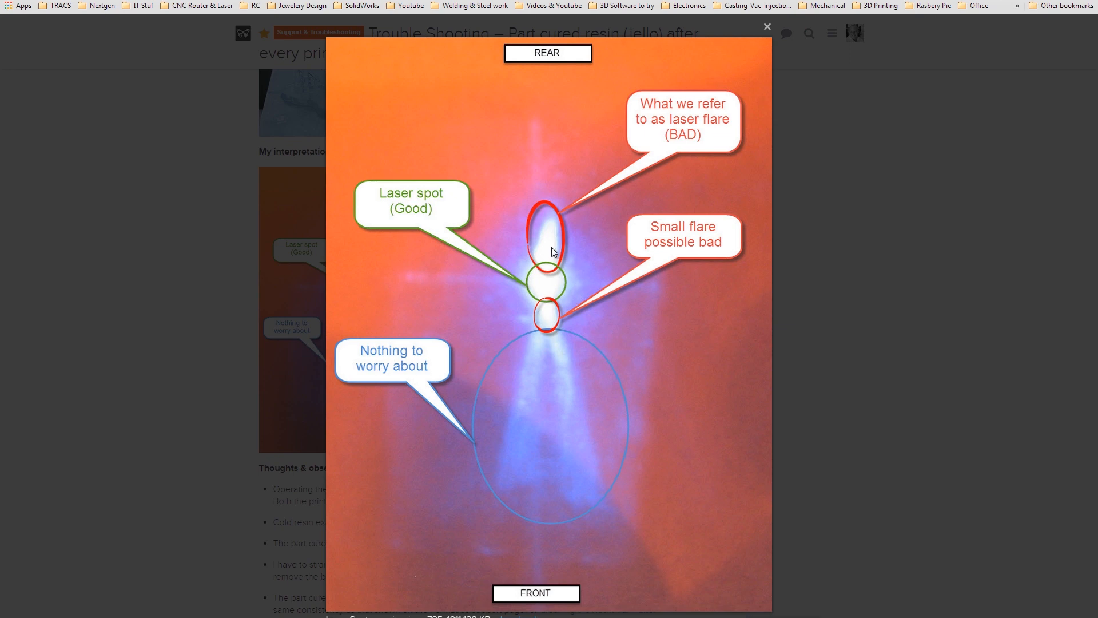
mouse_move(542, 263)
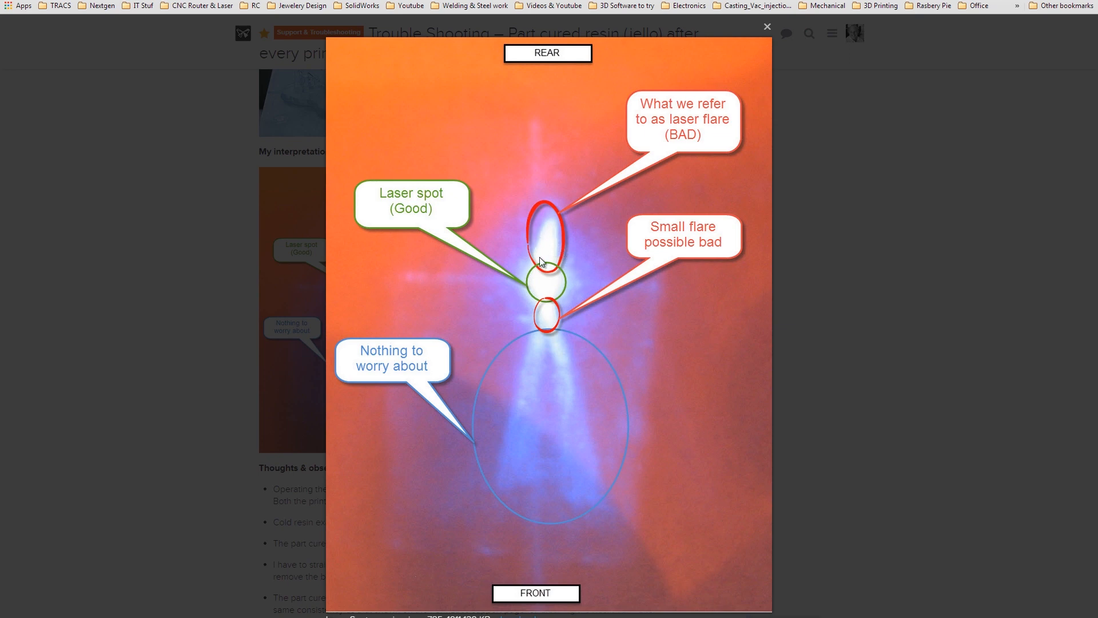
mouse_move(657, 284)
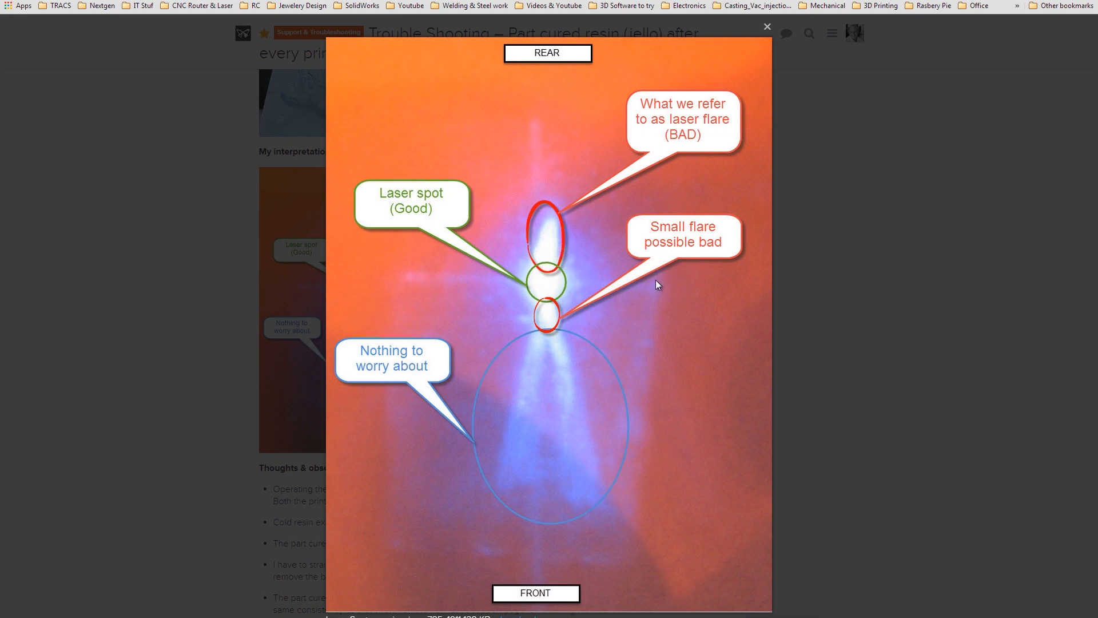
mouse_move(529, 253)
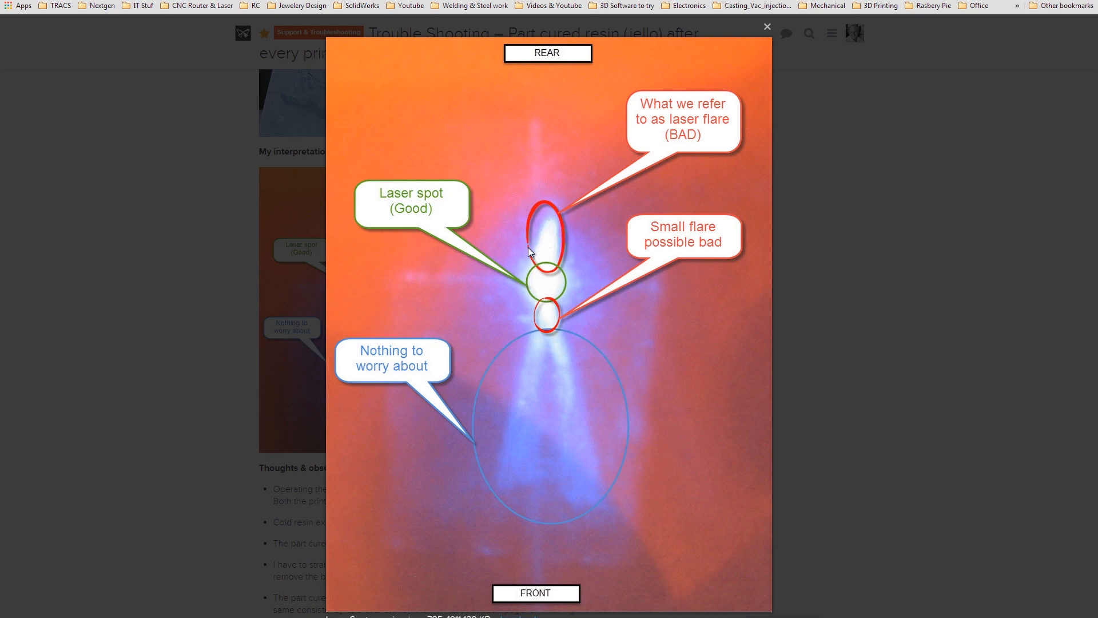
mouse_move(551, 252)
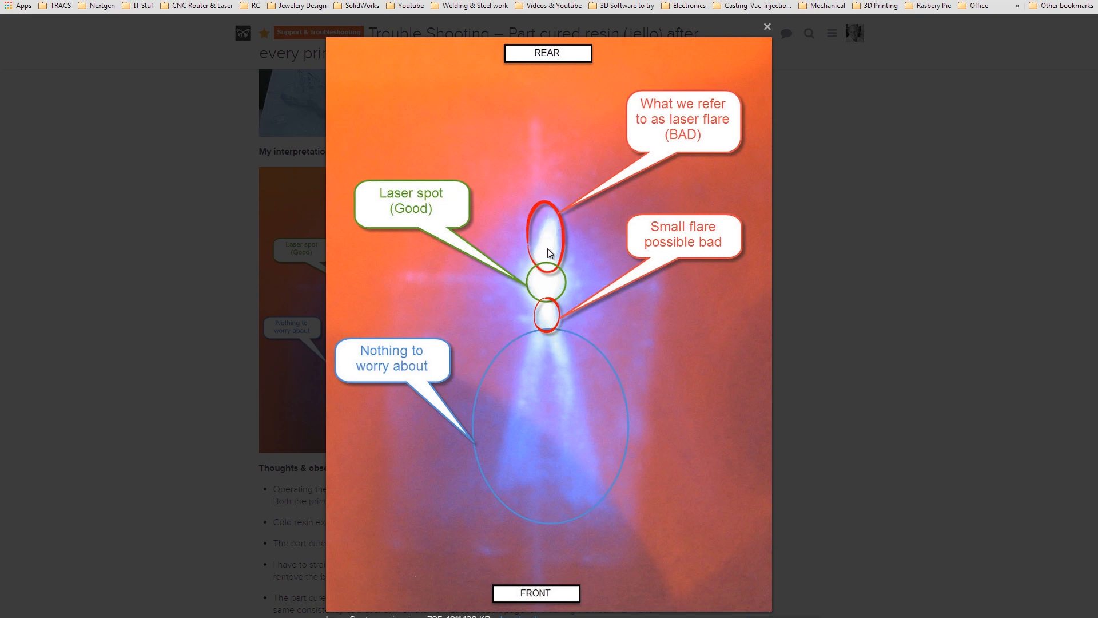
mouse_move(605, 518)
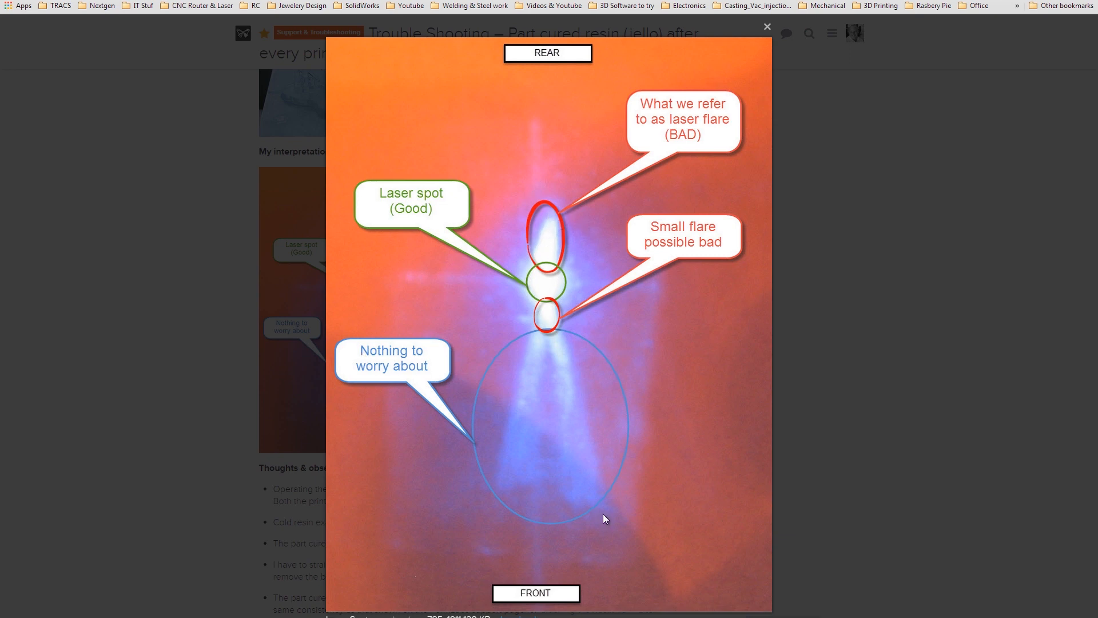
mouse_move(540, 339)
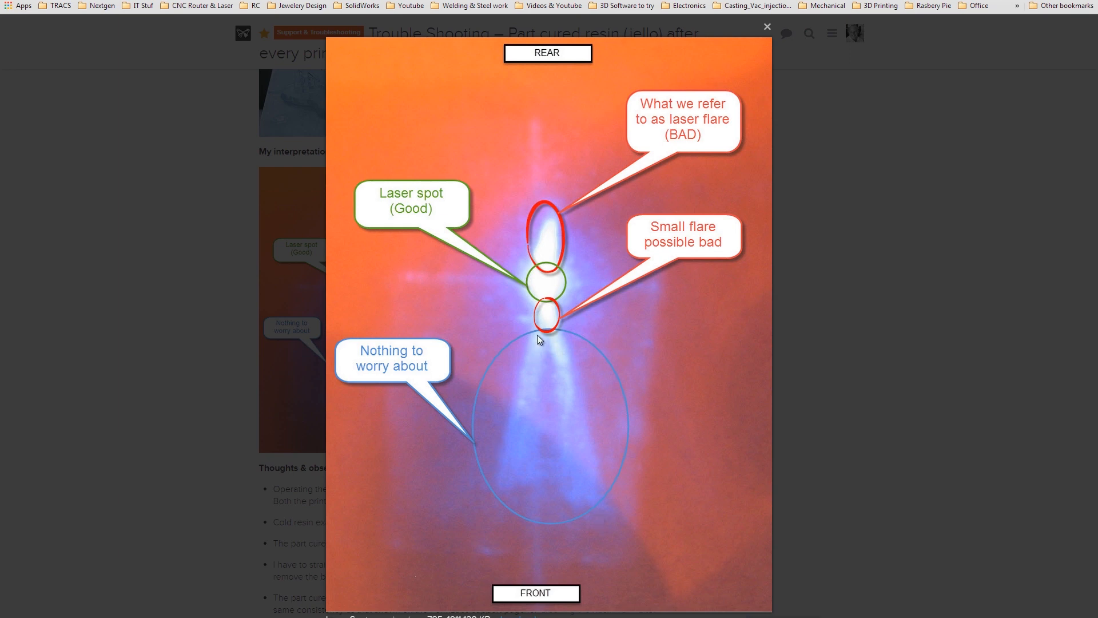
mouse_move(546, 335)
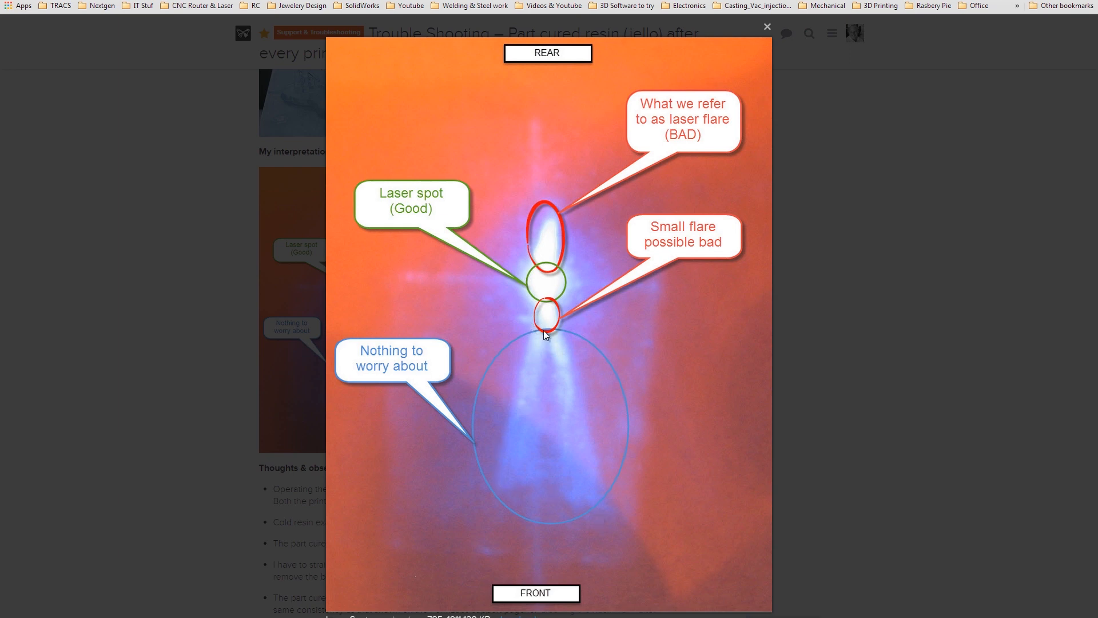
mouse_move(590, 465)
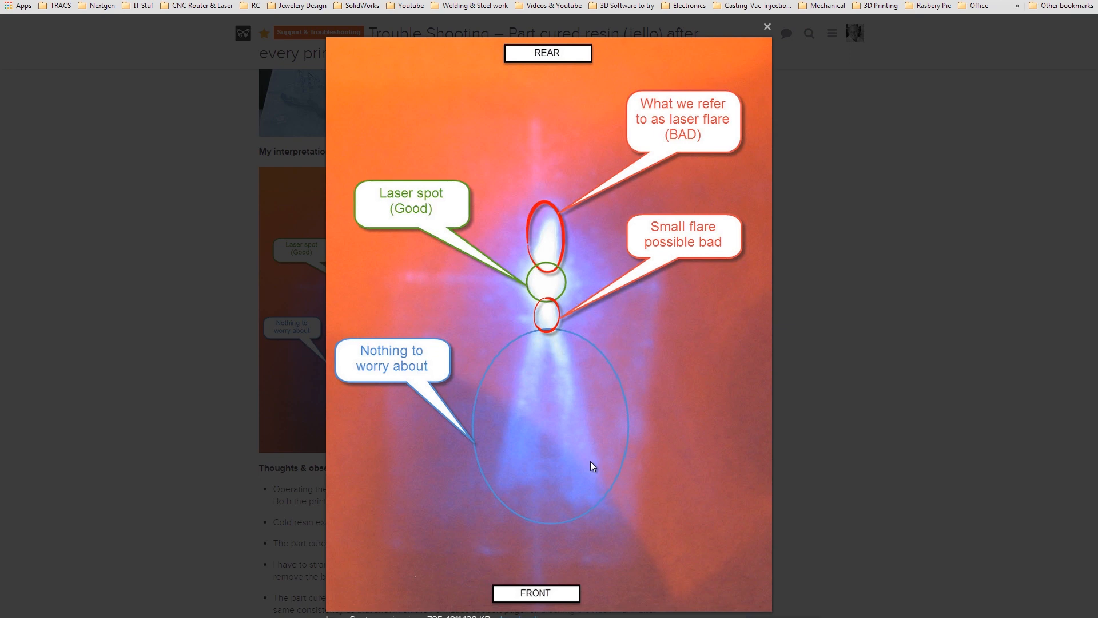
mouse_move(608, 503)
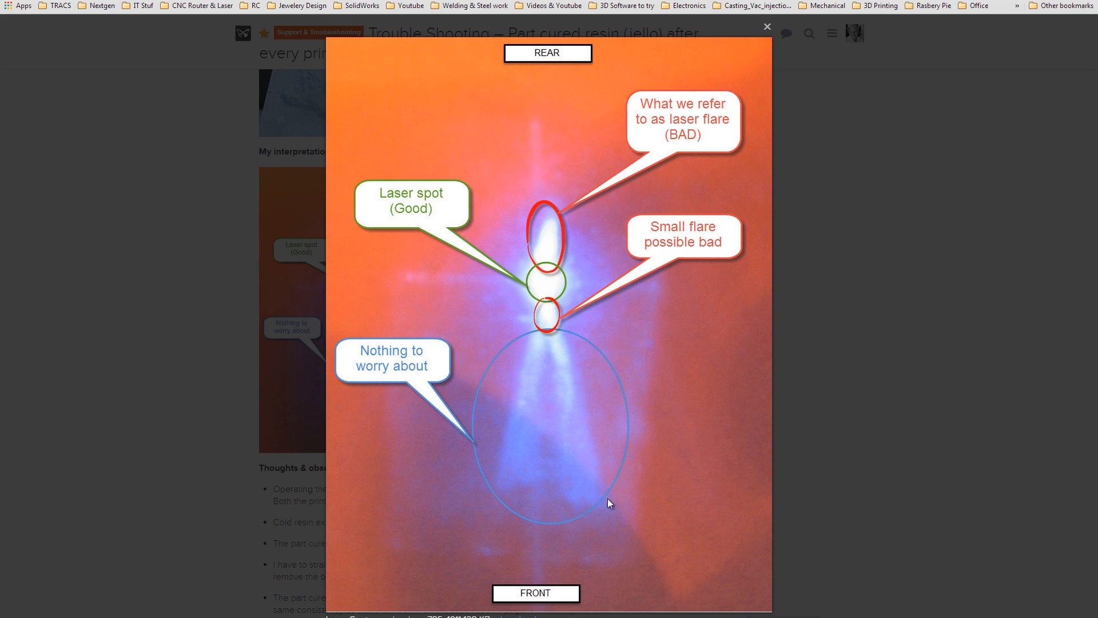
mouse_move(615, 181)
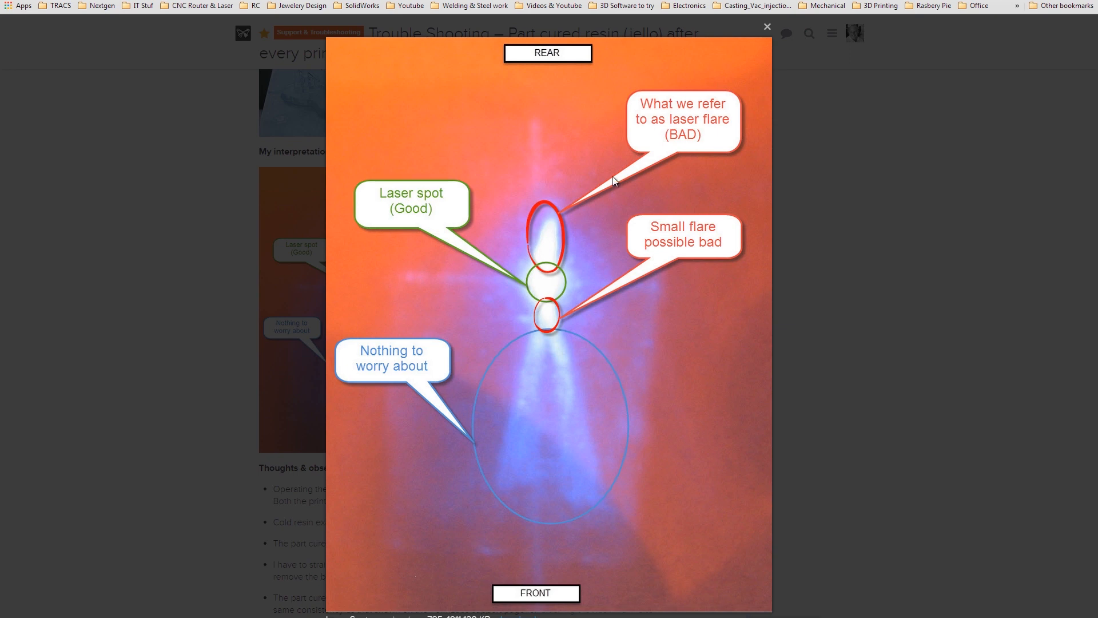
mouse_move(539, 252)
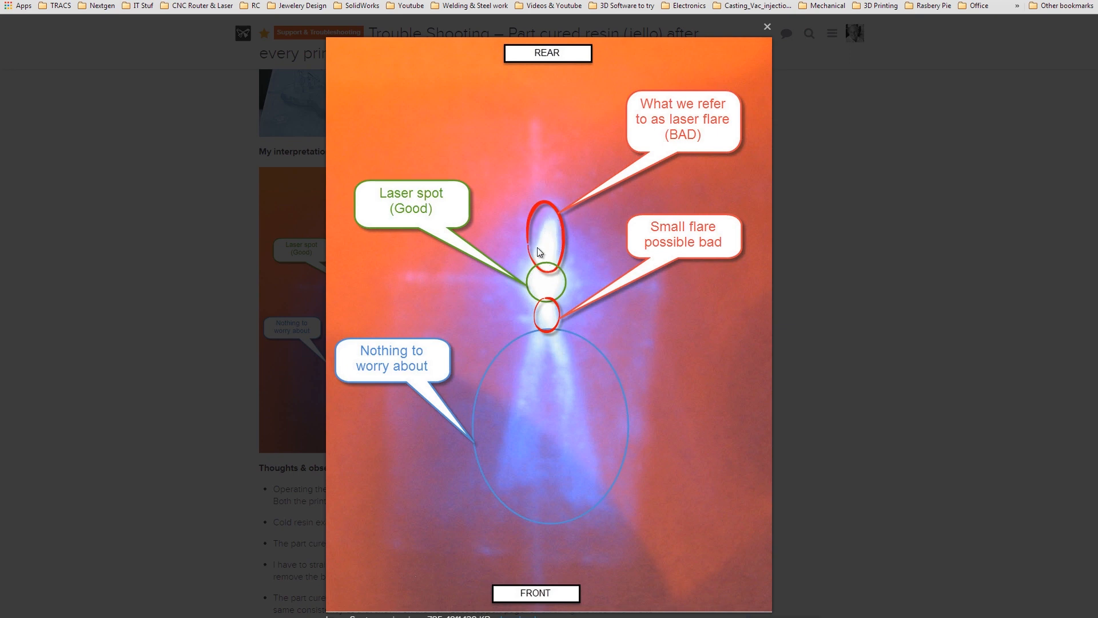
mouse_move(586, 452)
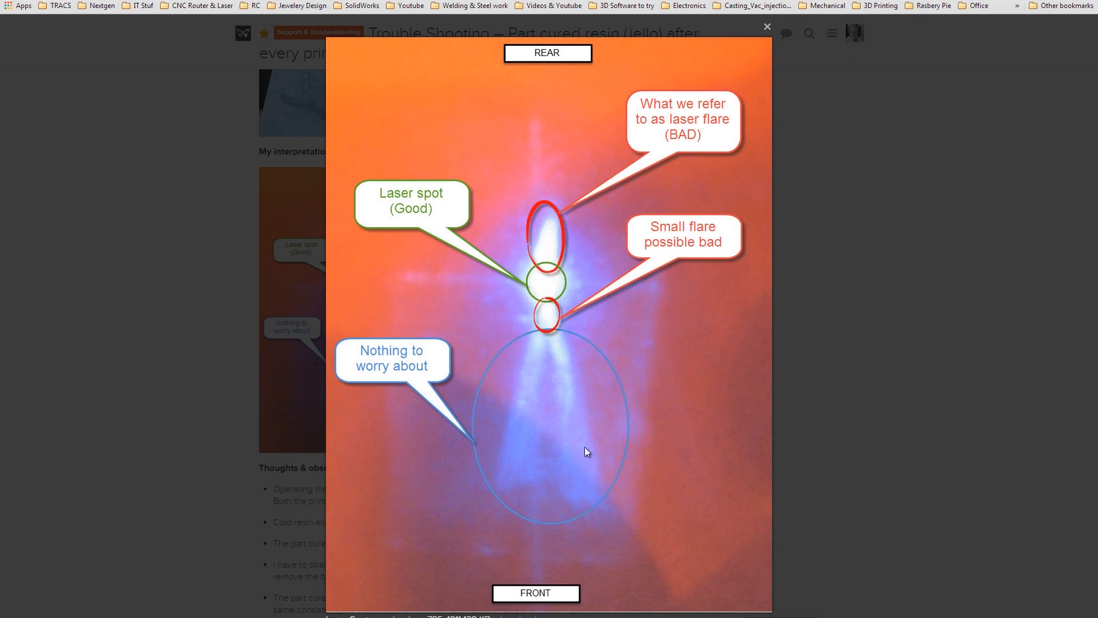
mouse_move(543, 320)
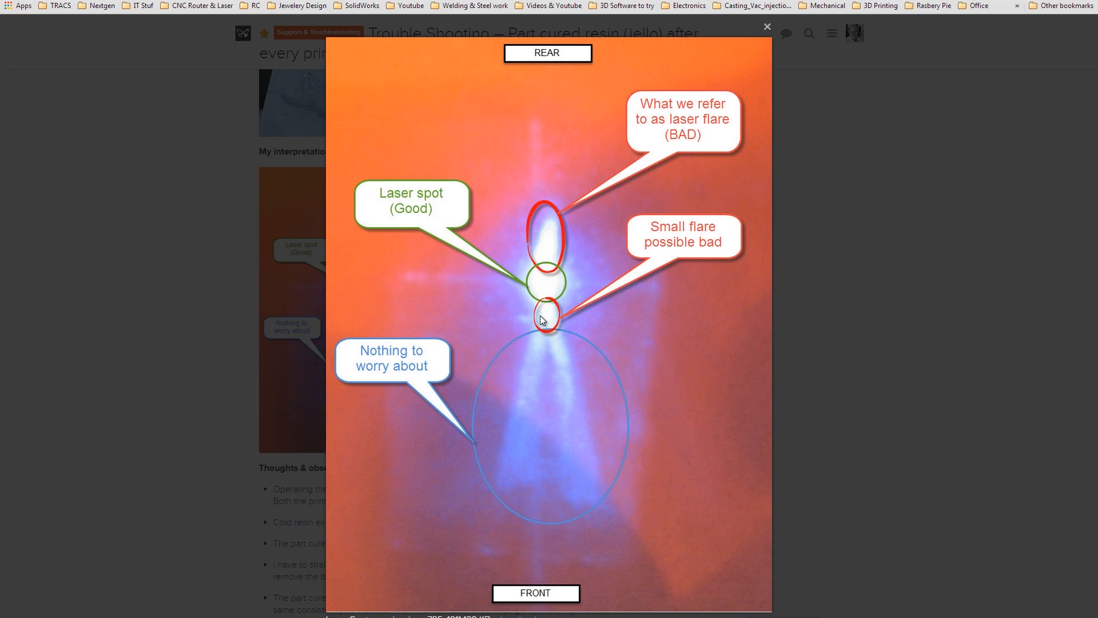
mouse_move(555, 362)
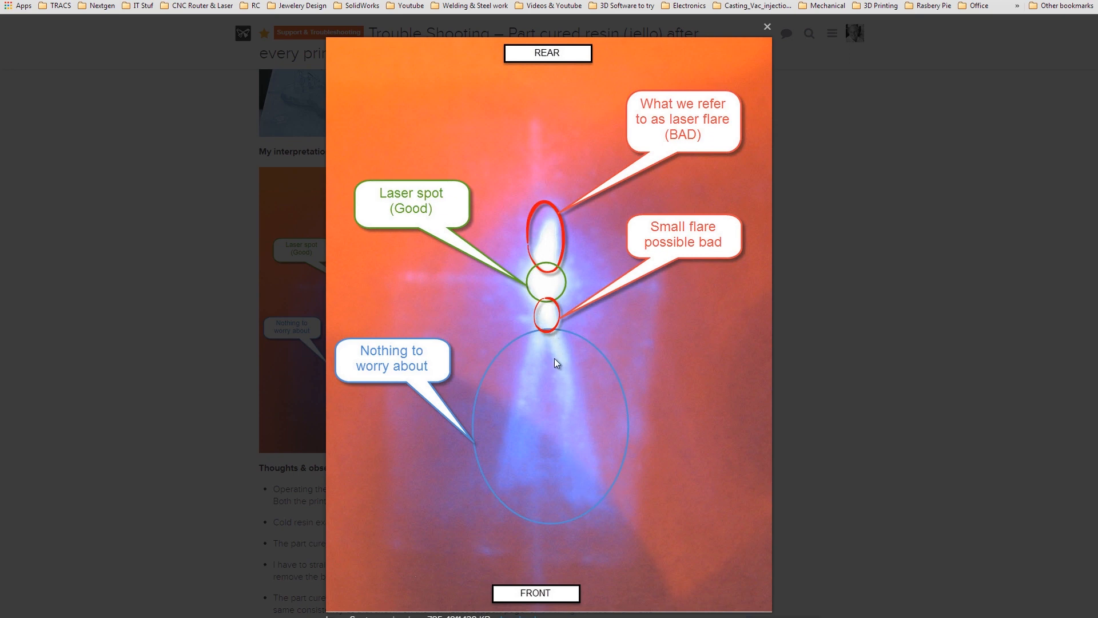
mouse_move(741, 499)
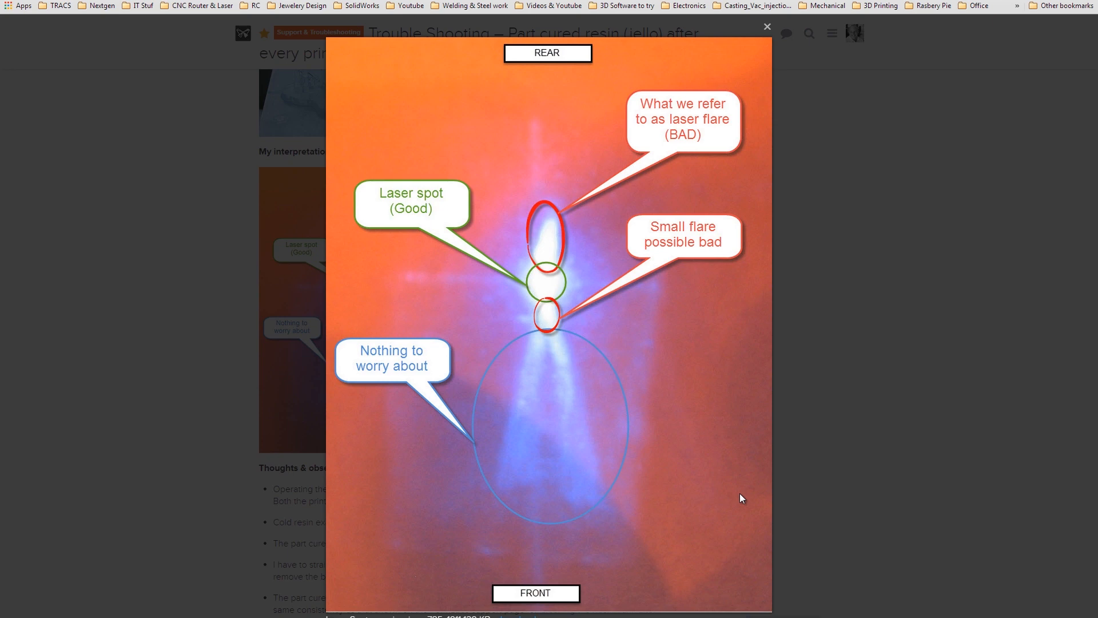
mouse_move(531, 302)
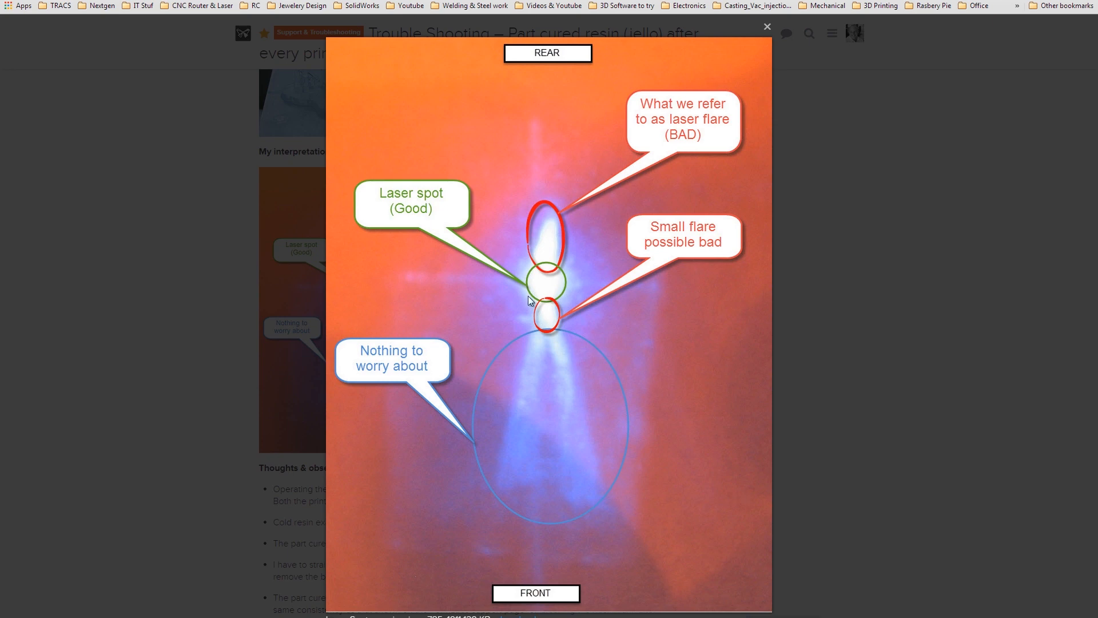
mouse_move(556, 262)
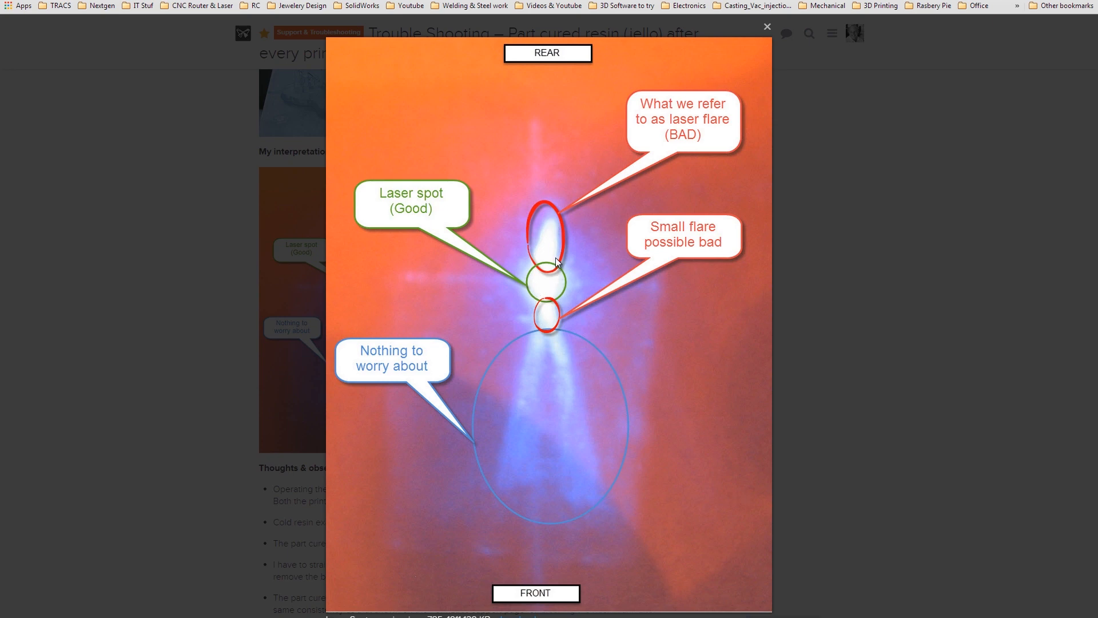
mouse_move(556, 243)
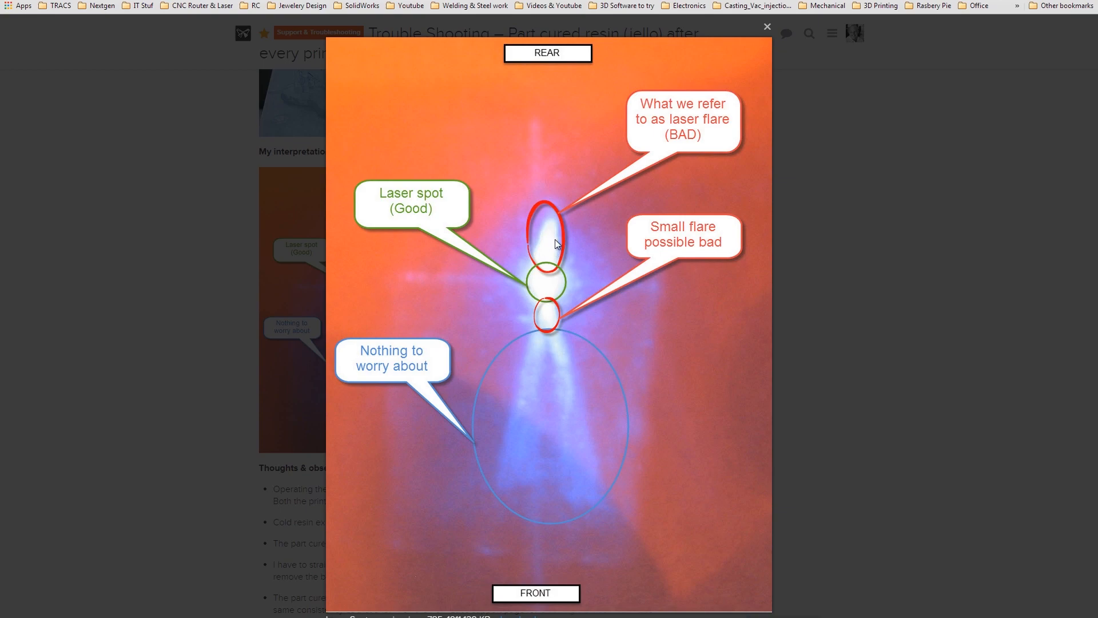
- Close the enlarged laser spot photo and open the laser test-sheet photo in Test Prints
click(767, 26)
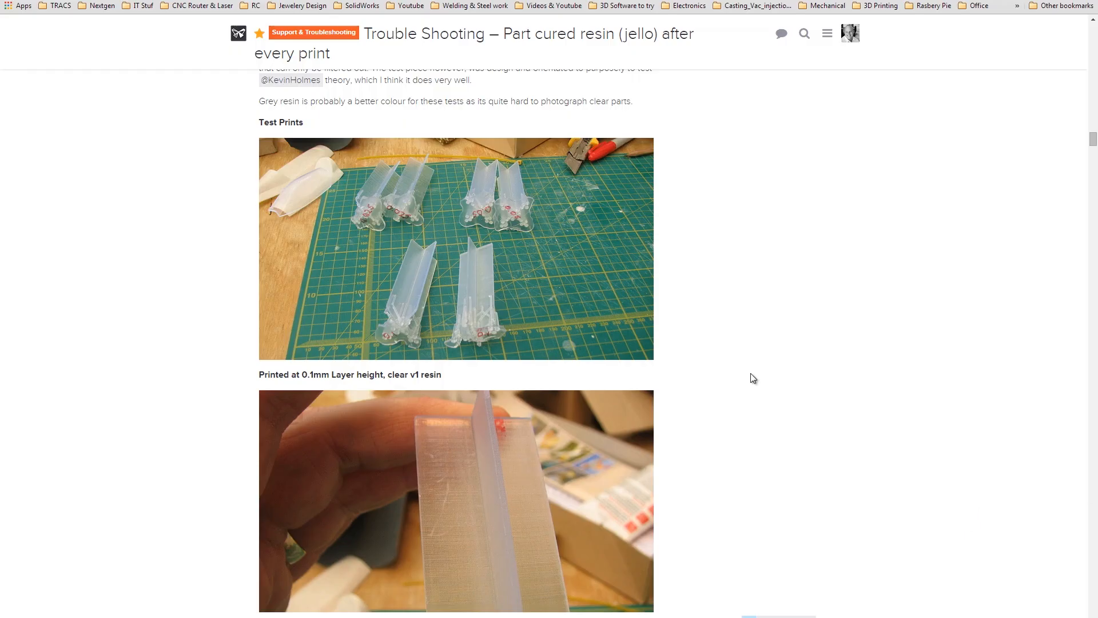
click(456, 250)
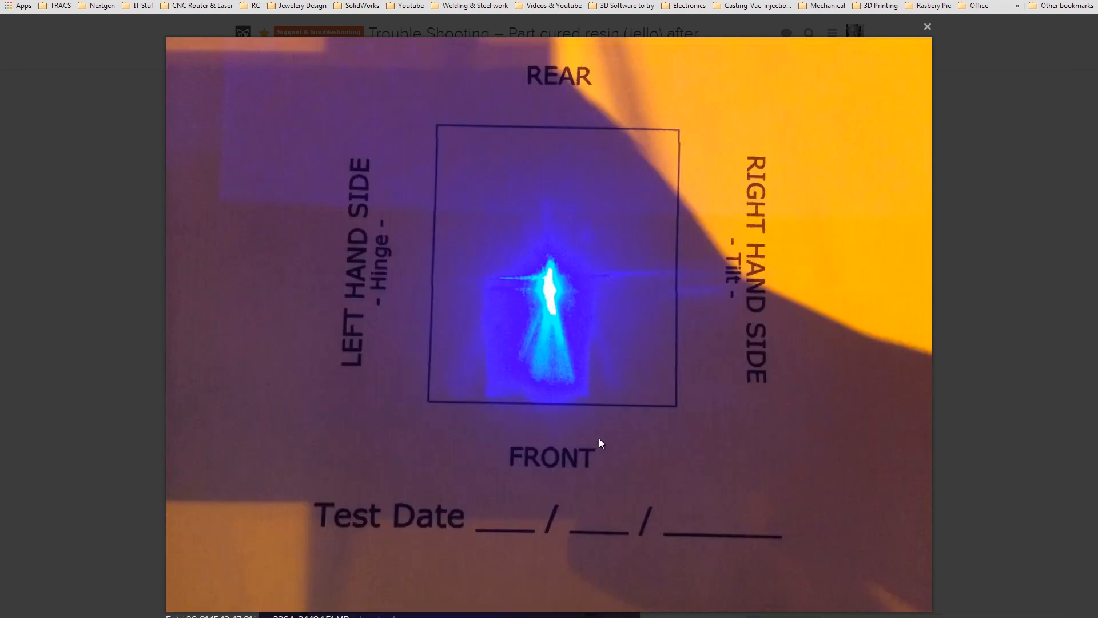
mouse_move(606, 439)
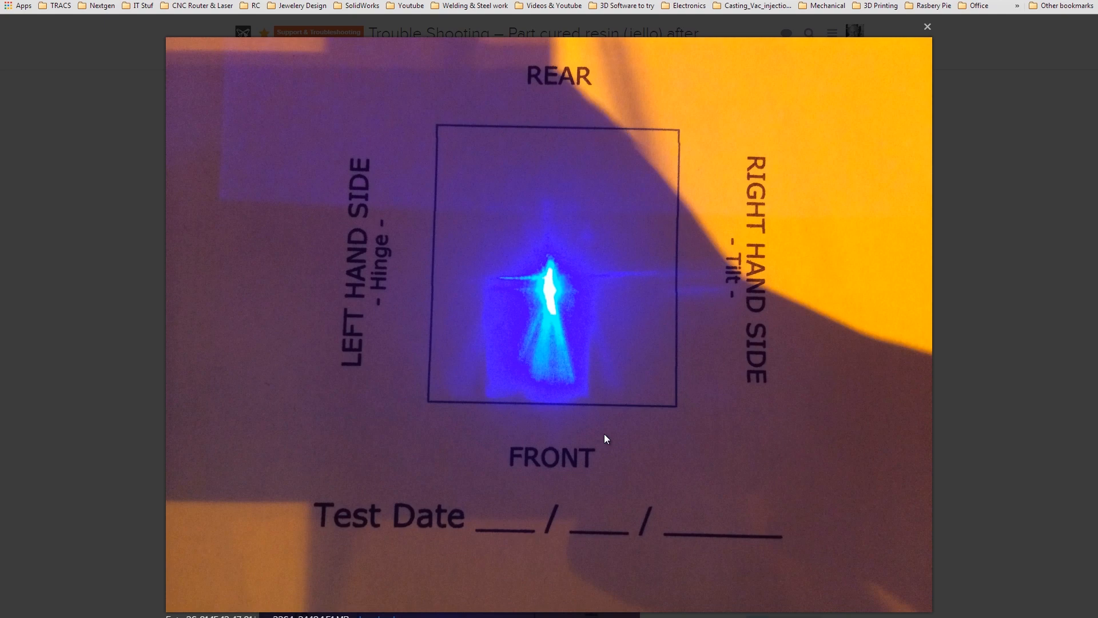
mouse_move(574, 387)
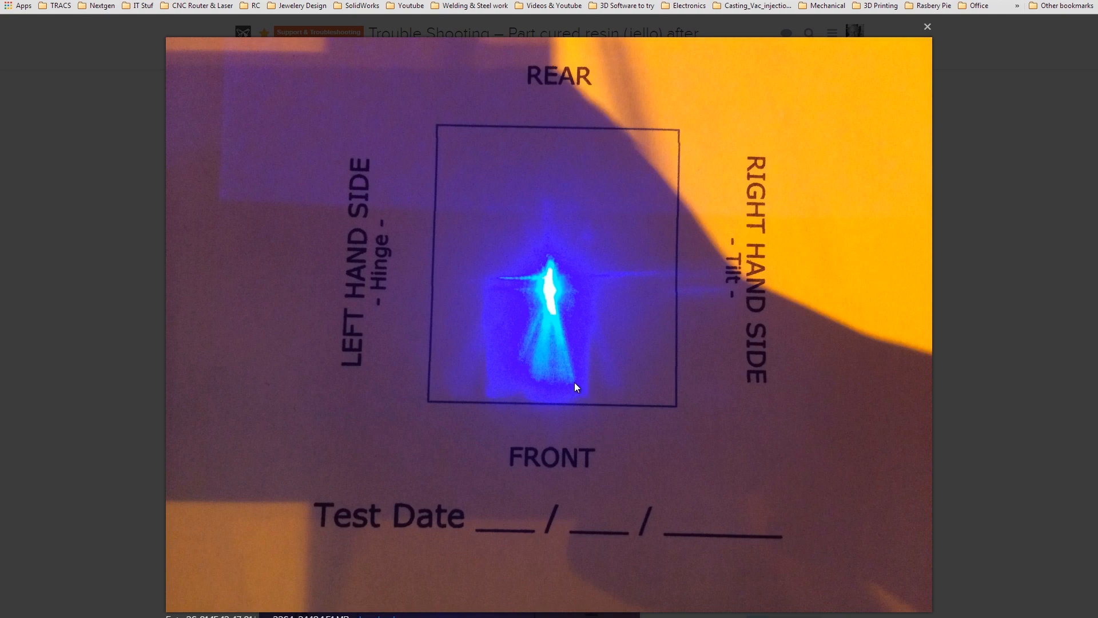
mouse_move(647, 365)
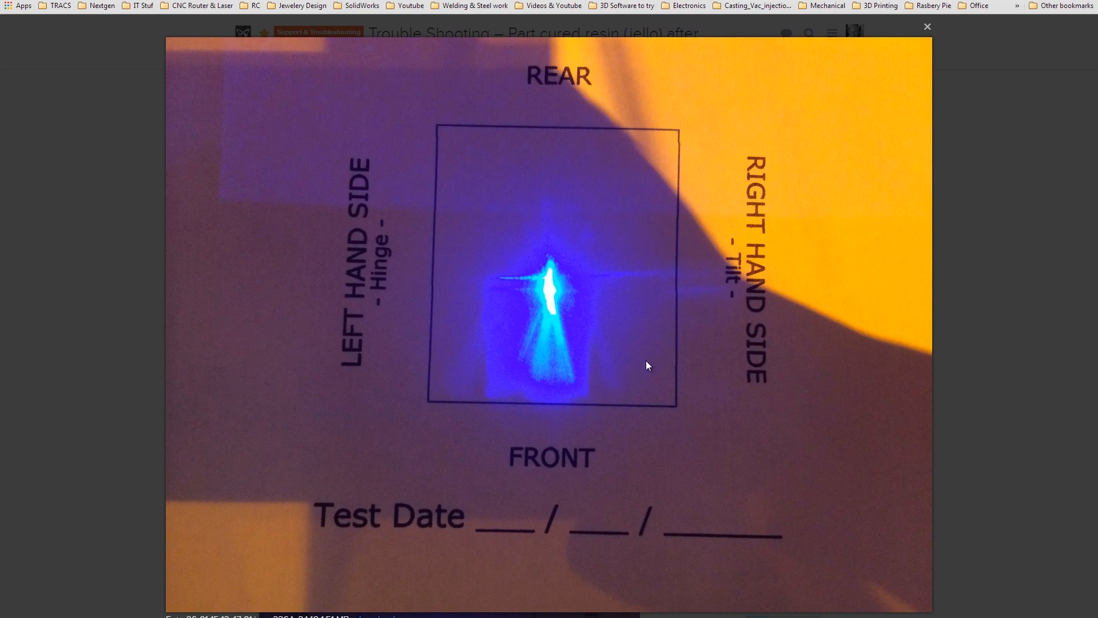
mouse_move(600, 442)
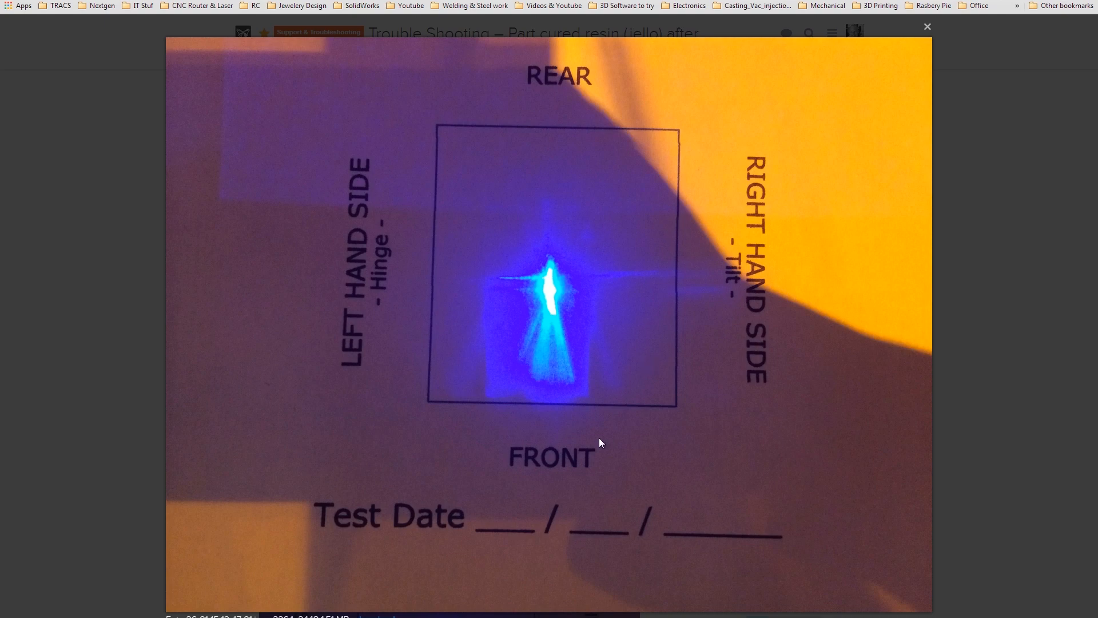
mouse_move(461, 480)
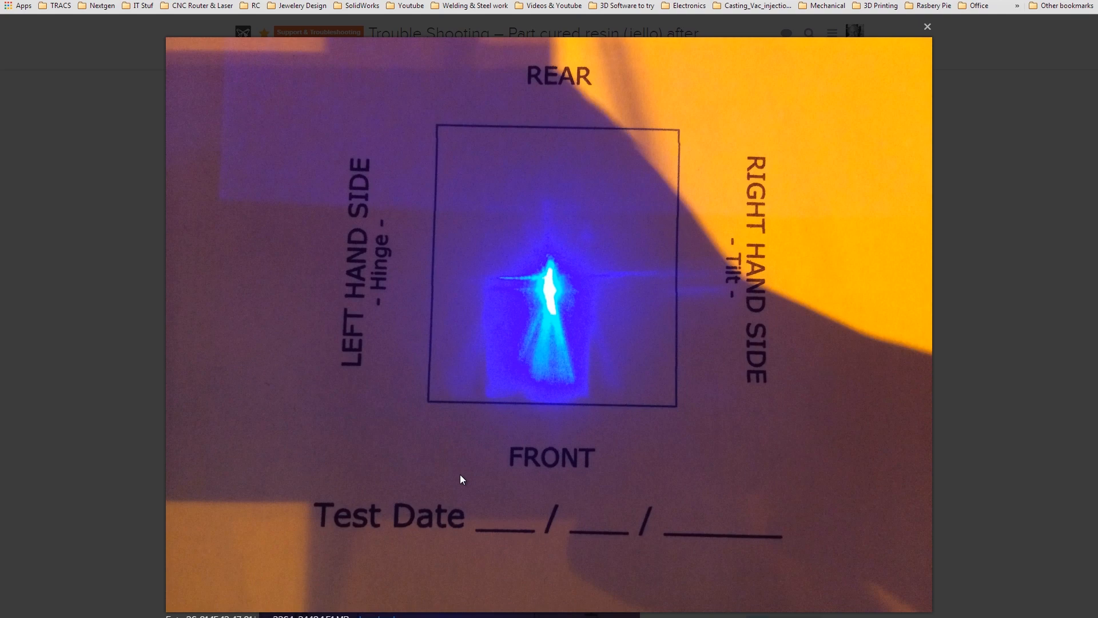
mouse_move(580, 257)
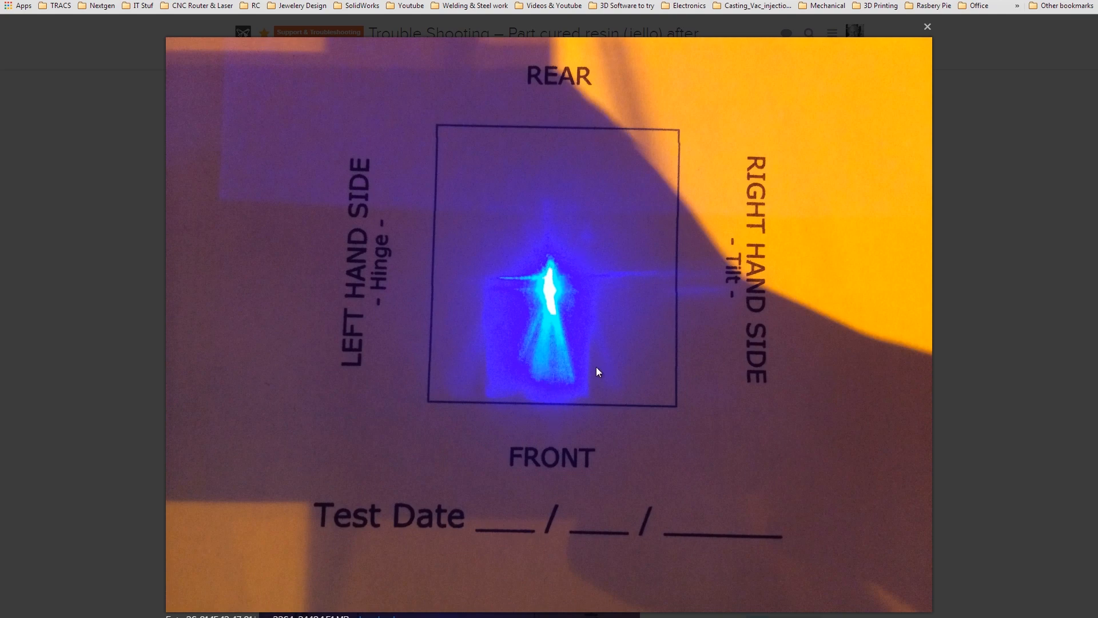
mouse_move(553, 304)
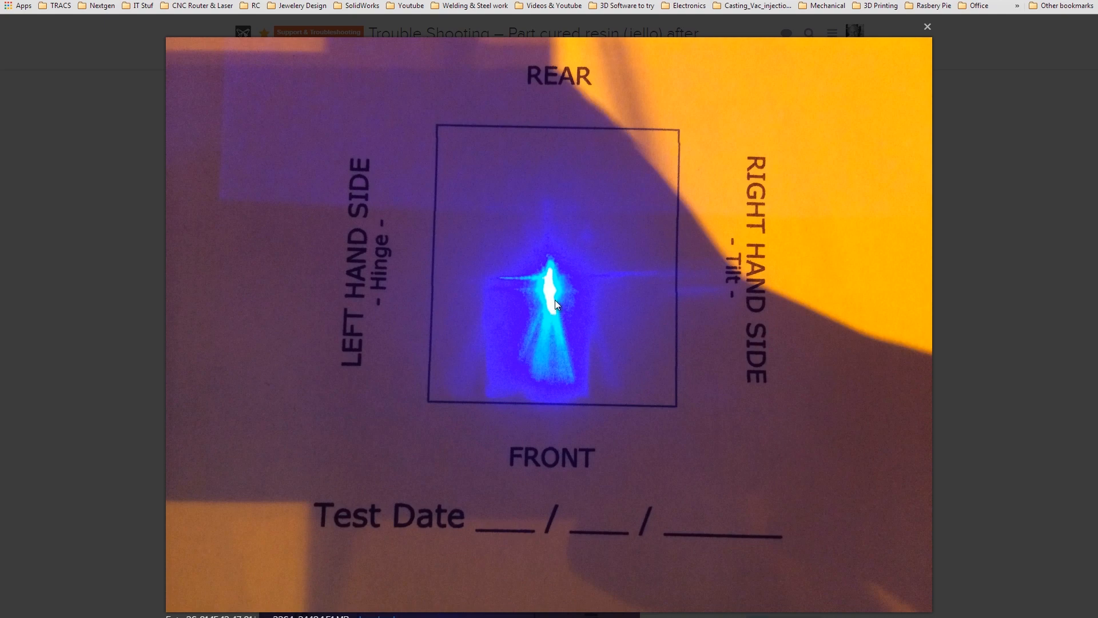
mouse_move(548, 299)
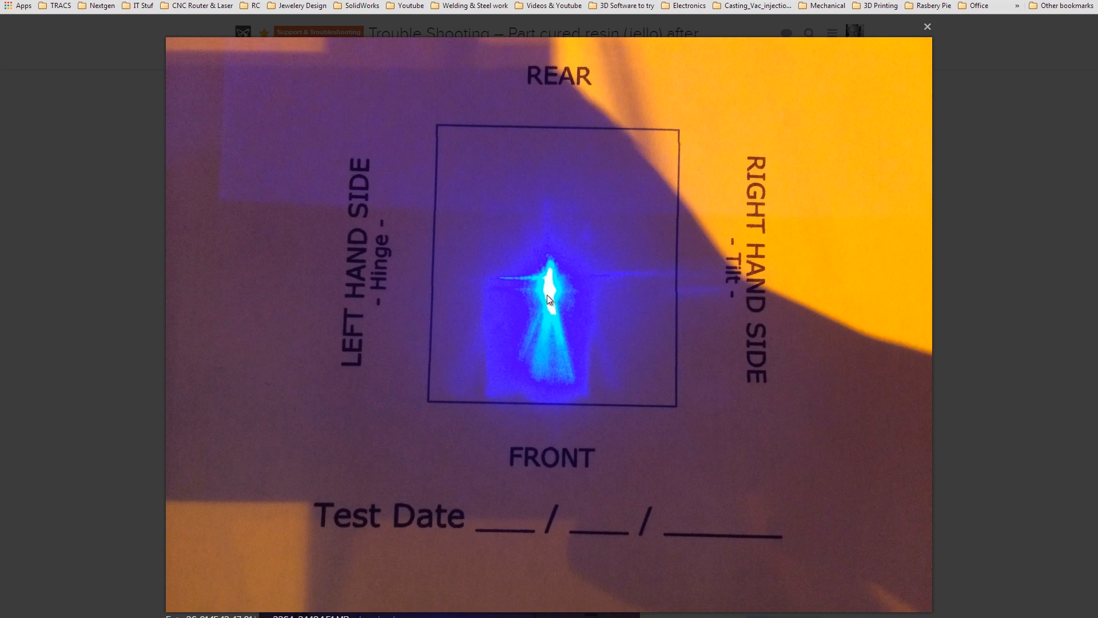
mouse_move(555, 322)
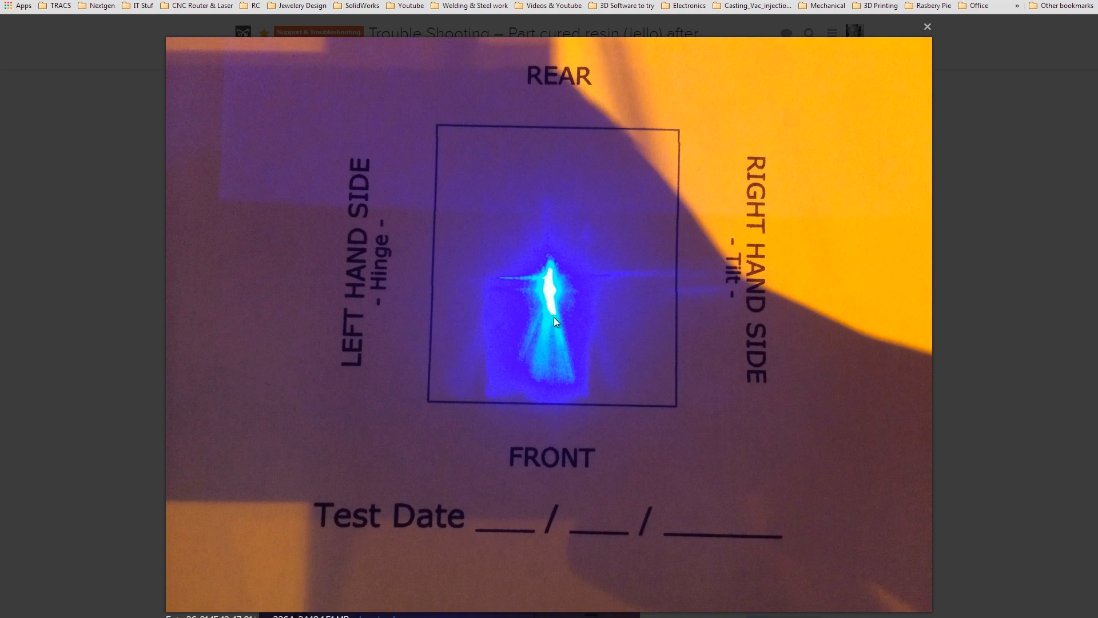
mouse_move(553, 303)
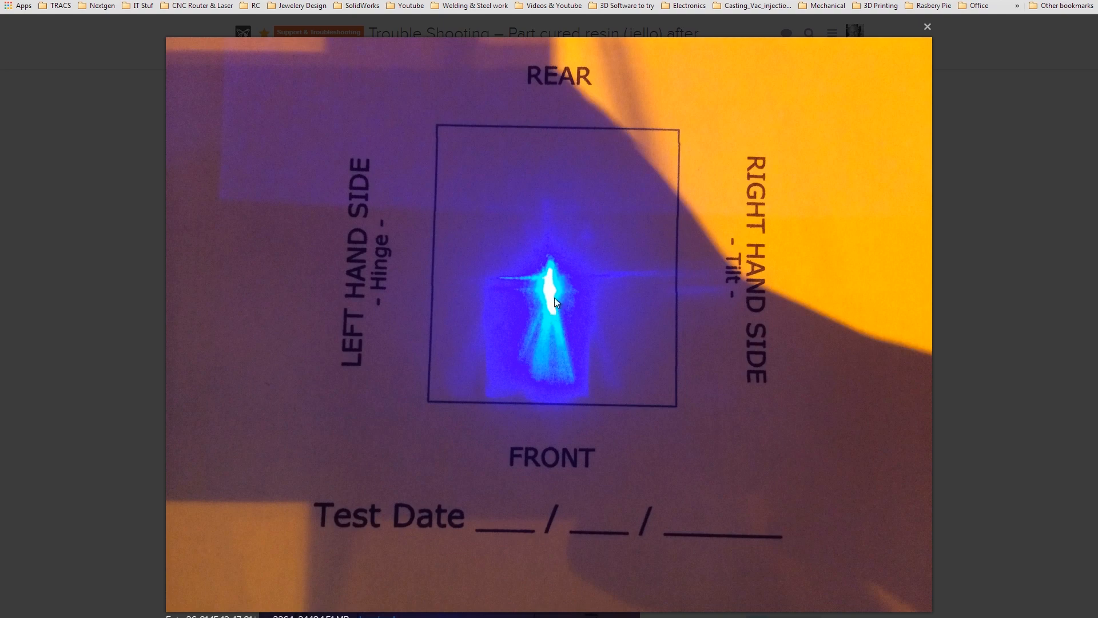
mouse_move(548, 290)
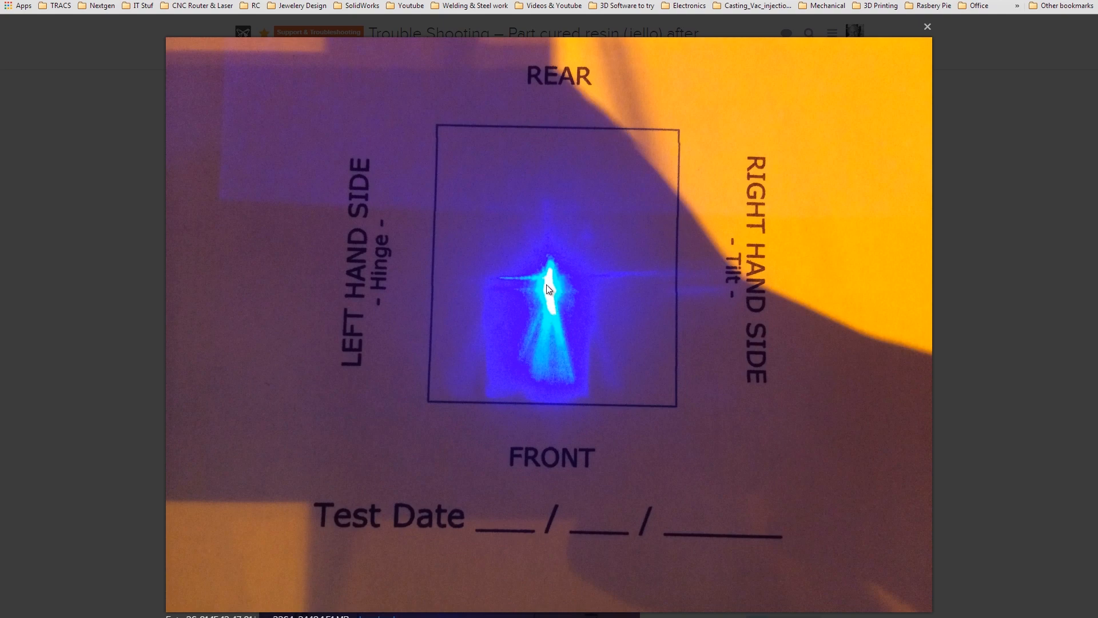
mouse_move(570, 383)
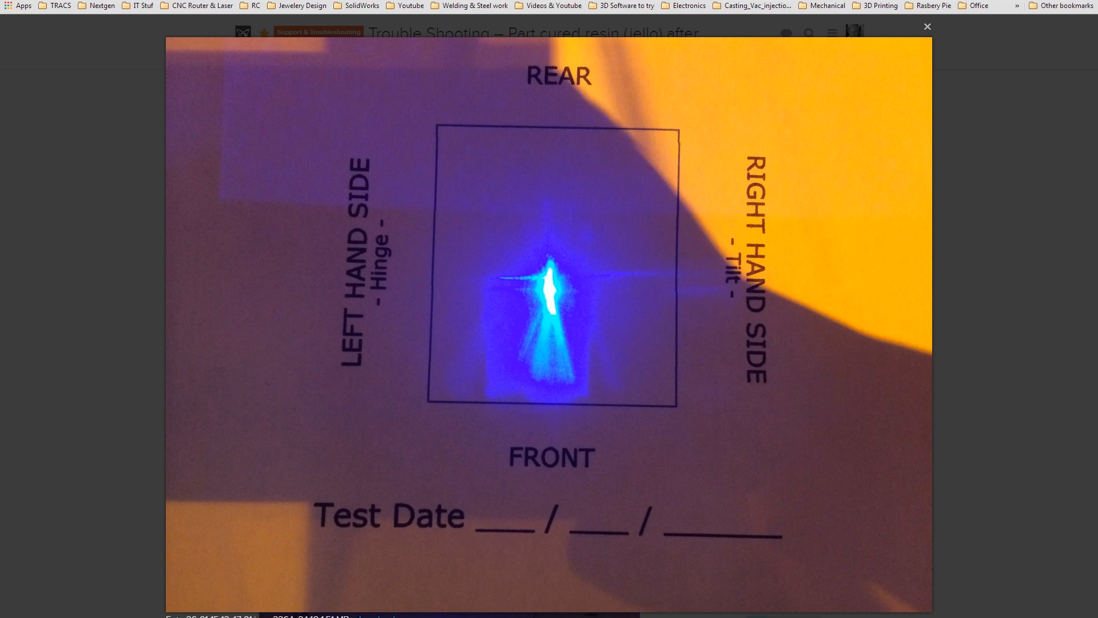
mouse_move(5, 324)
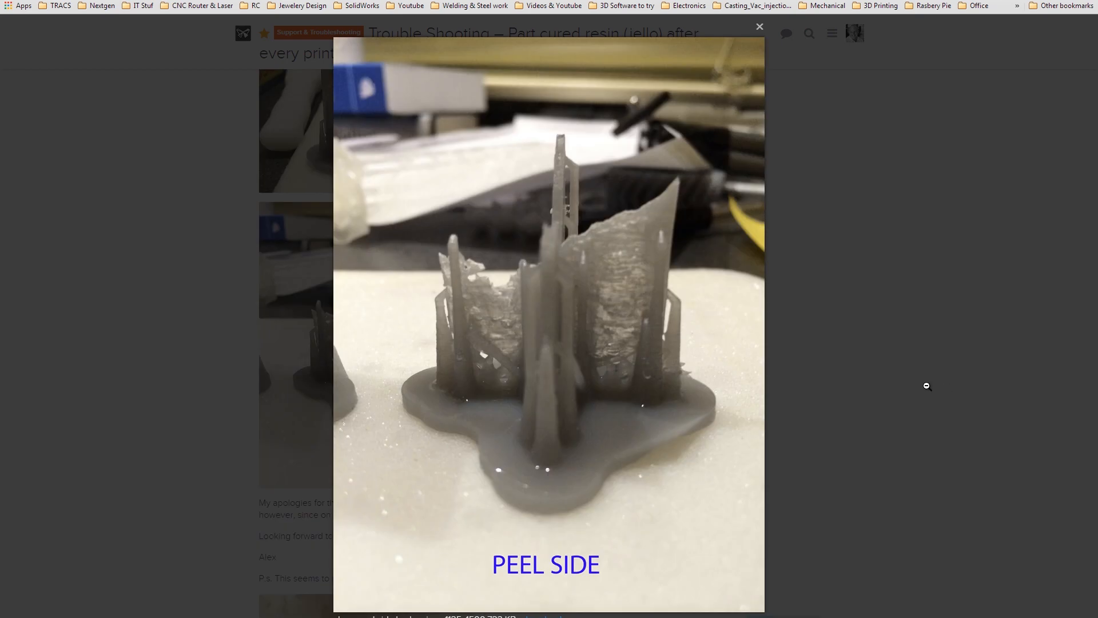
mouse_move(953, 416)
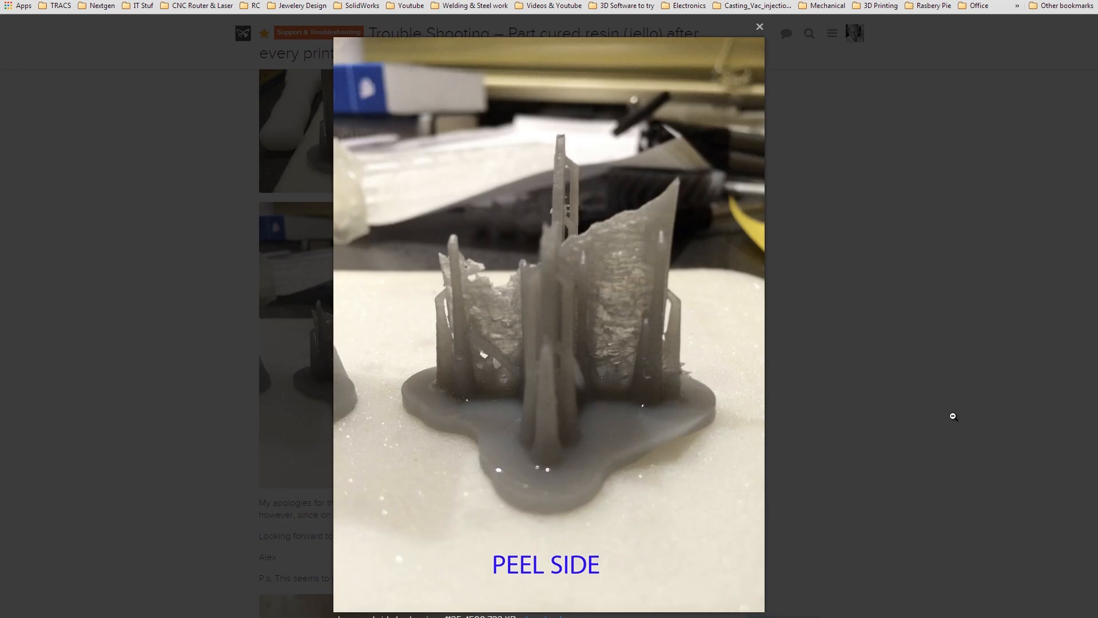
mouse_move(703, 221)
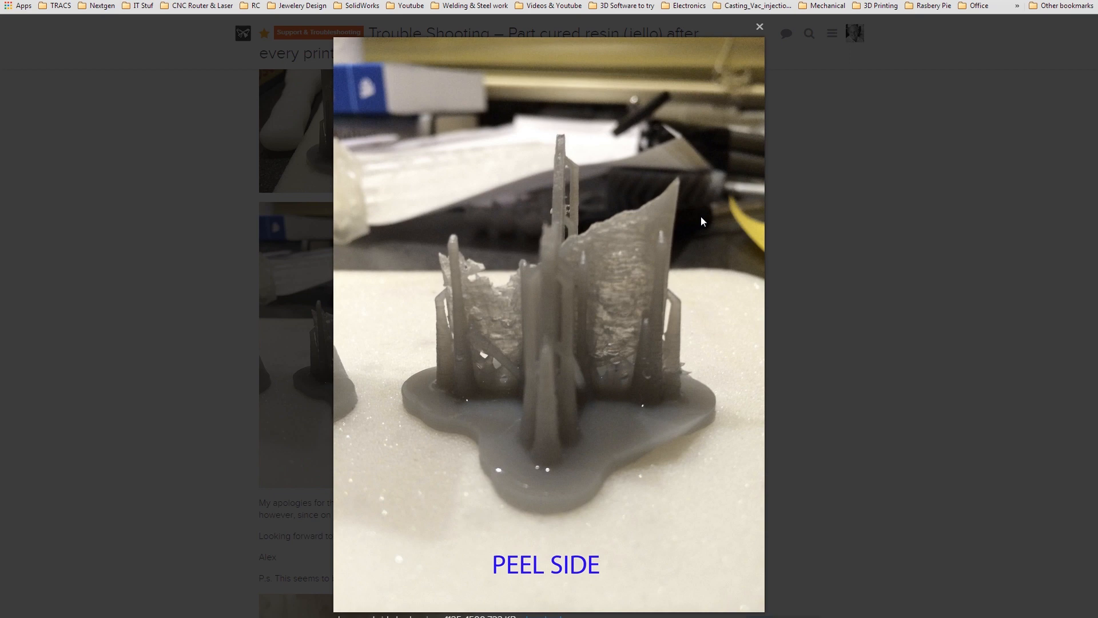
mouse_move(647, 213)
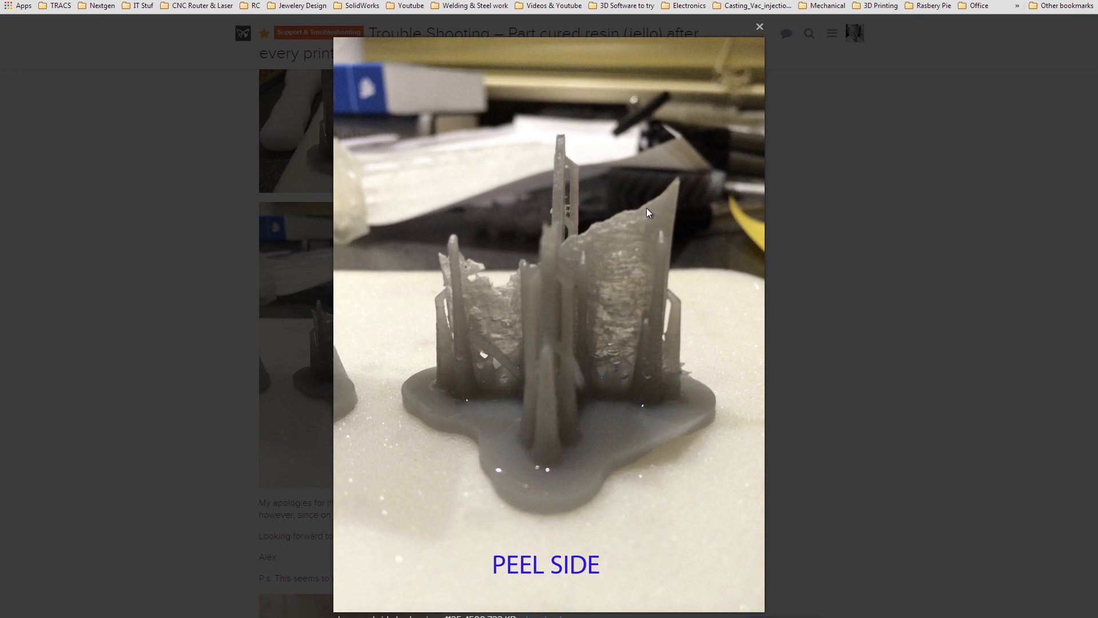
mouse_move(676, 190)
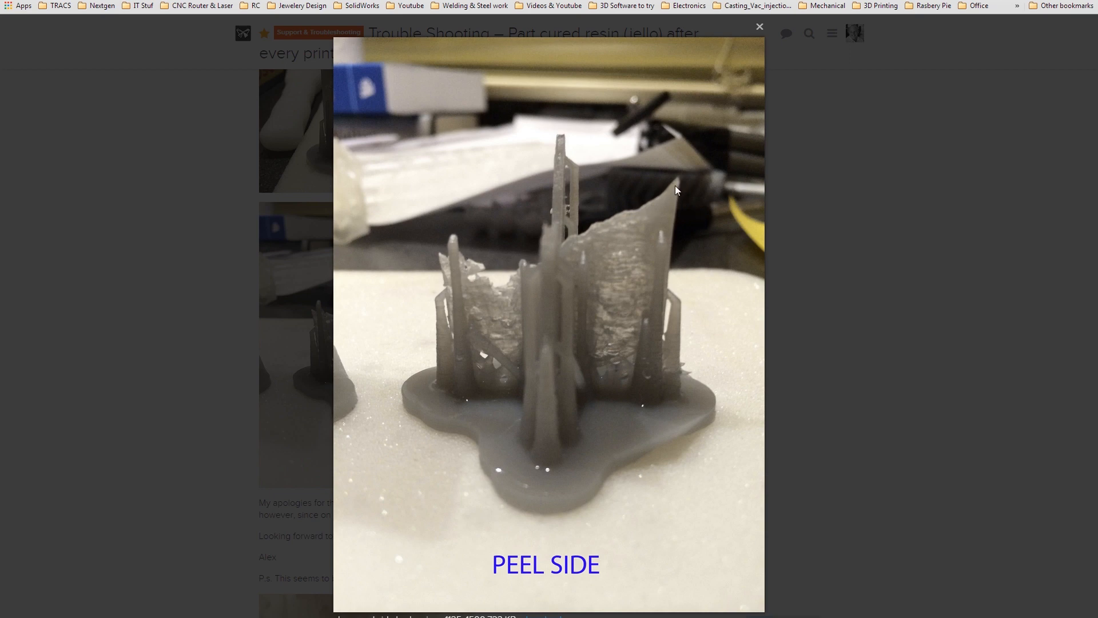
mouse_move(571, 171)
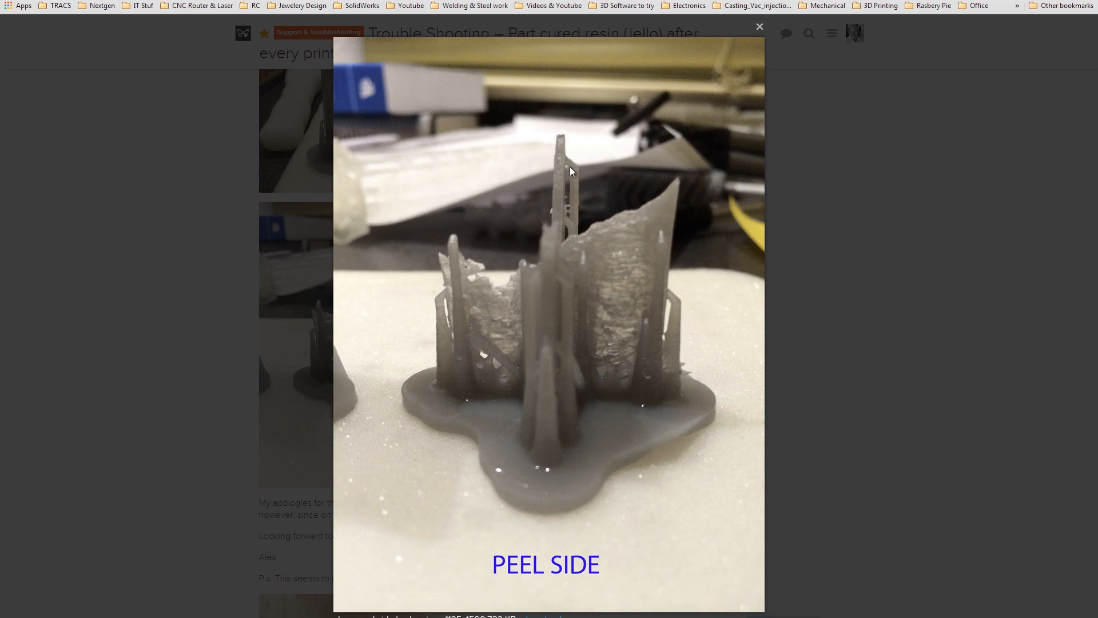
mouse_move(683, 403)
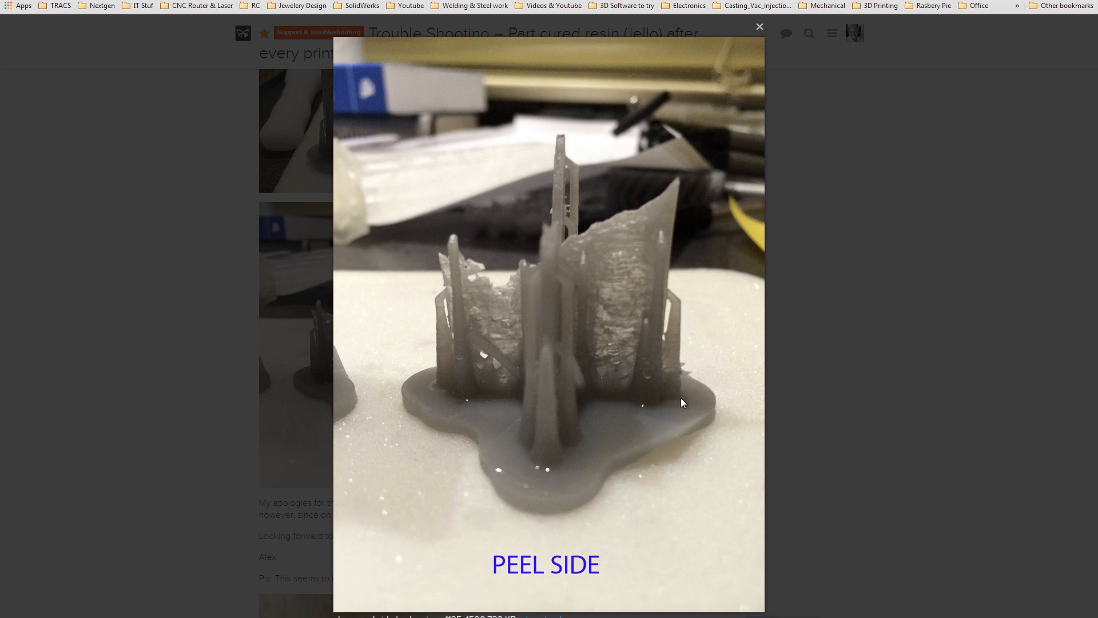
mouse_move(626, 335)
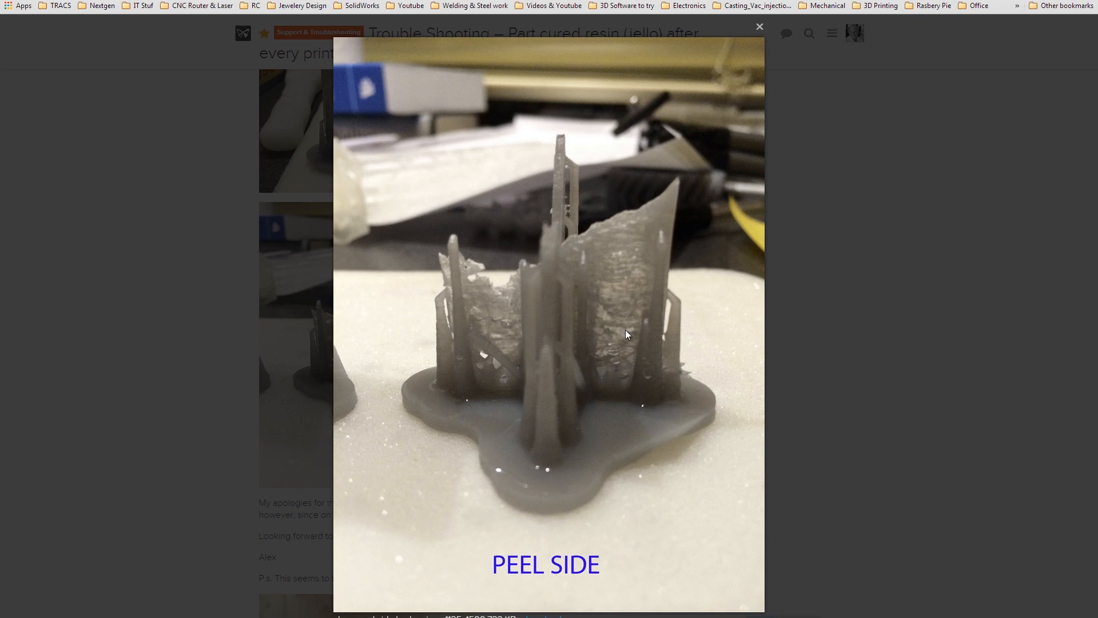
mouse_move(620, 362)
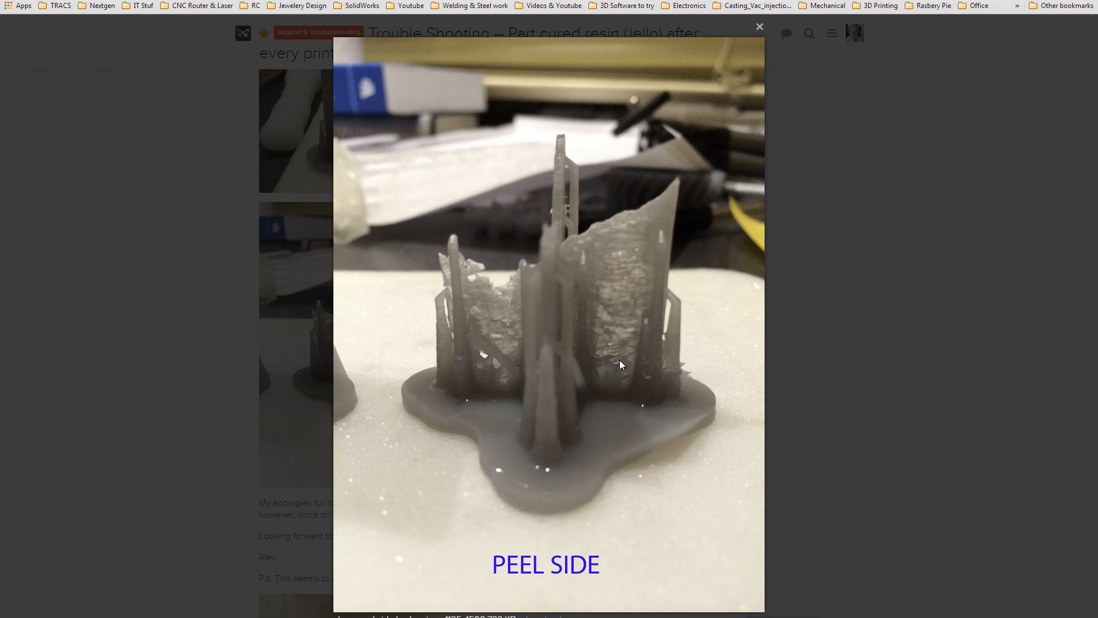
mouse_move(671, 206)
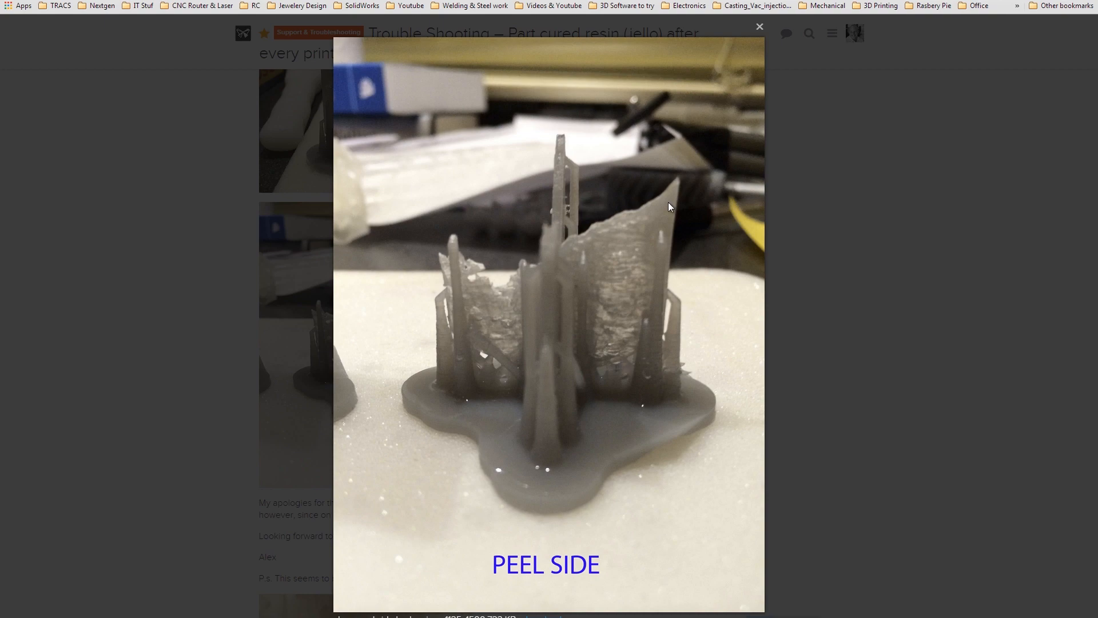
- Close the enlarged failed print photo to return to the thread's opening post
click(759, 27)
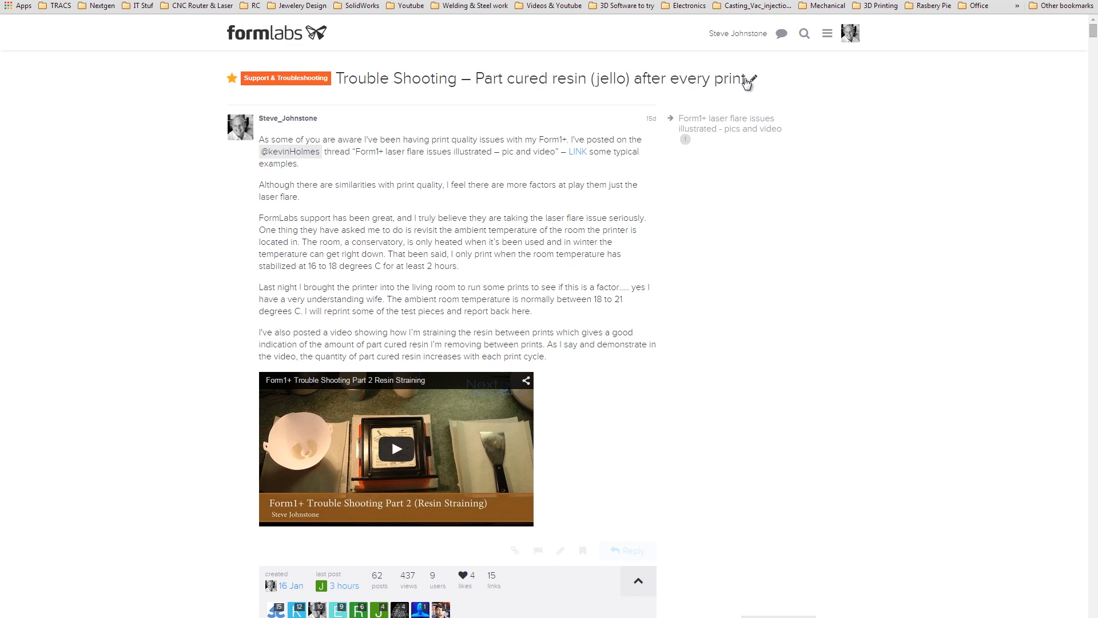
mouse_move(625, 370)
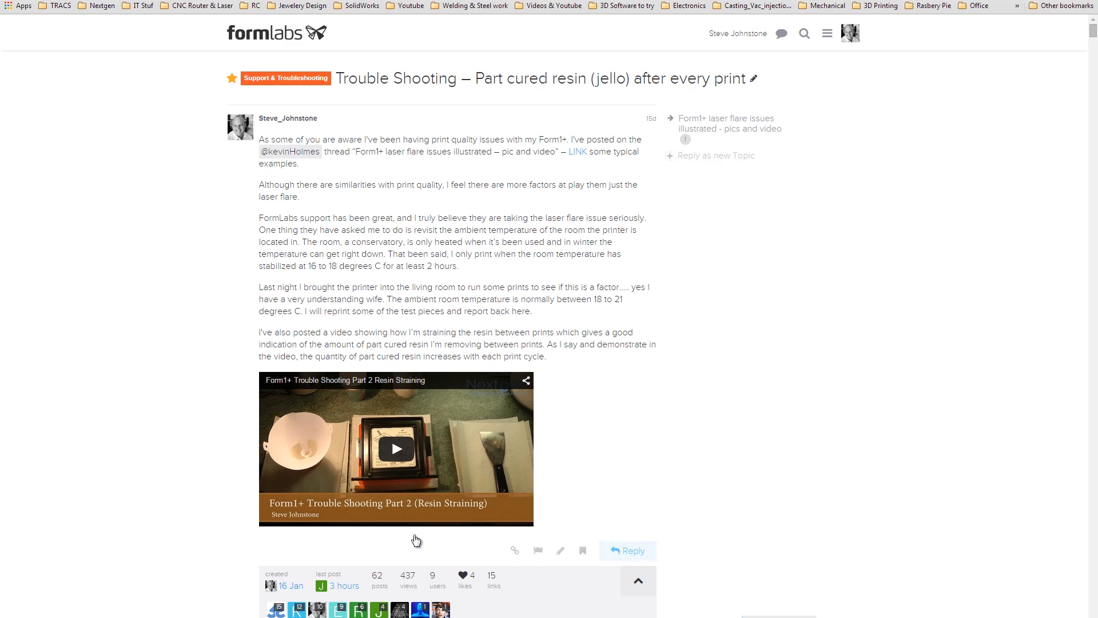
mouse_move(839, 354)
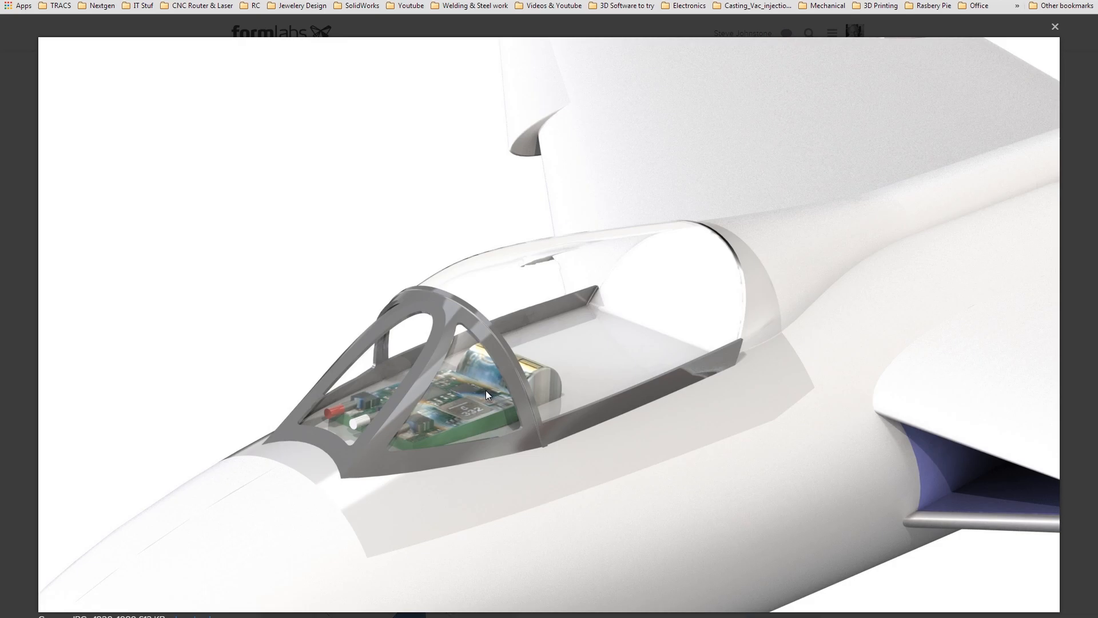
mouse_move(731, 325)
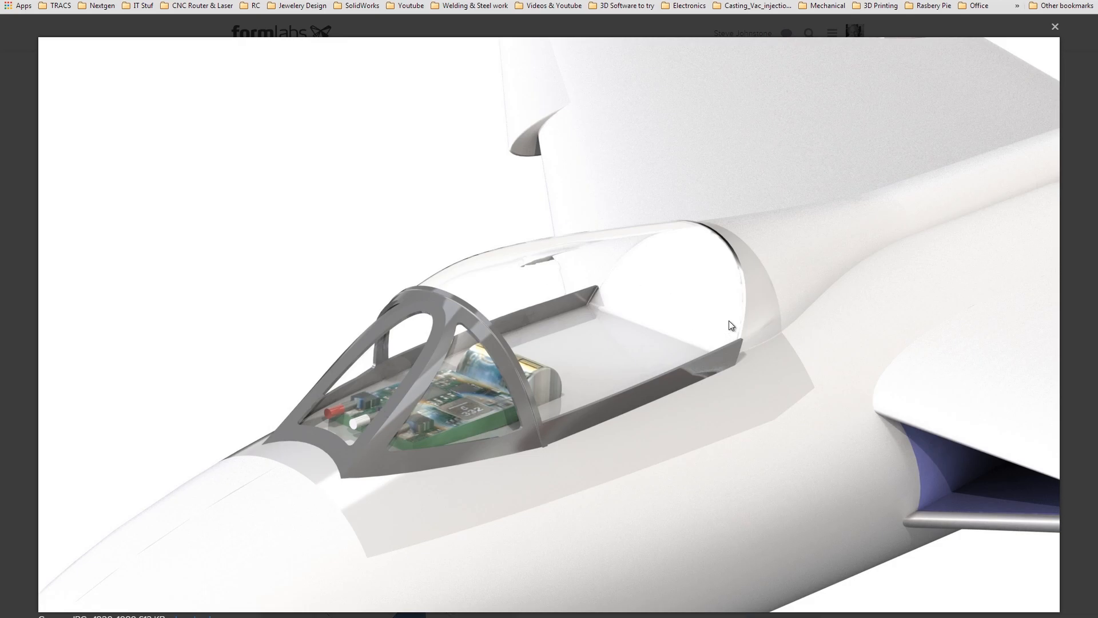
mouse_move(442, 386)
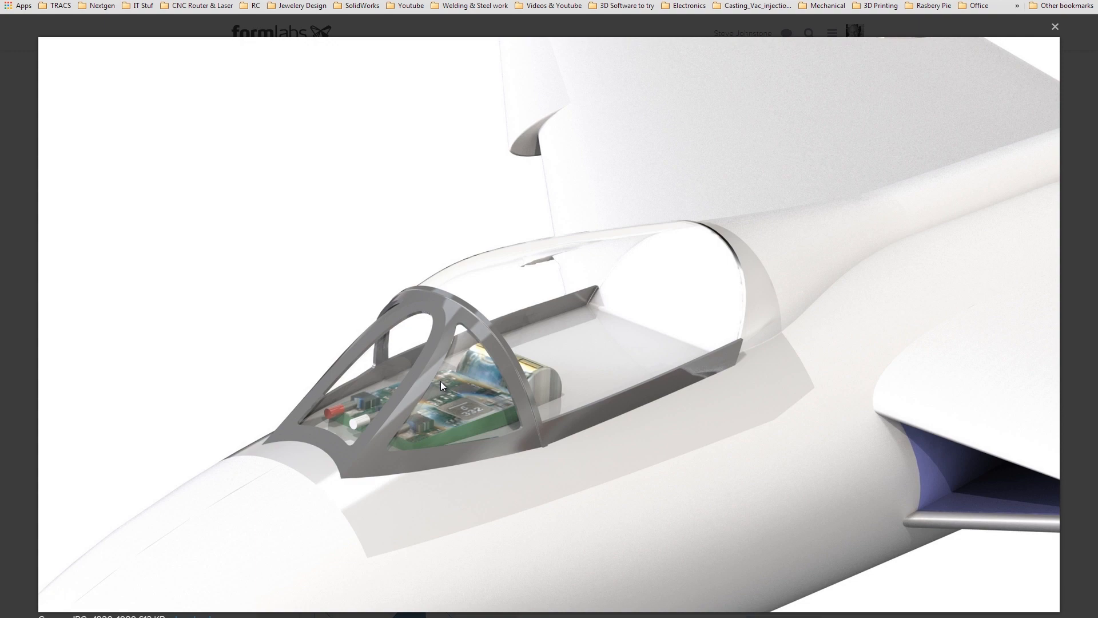
mouse_move(679, 389)
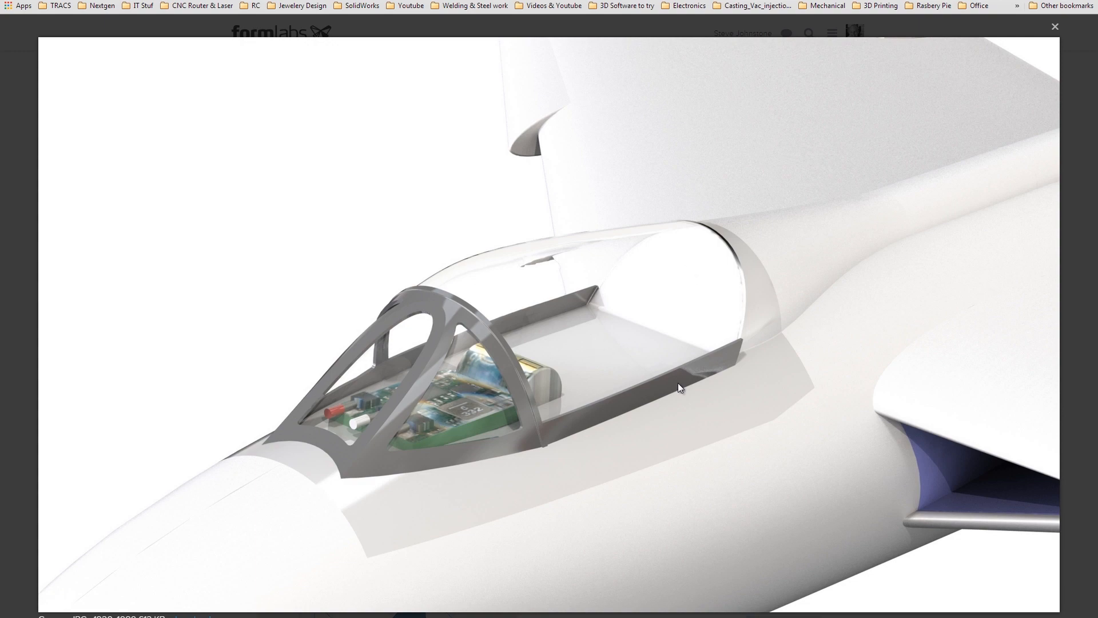
mouse_move(739, 257)
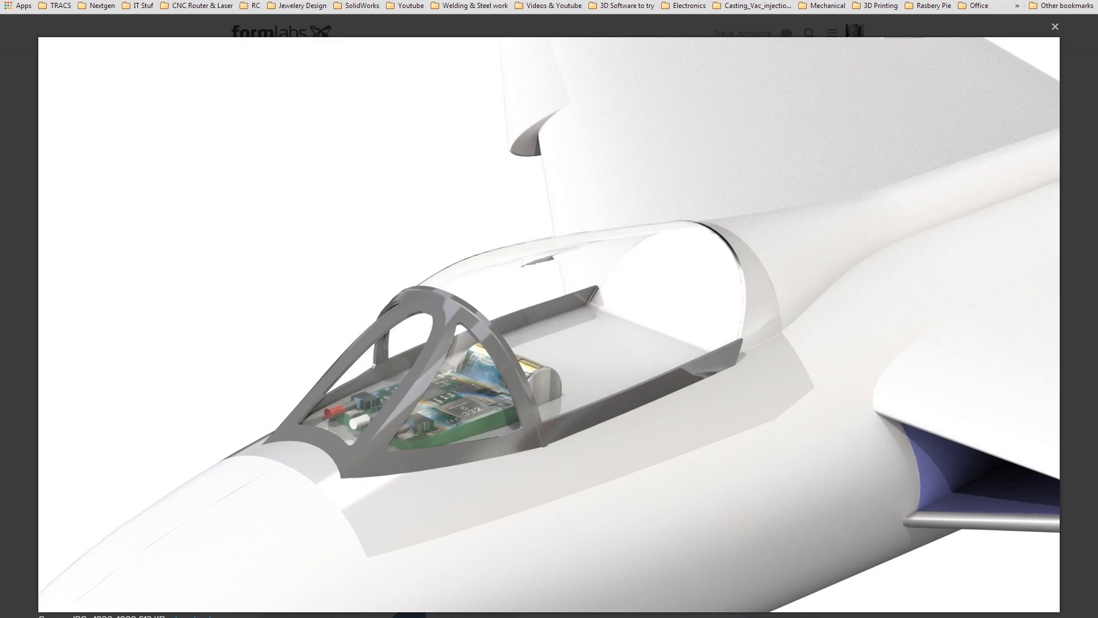
click(1057, 27)
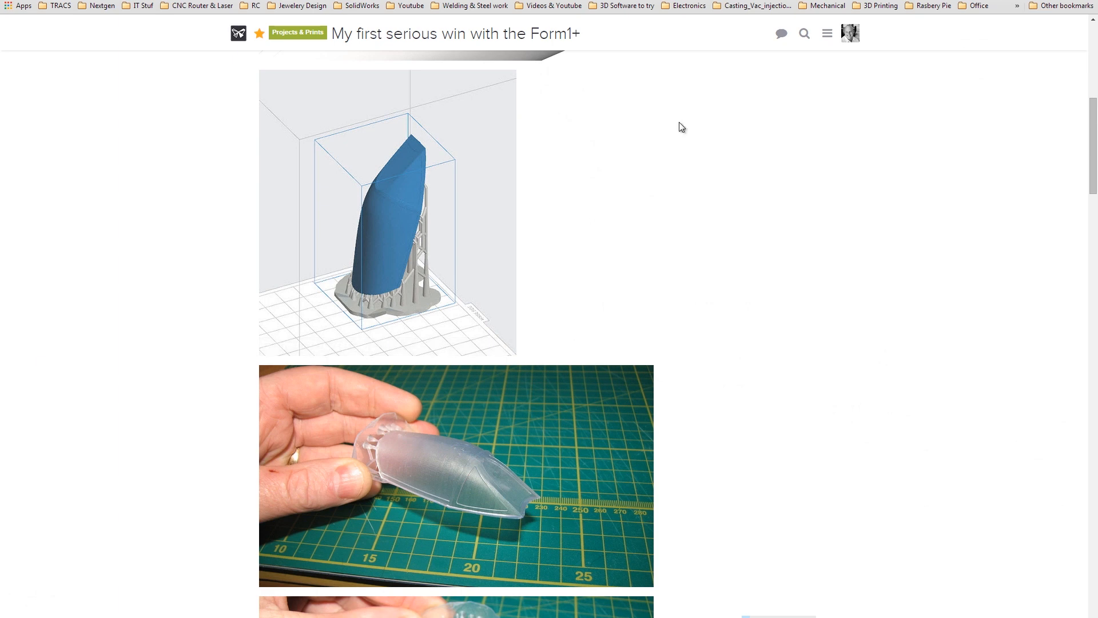
mouse_move(599, 493)
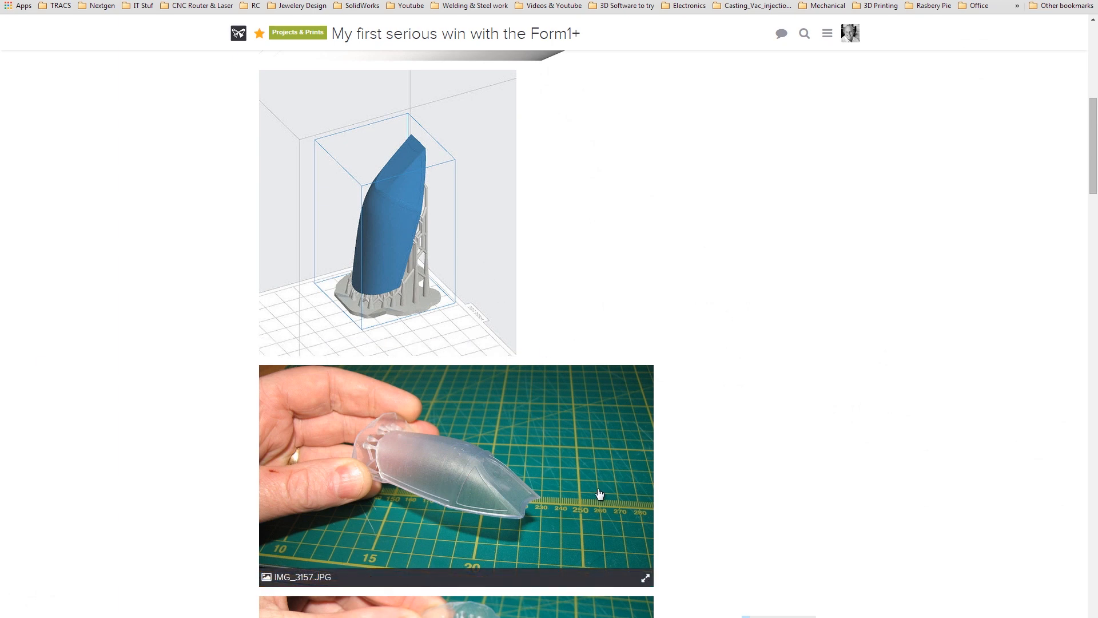
mouse_move(567, 507)
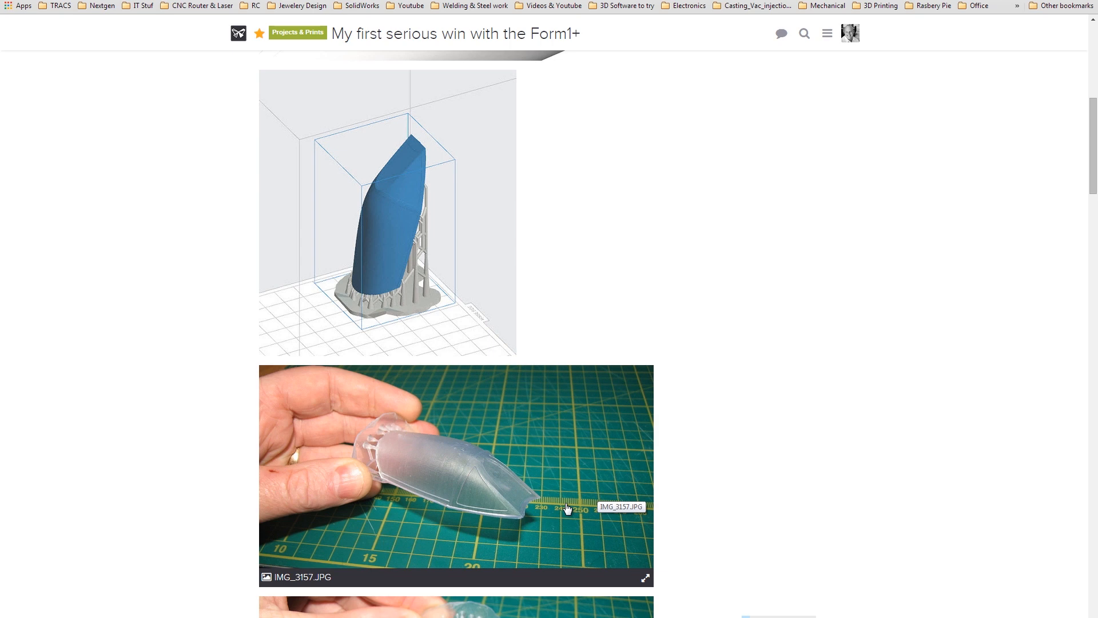
mouse_move(507, 509)
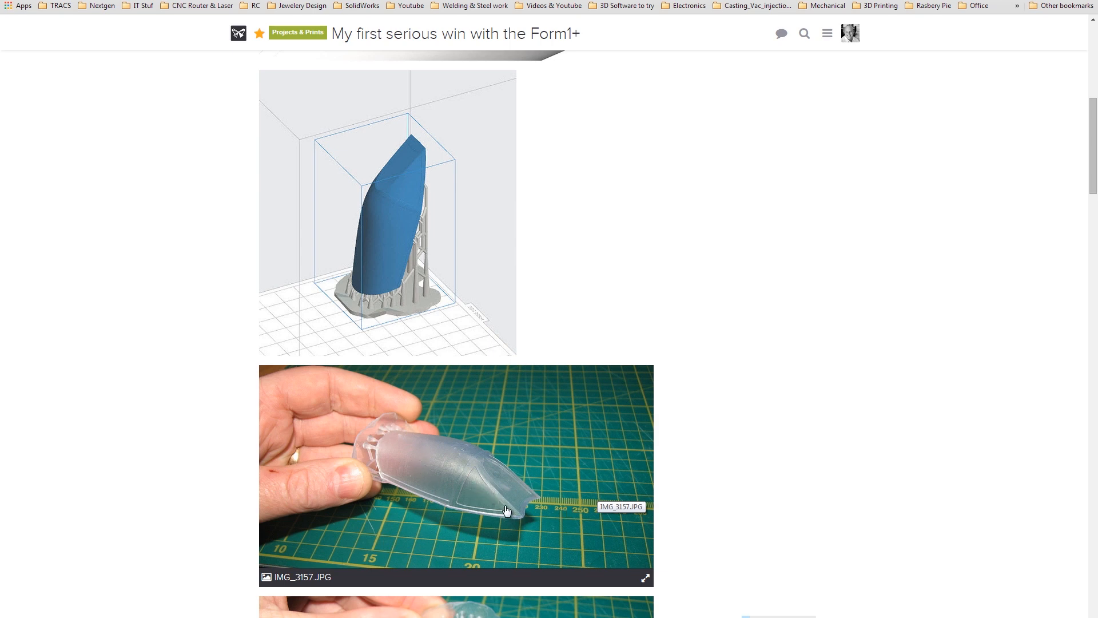
mouse_move(471, 486)
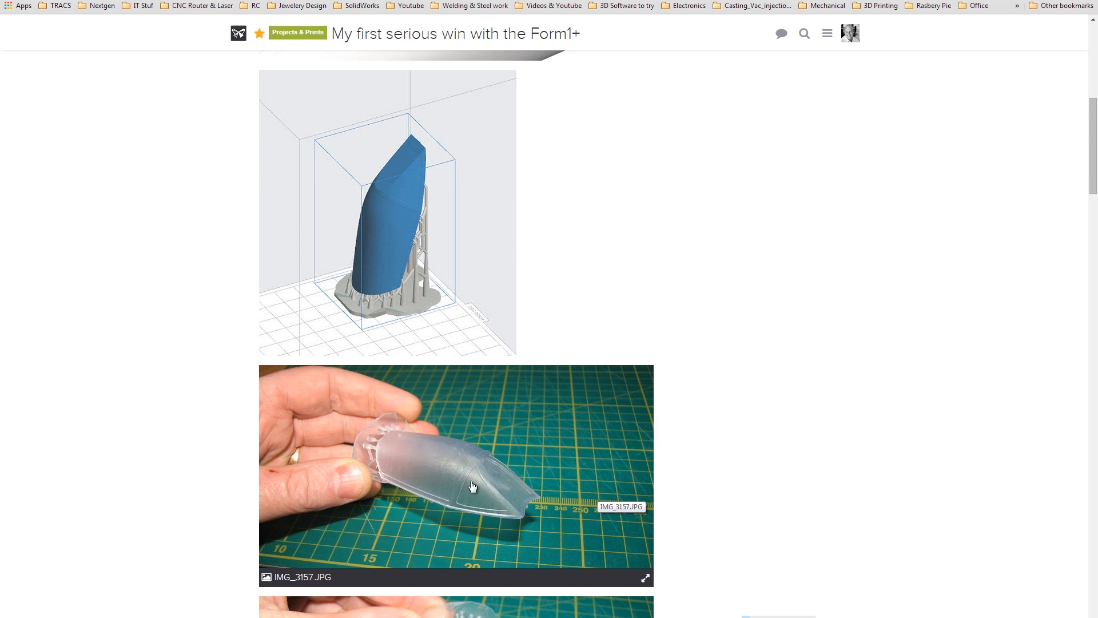
mouse_move(549, 459)
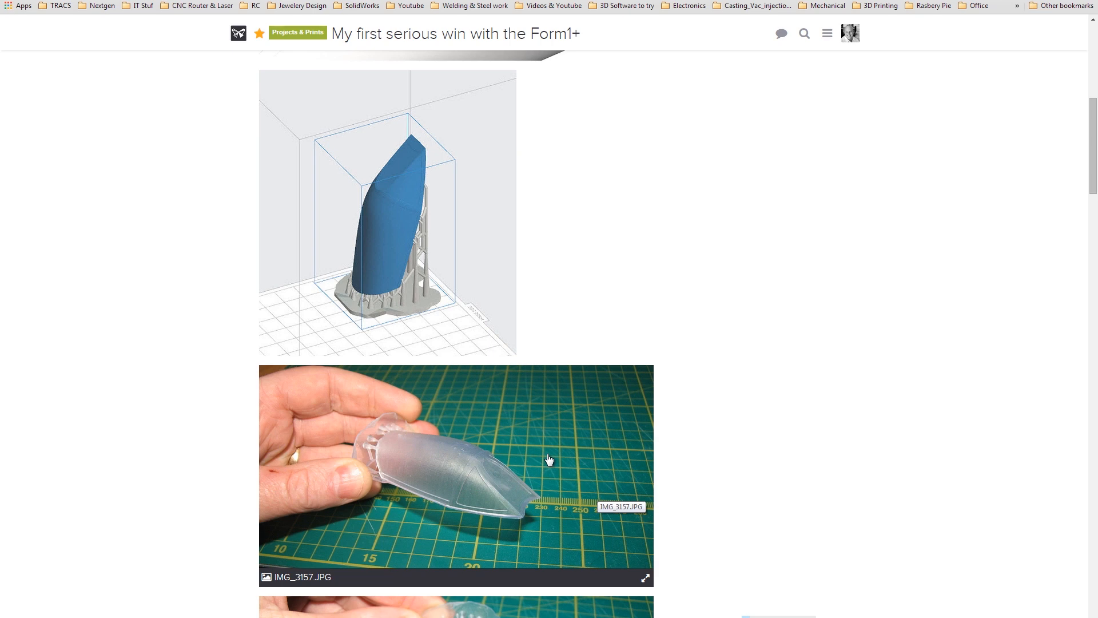
mouse_move(565, 465)
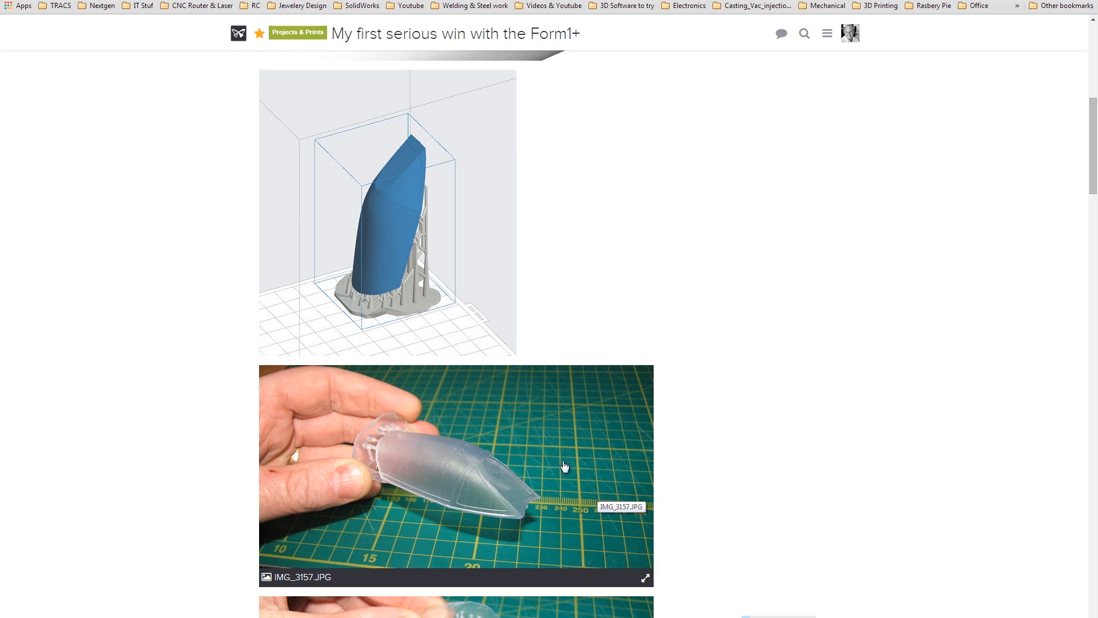
mouse_move(424, 449)
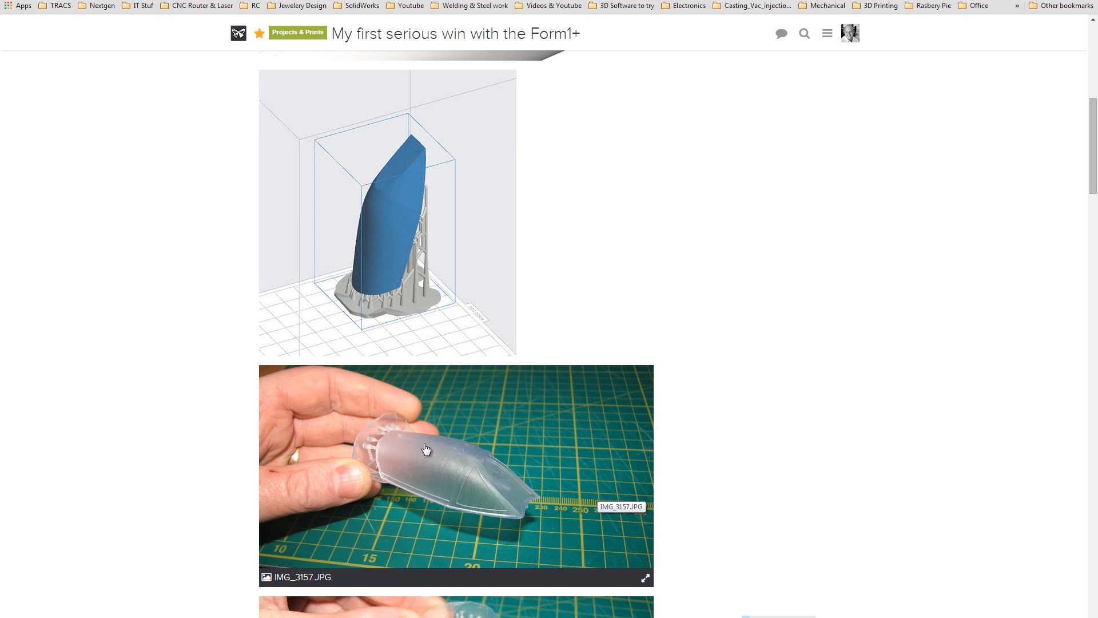
mouse_move(539, 419)
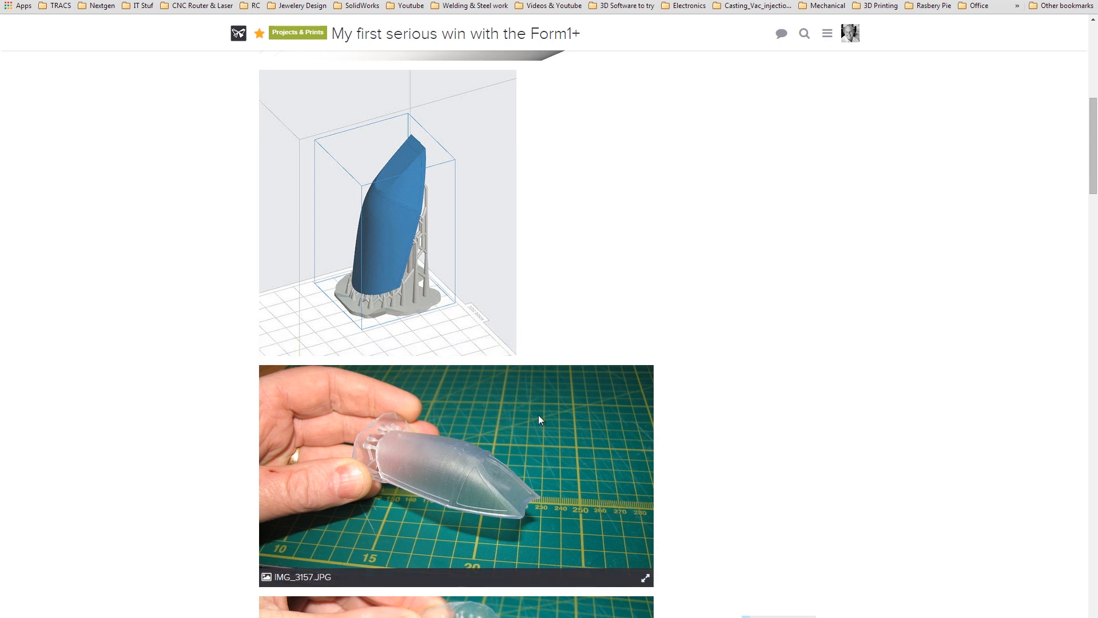
- Scroll down, enlarge the canopy-on-sand photo, then reach the hand-held clear canopy photos
scroll(down, 3)
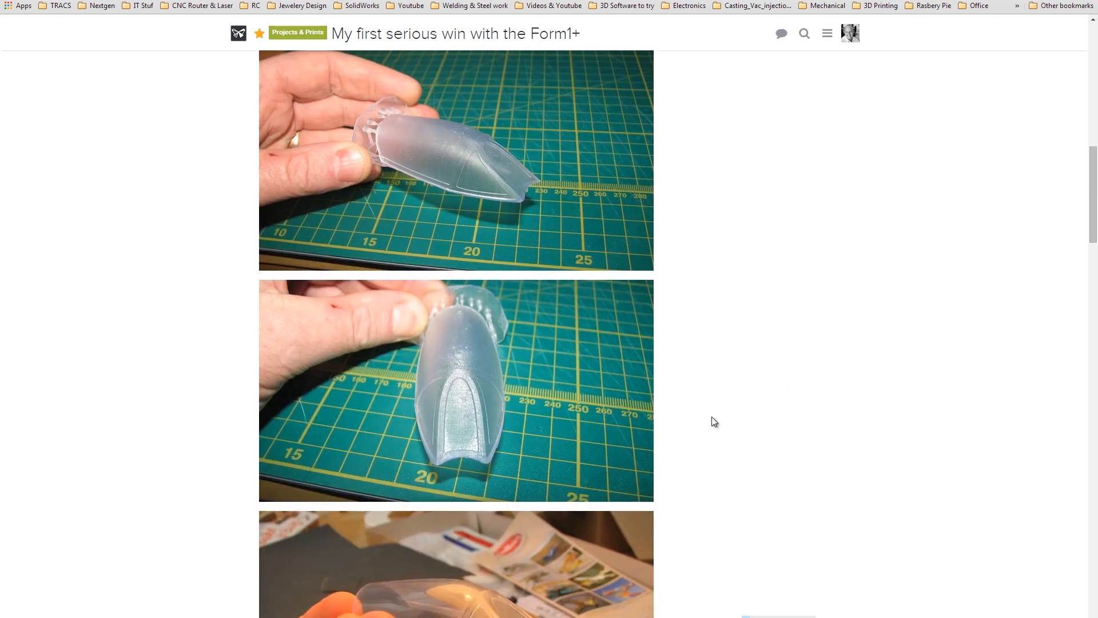
scroll(down, 3)
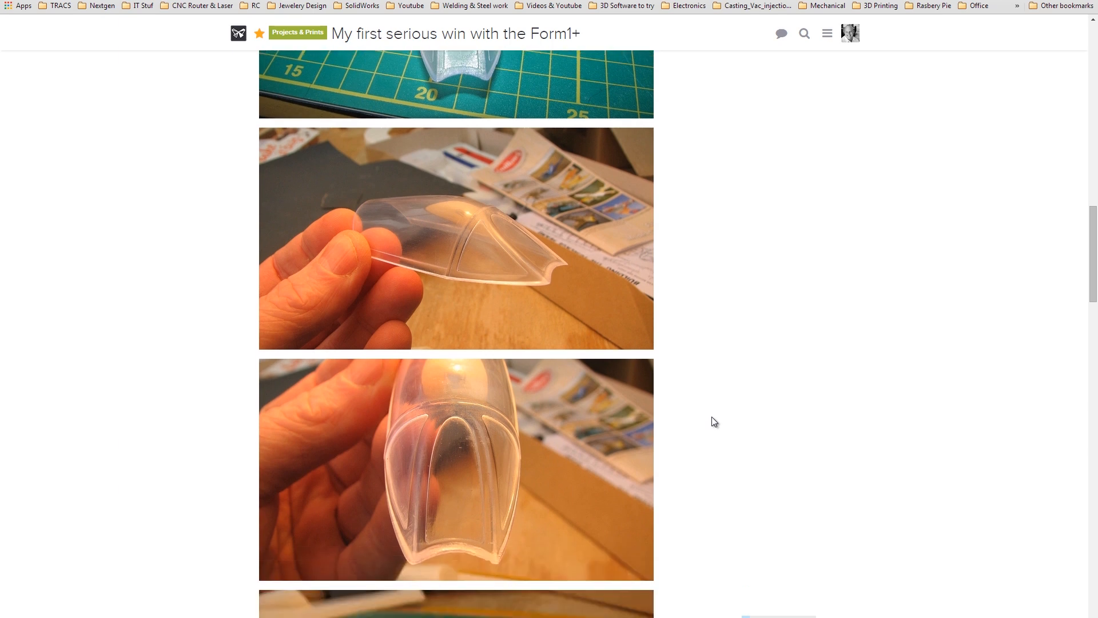
mouse_move(458, 293)
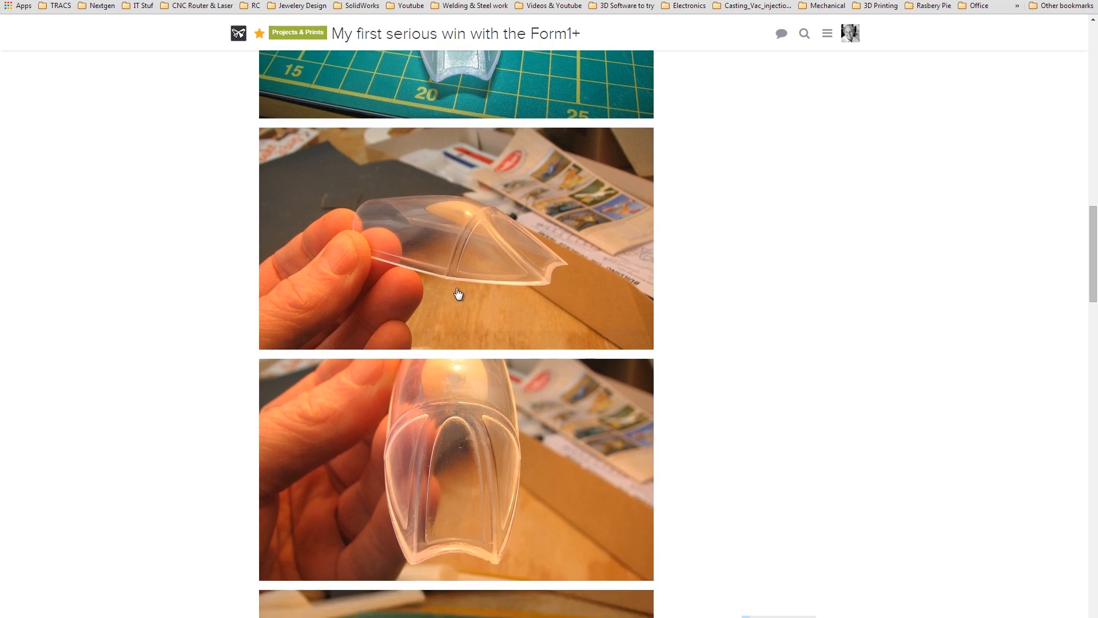
scroll(down, 3)
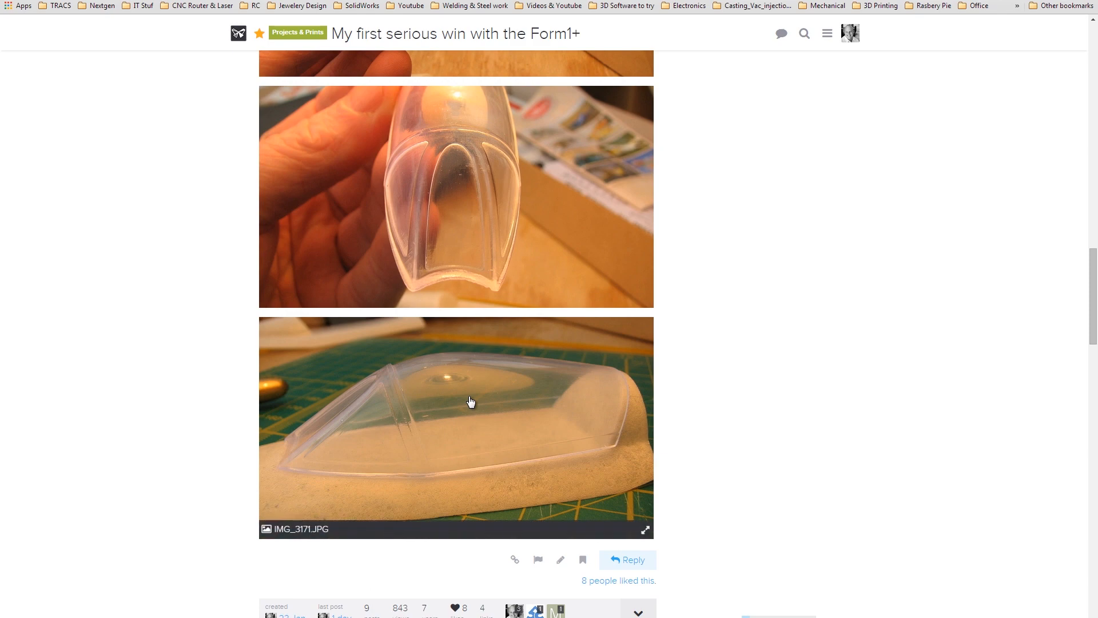
click(470, 402)
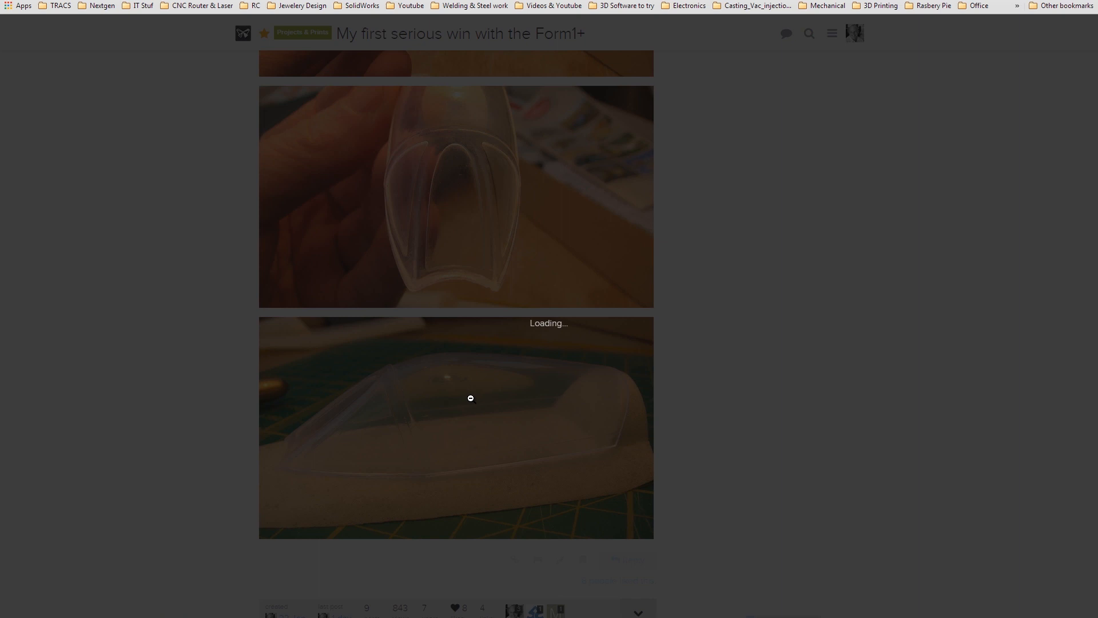
scroll(down, 3)
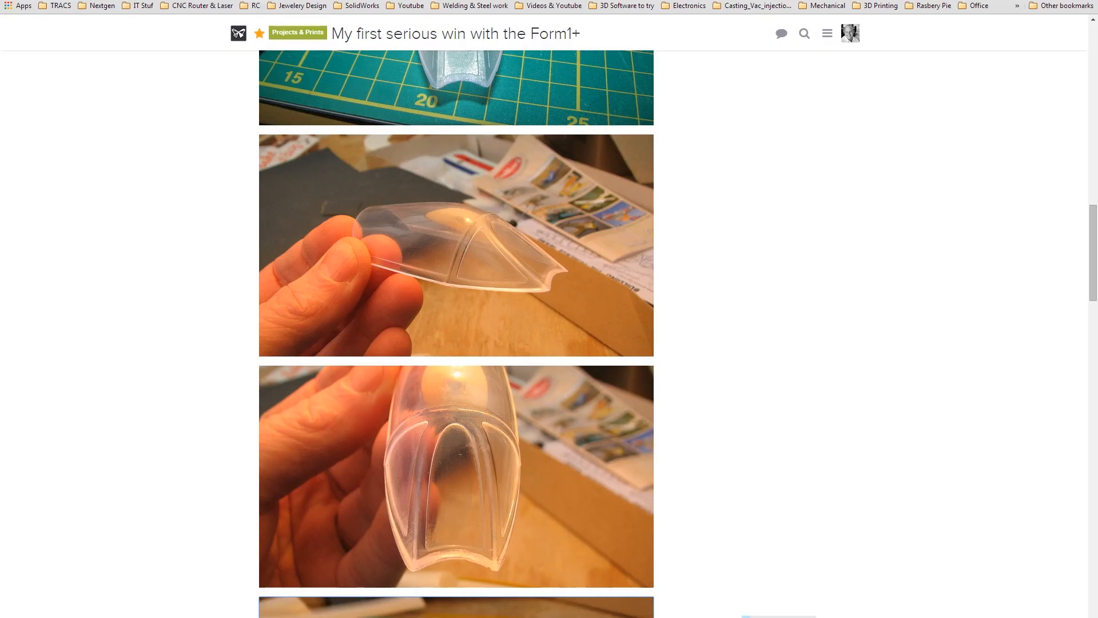
mouse_move(154, 350)
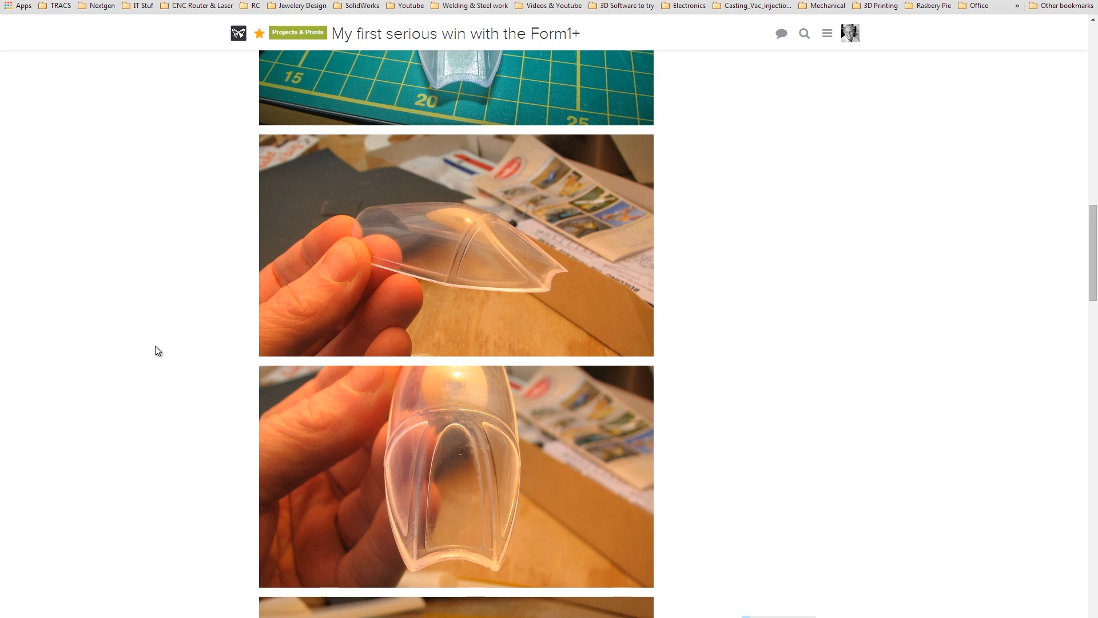
mouse_move(426, 206)
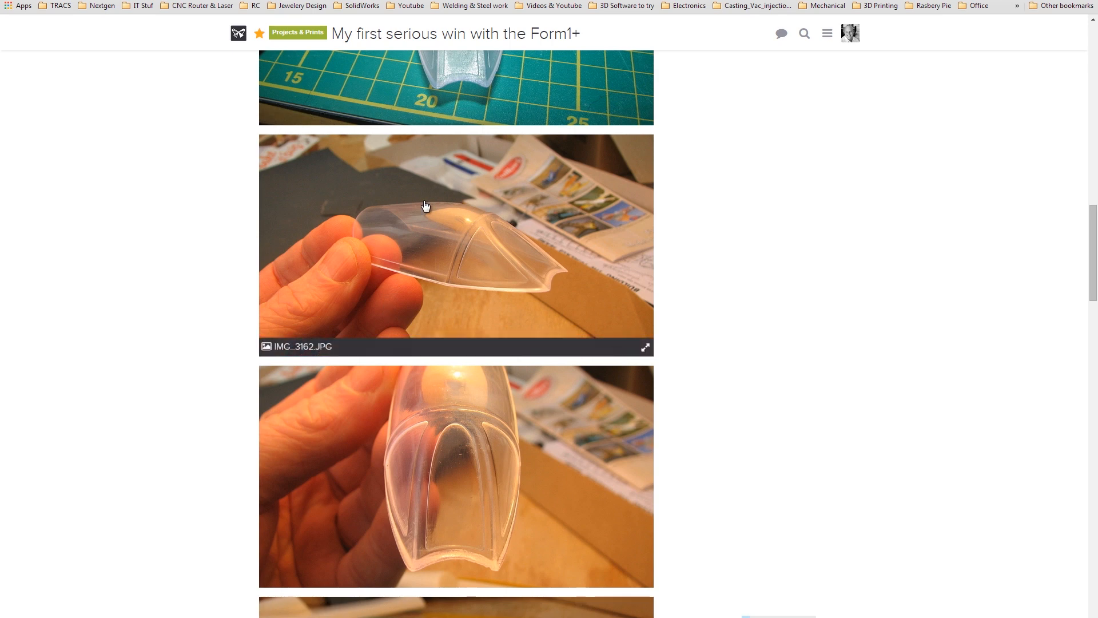
mouse_move(468, 212)
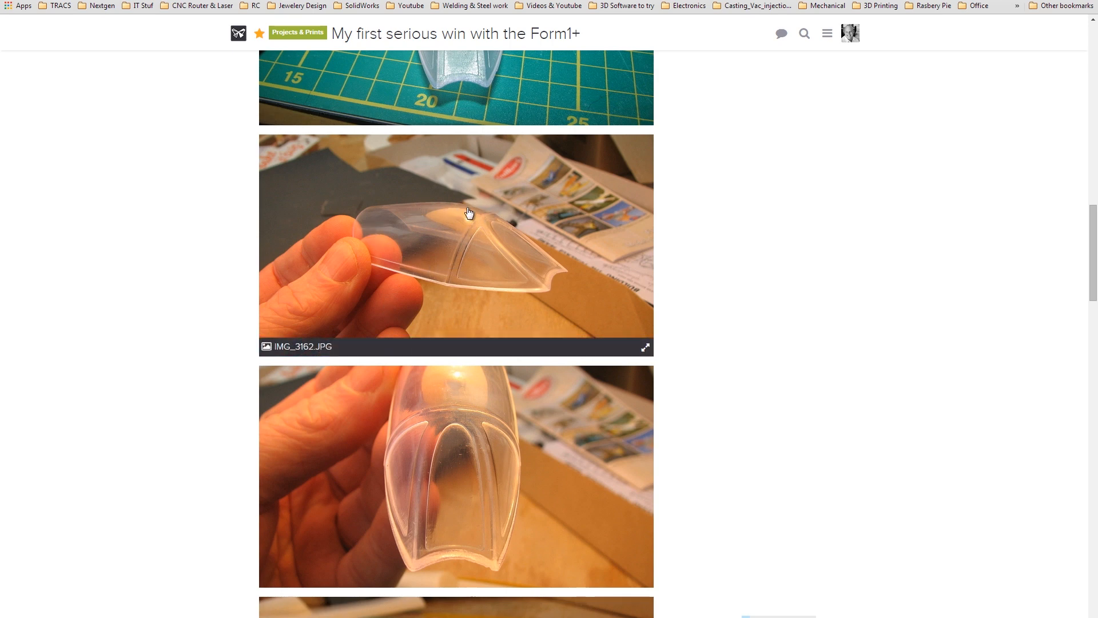
mouse_move(468, 212)
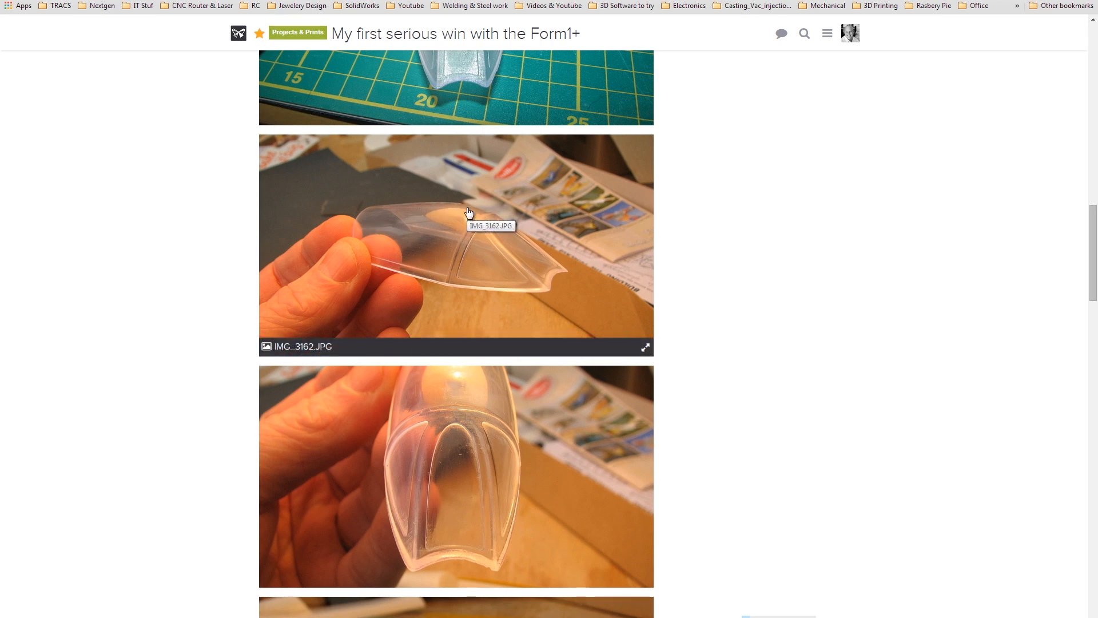
mouse_move(452, 221)
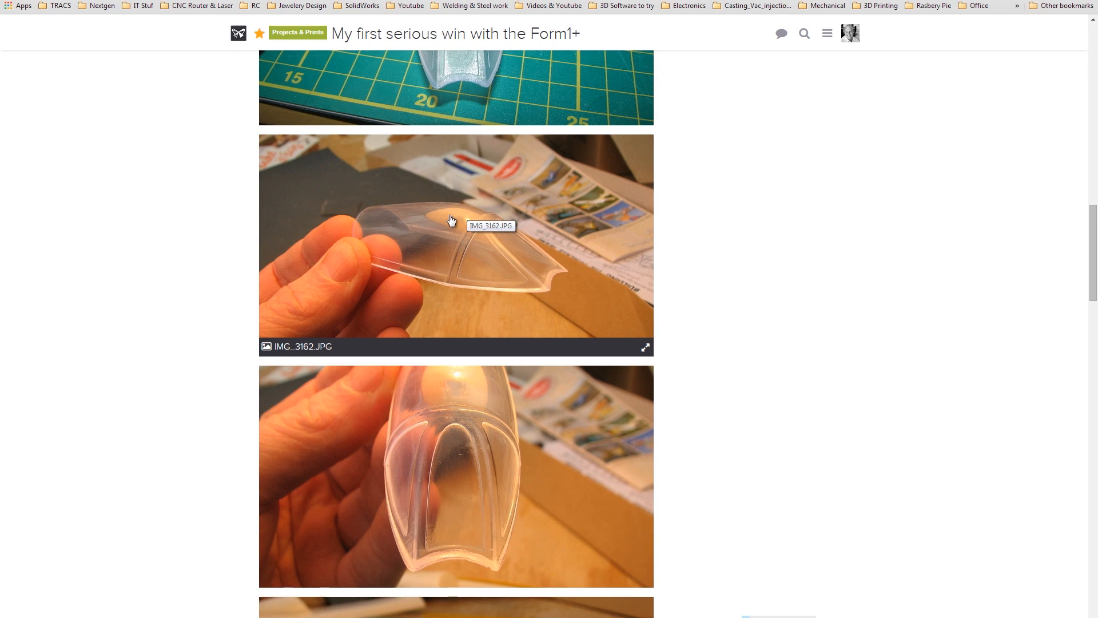
mouse_move(443, 210)
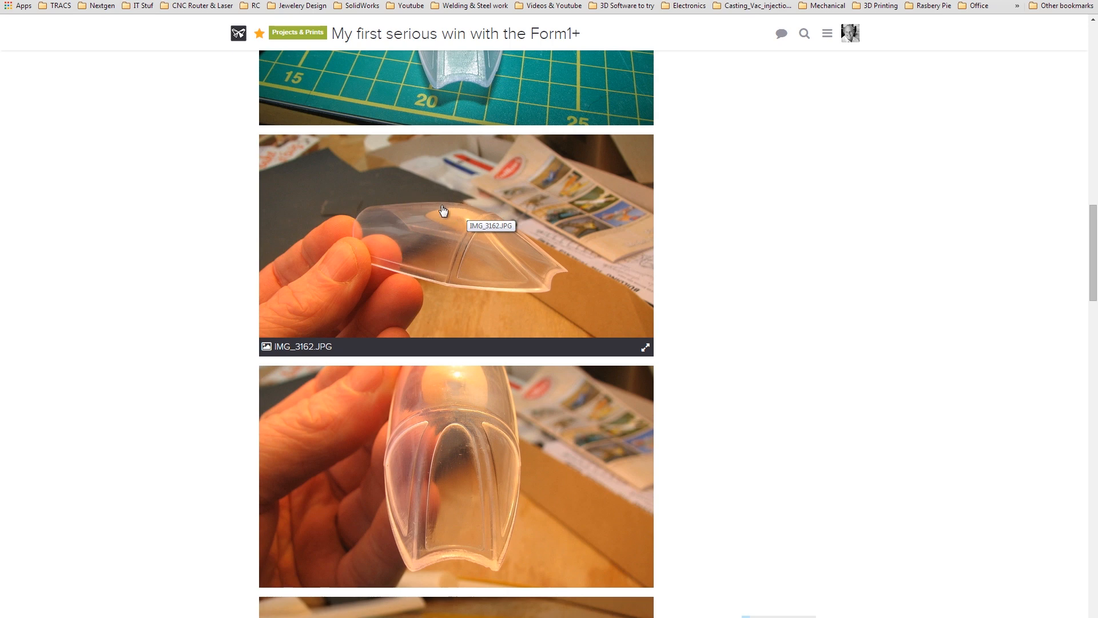
mouse_move(446, 214)
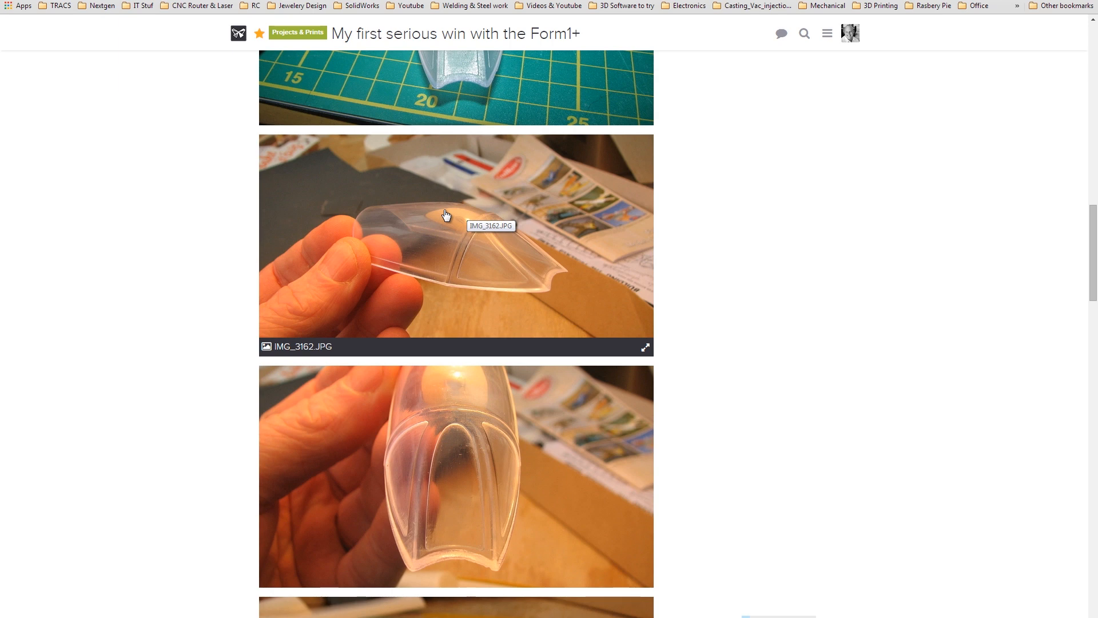
mouse_move(462, 208)
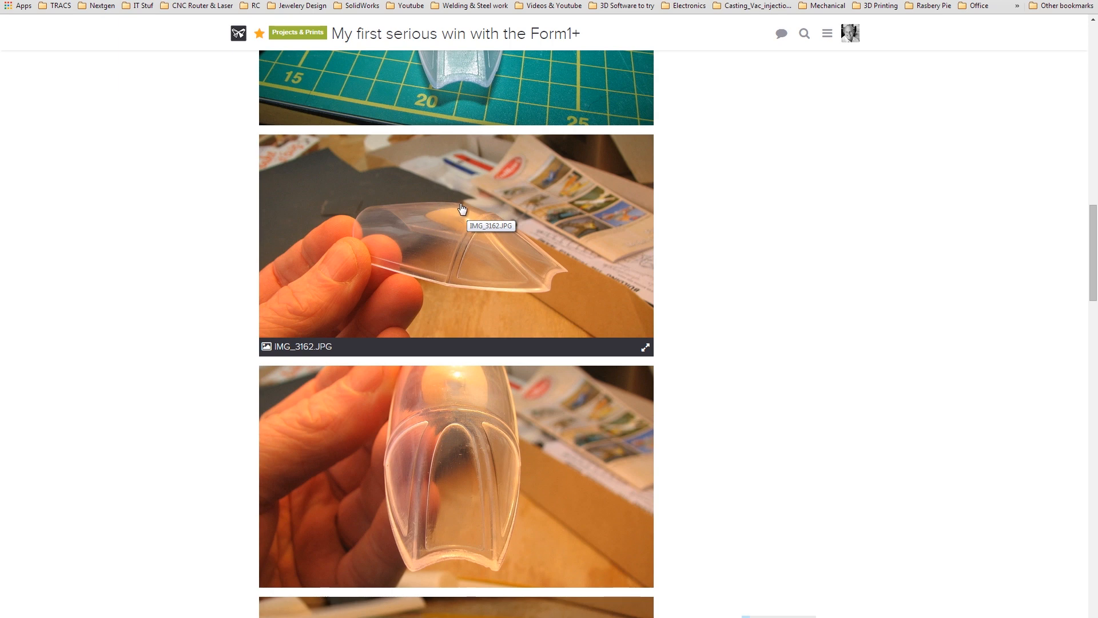
mouse_move(455, 209)
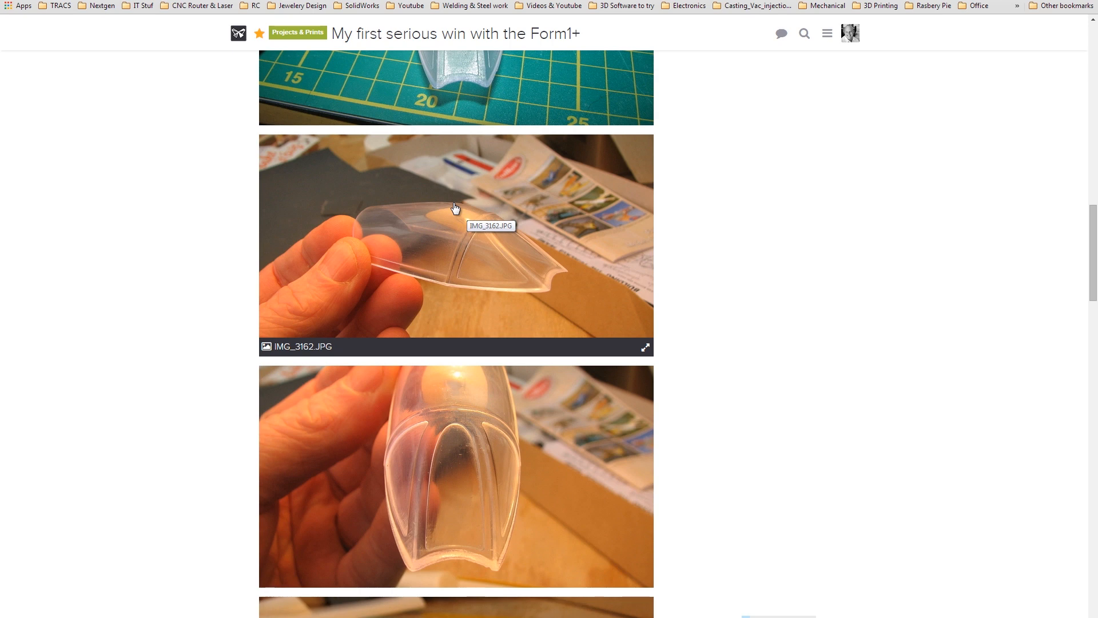
mouse_move(474, 212)
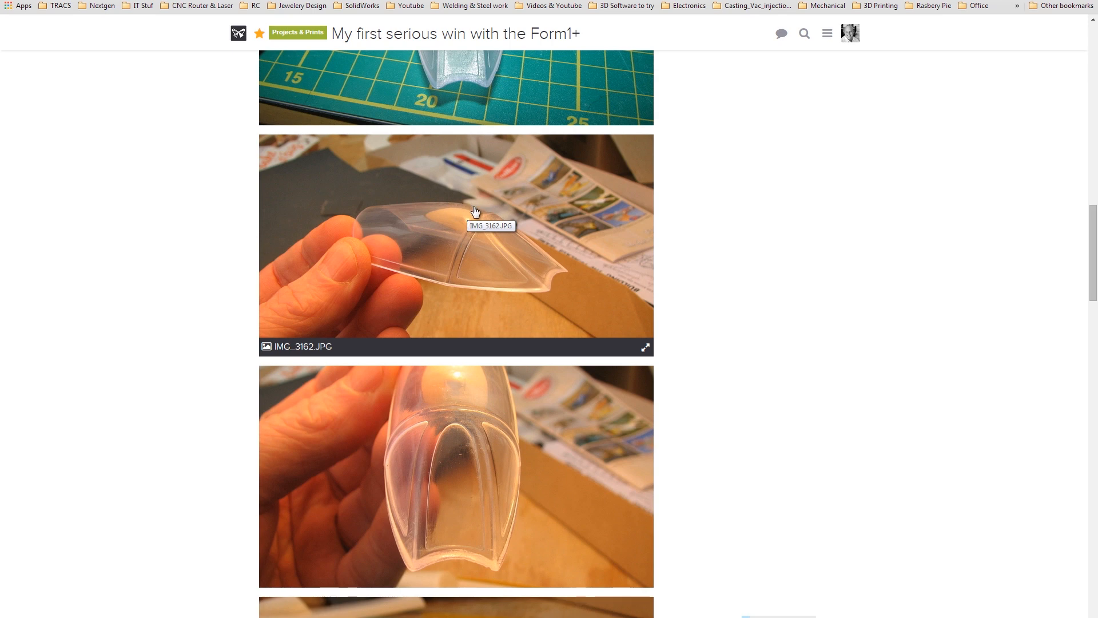
mouse_move(465, 218)
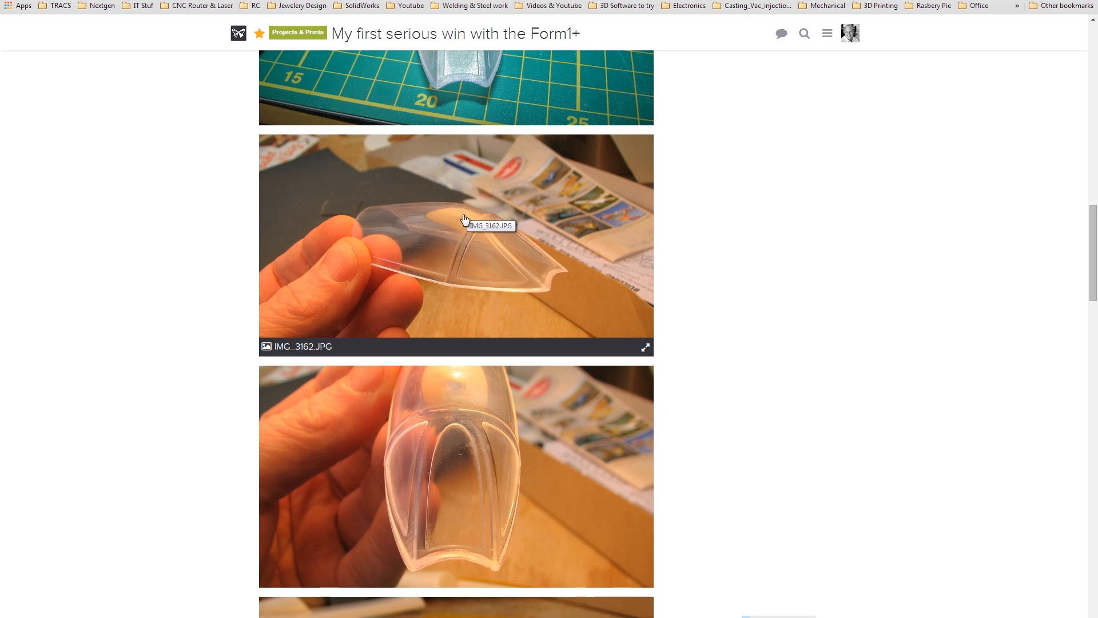
mouse_move(462, 213)
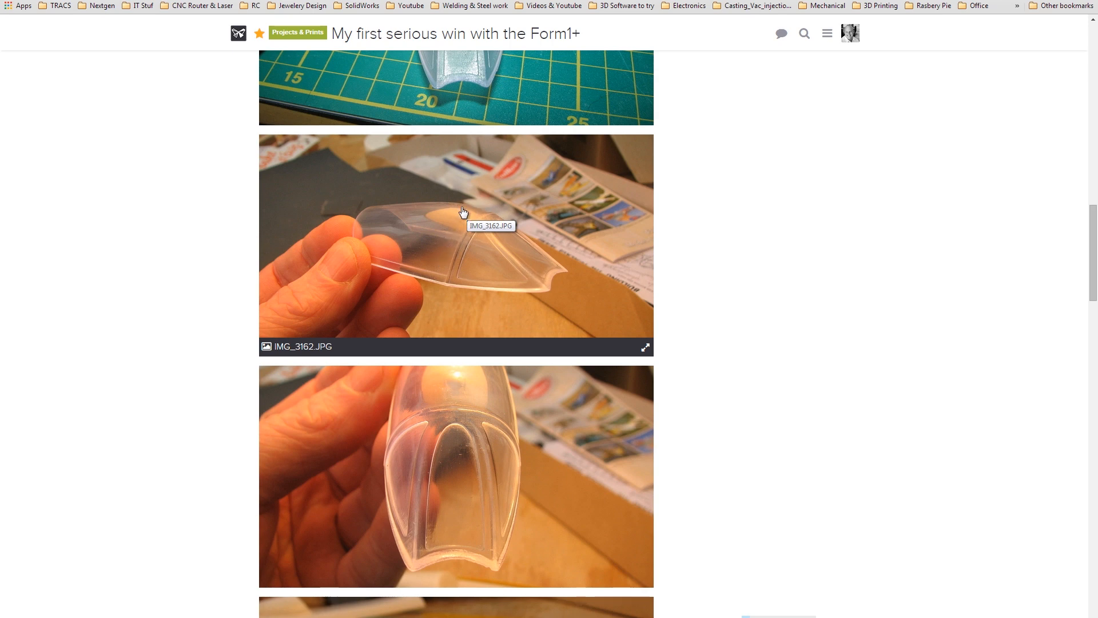